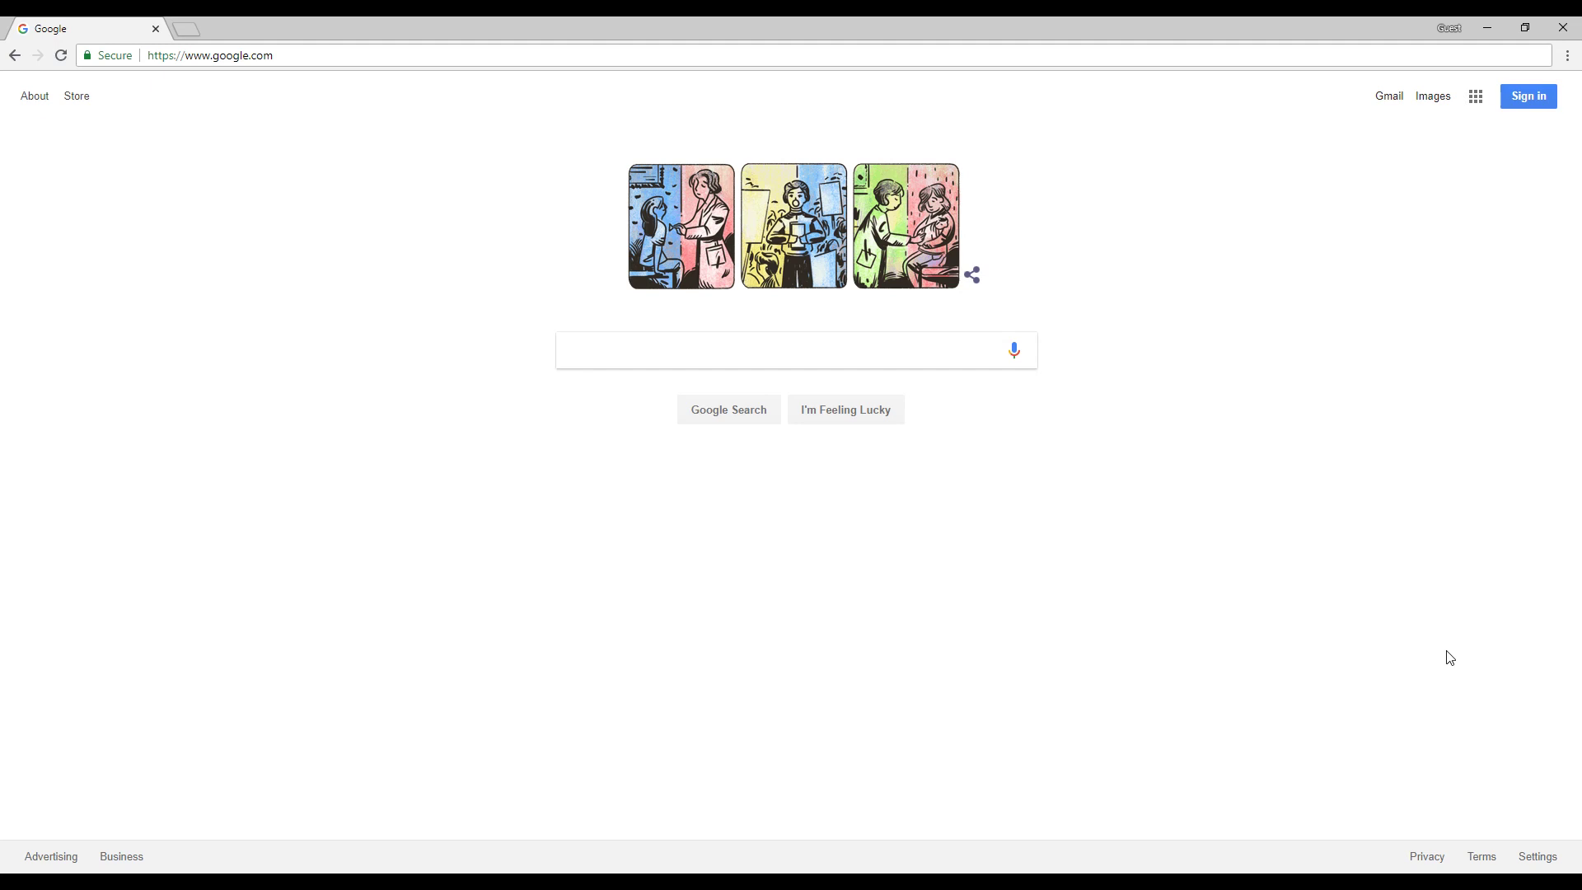
Step: Search Google for 'nicehash'
{"action": "left_click", "coordinate": [797, 351]}
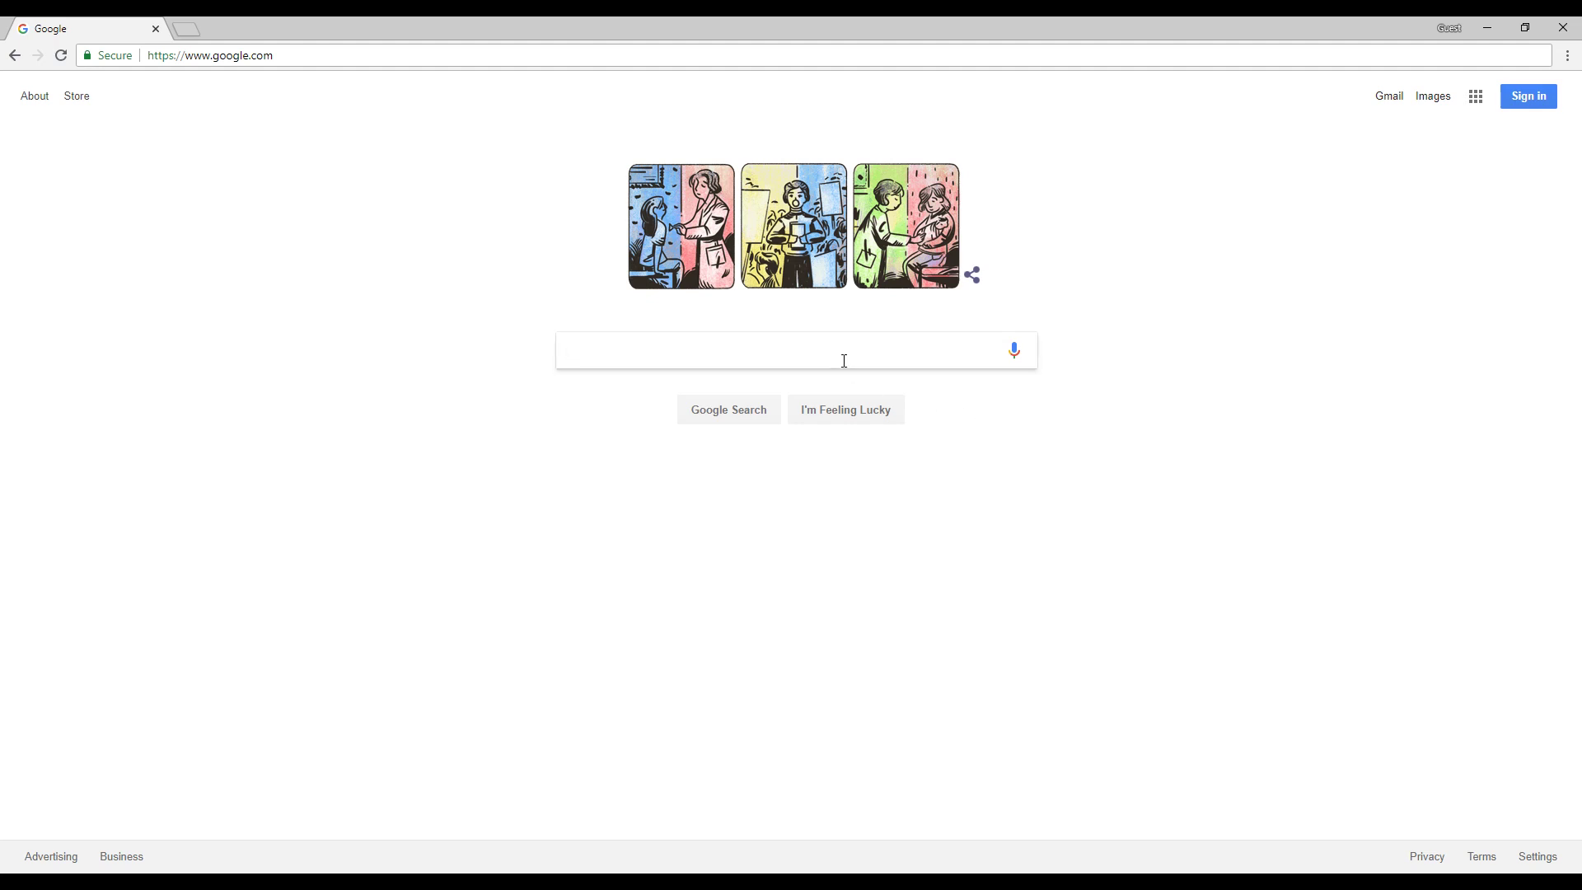
{"action": "left_click", "coordinate": [796, 351]}
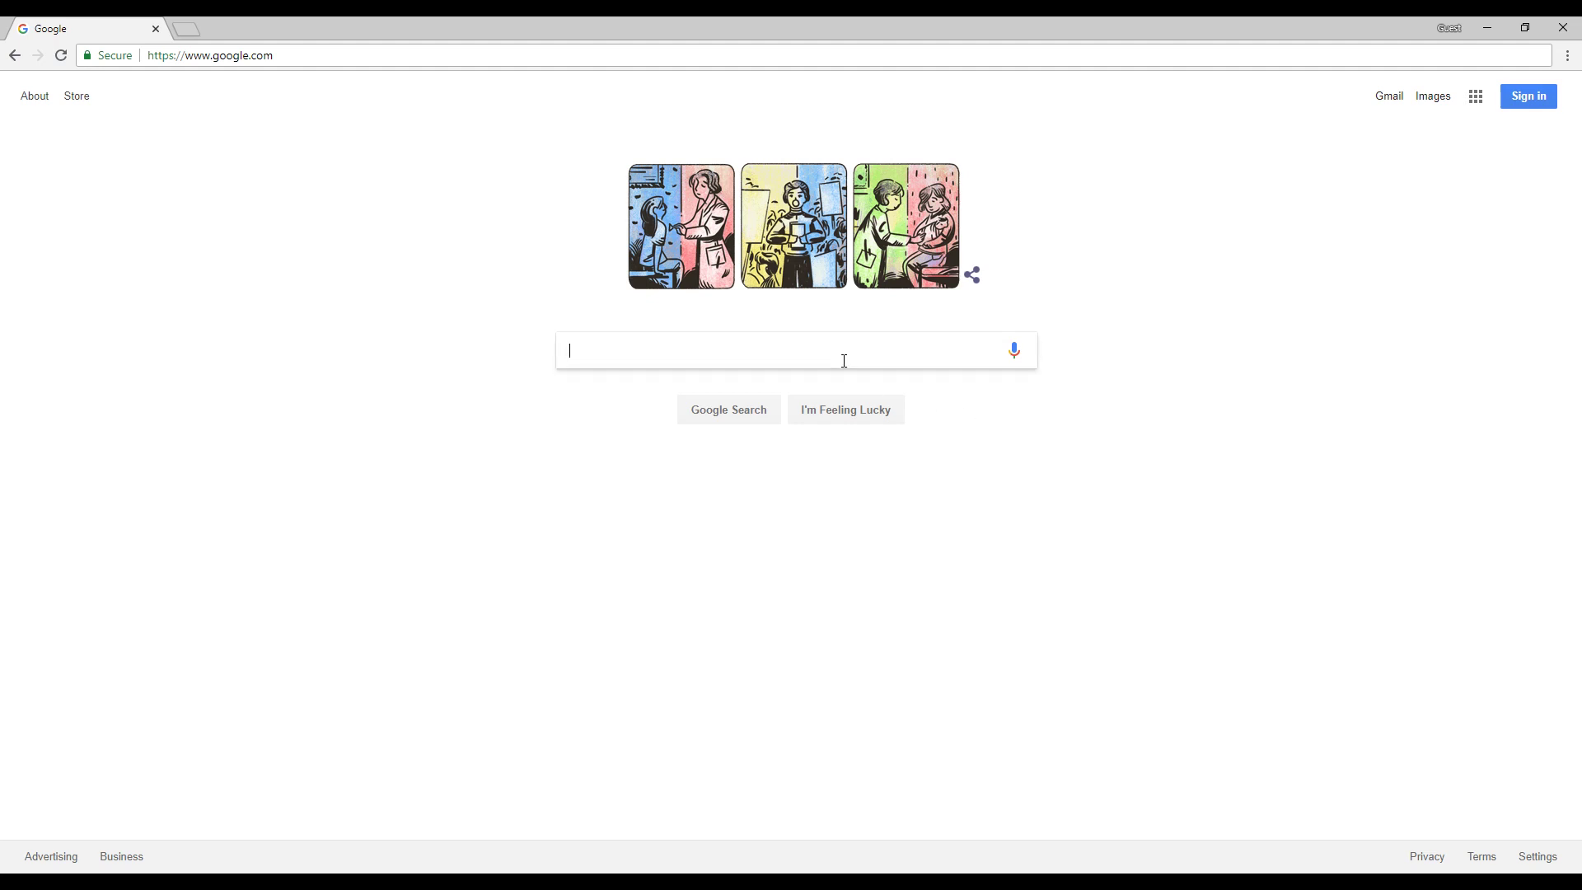
{"action": "type", "text": "nicehash"}
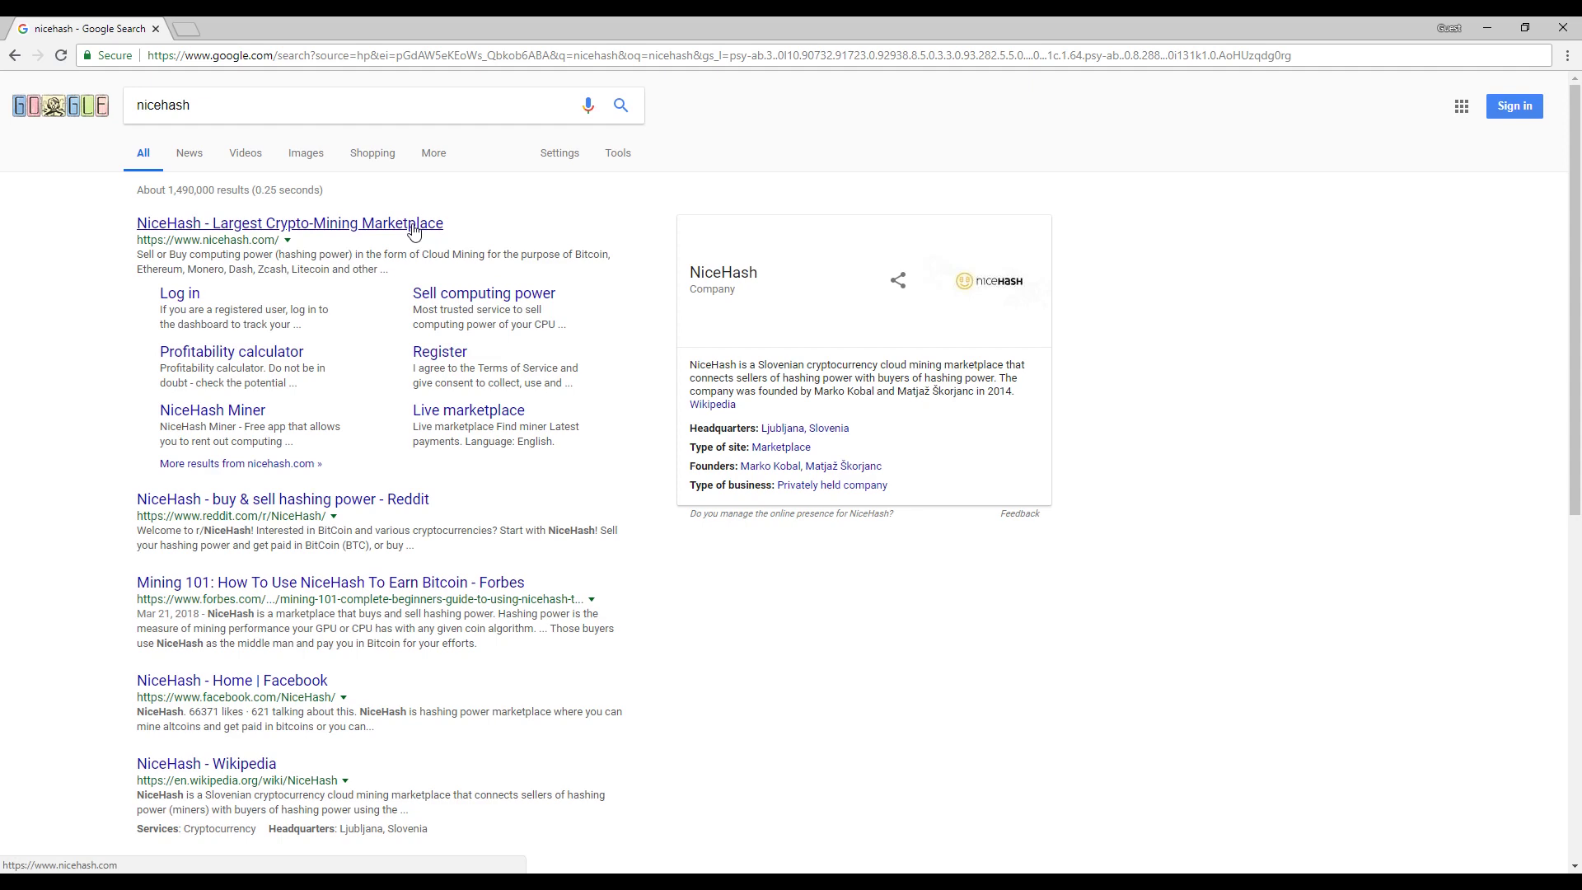
Step: Open NiceHash's miner download page and follow the AMD download to the 1.9.0.4 GitHub release
{"action": "left_click", "coordinate": [289, 223]}
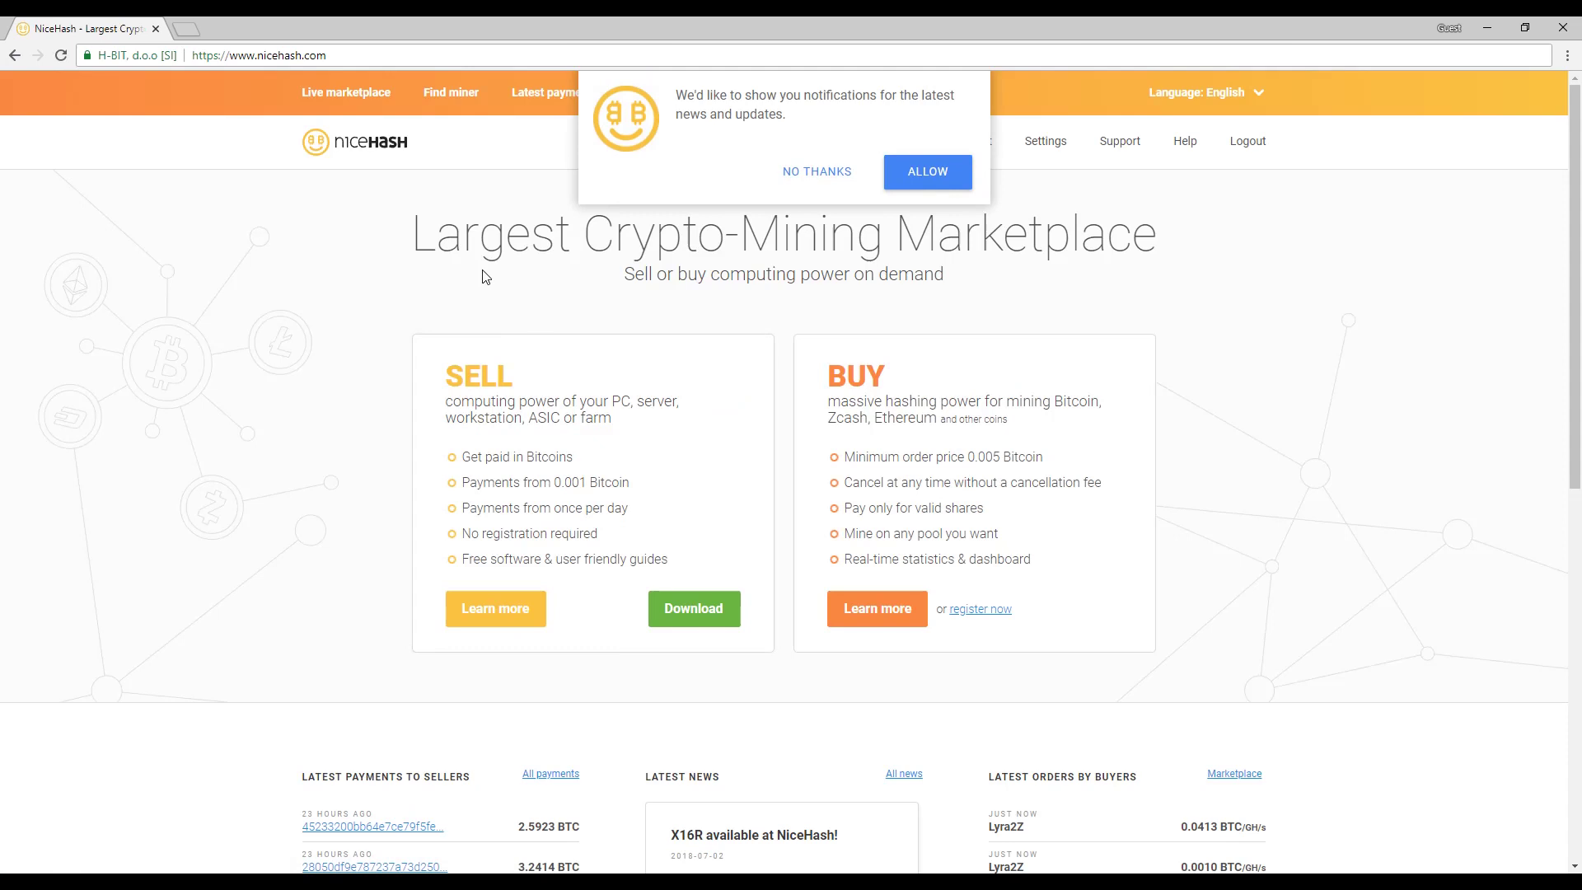
{"action": "left_click", "coordinate": [816, 171]}
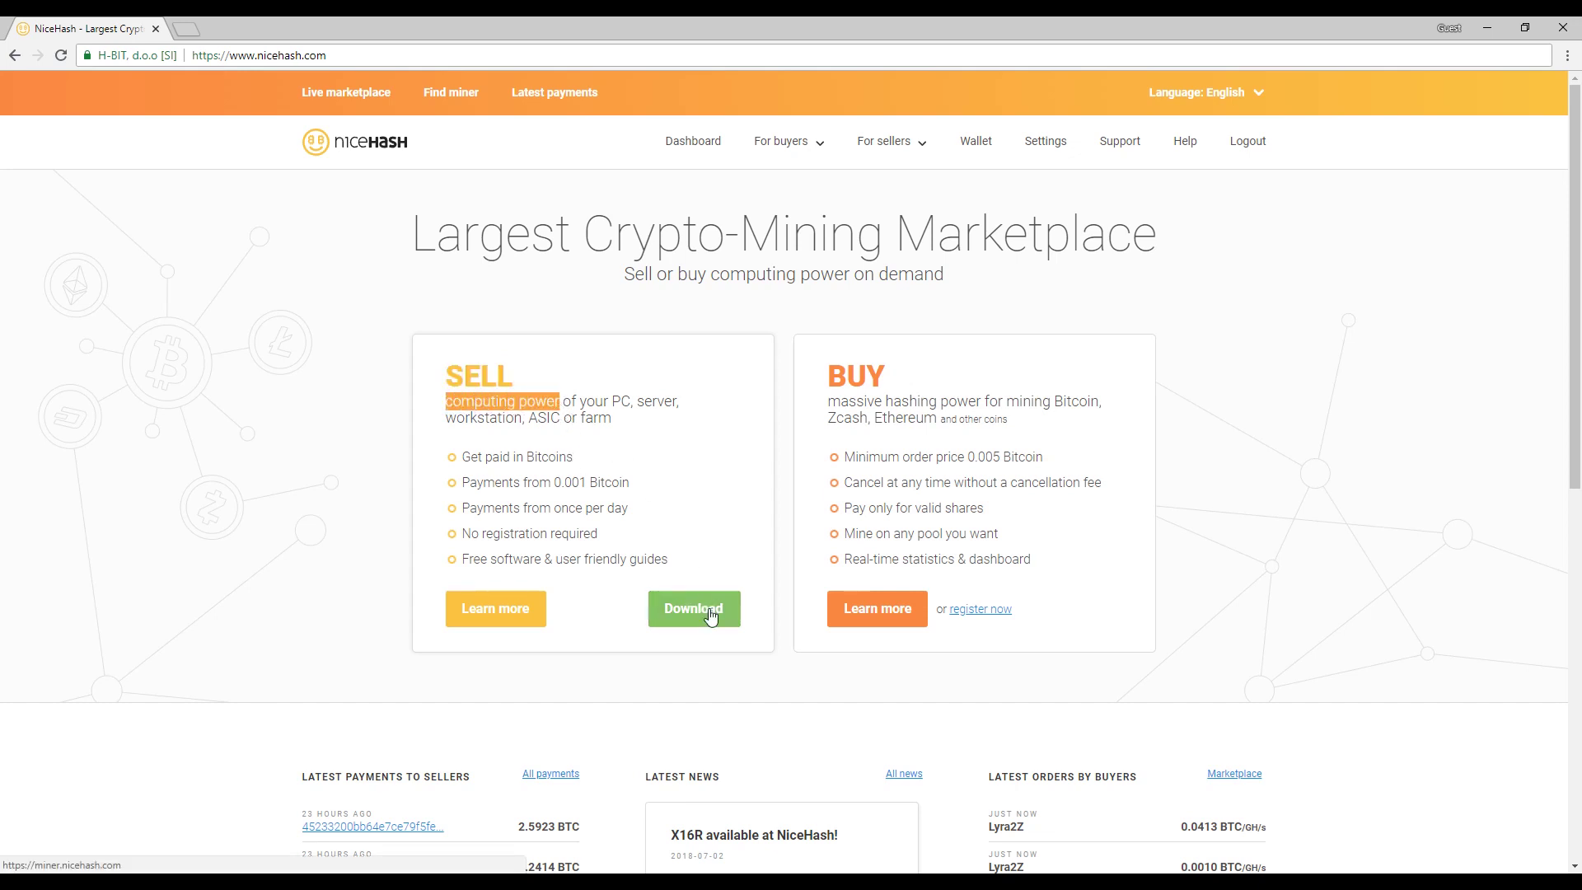
{"action": "left_click", "coordinate": [693, 608]}
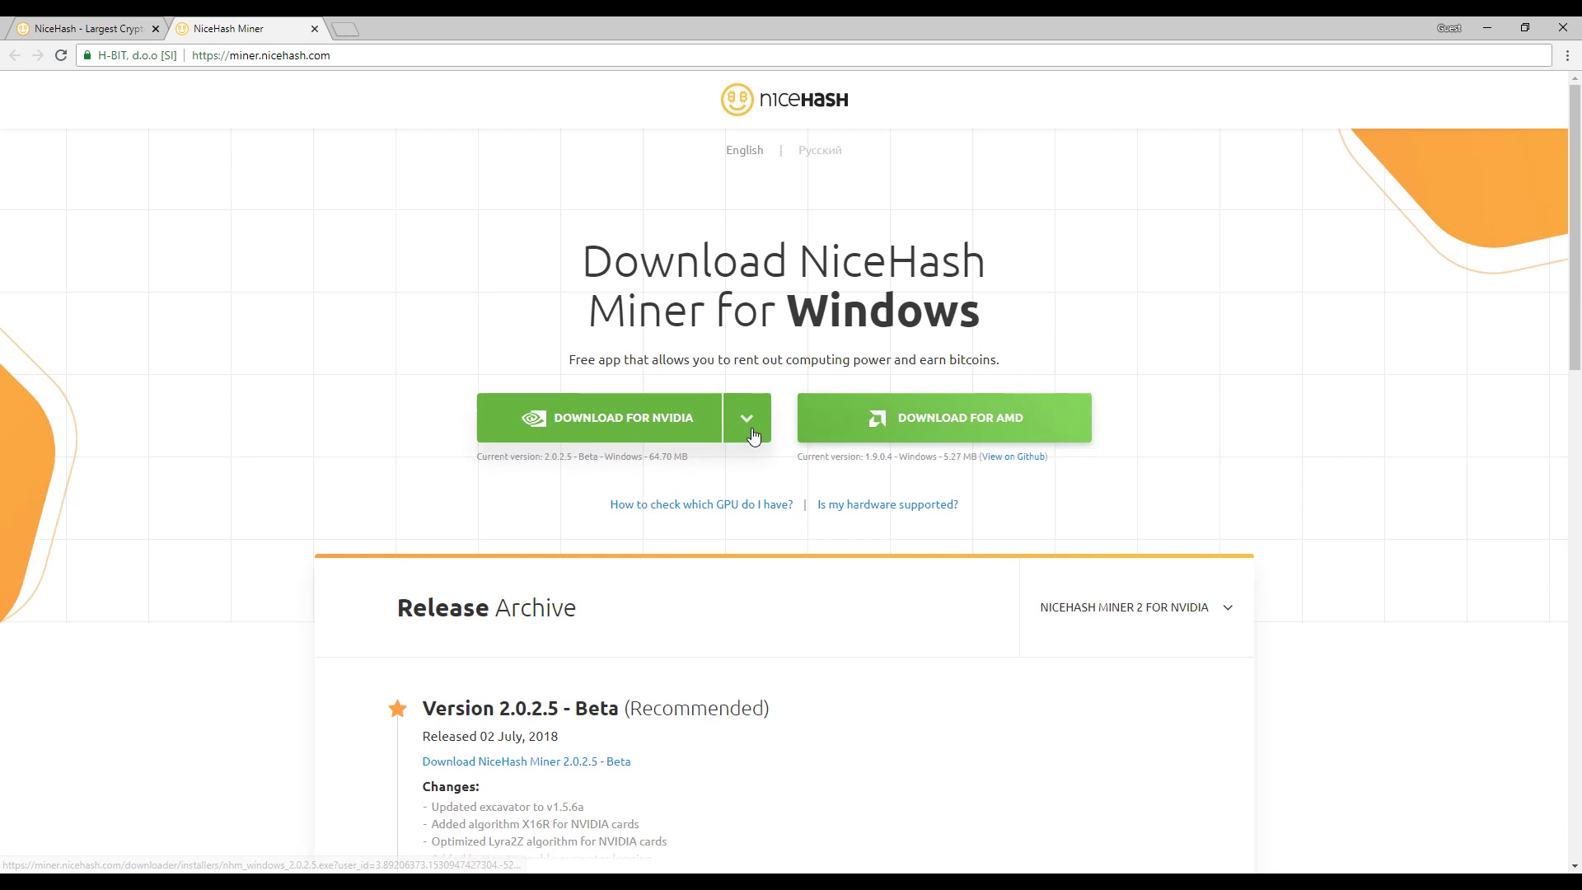
{"action": "left_click", "coordinate": [747, 418]}
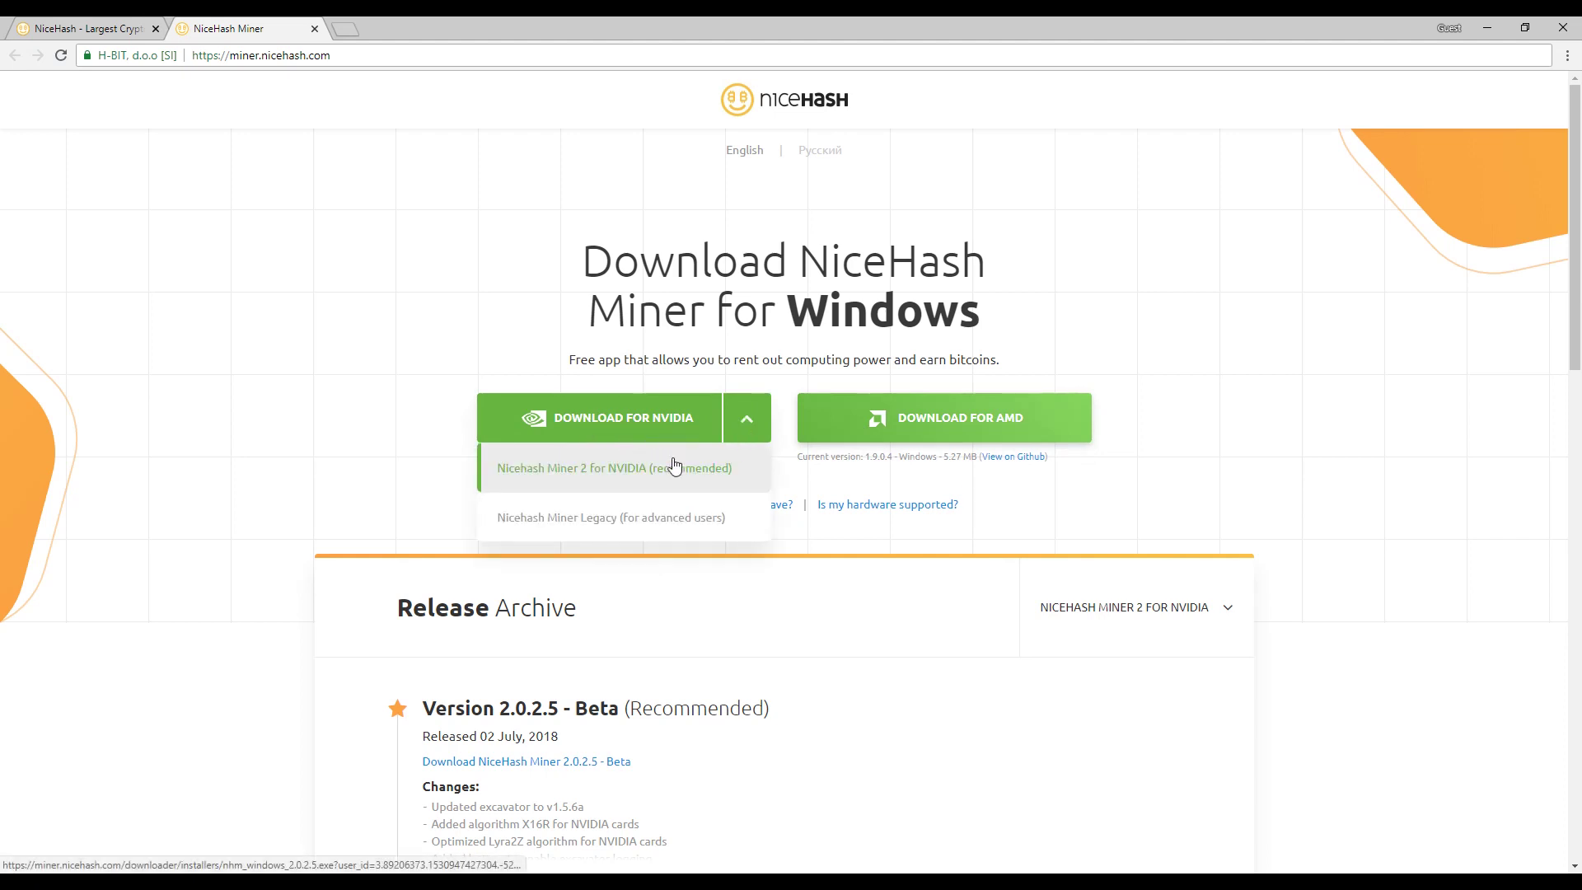
{"action": "mouse_move", "coordinate": [530, 536]}
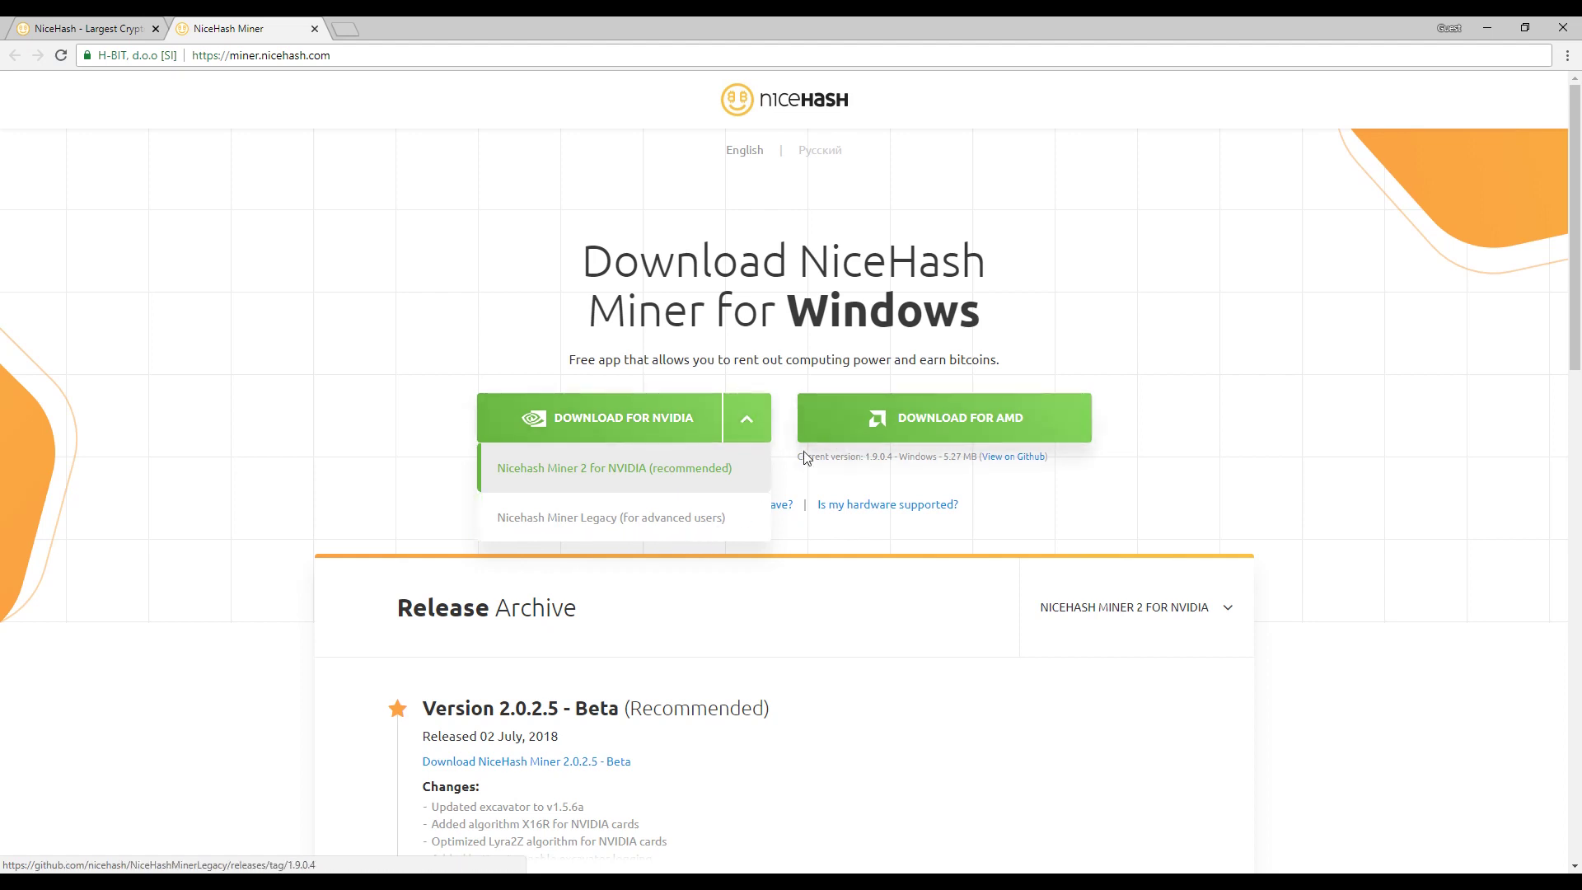
{"action": "mouse_move", "coordinate": [855, 436]}
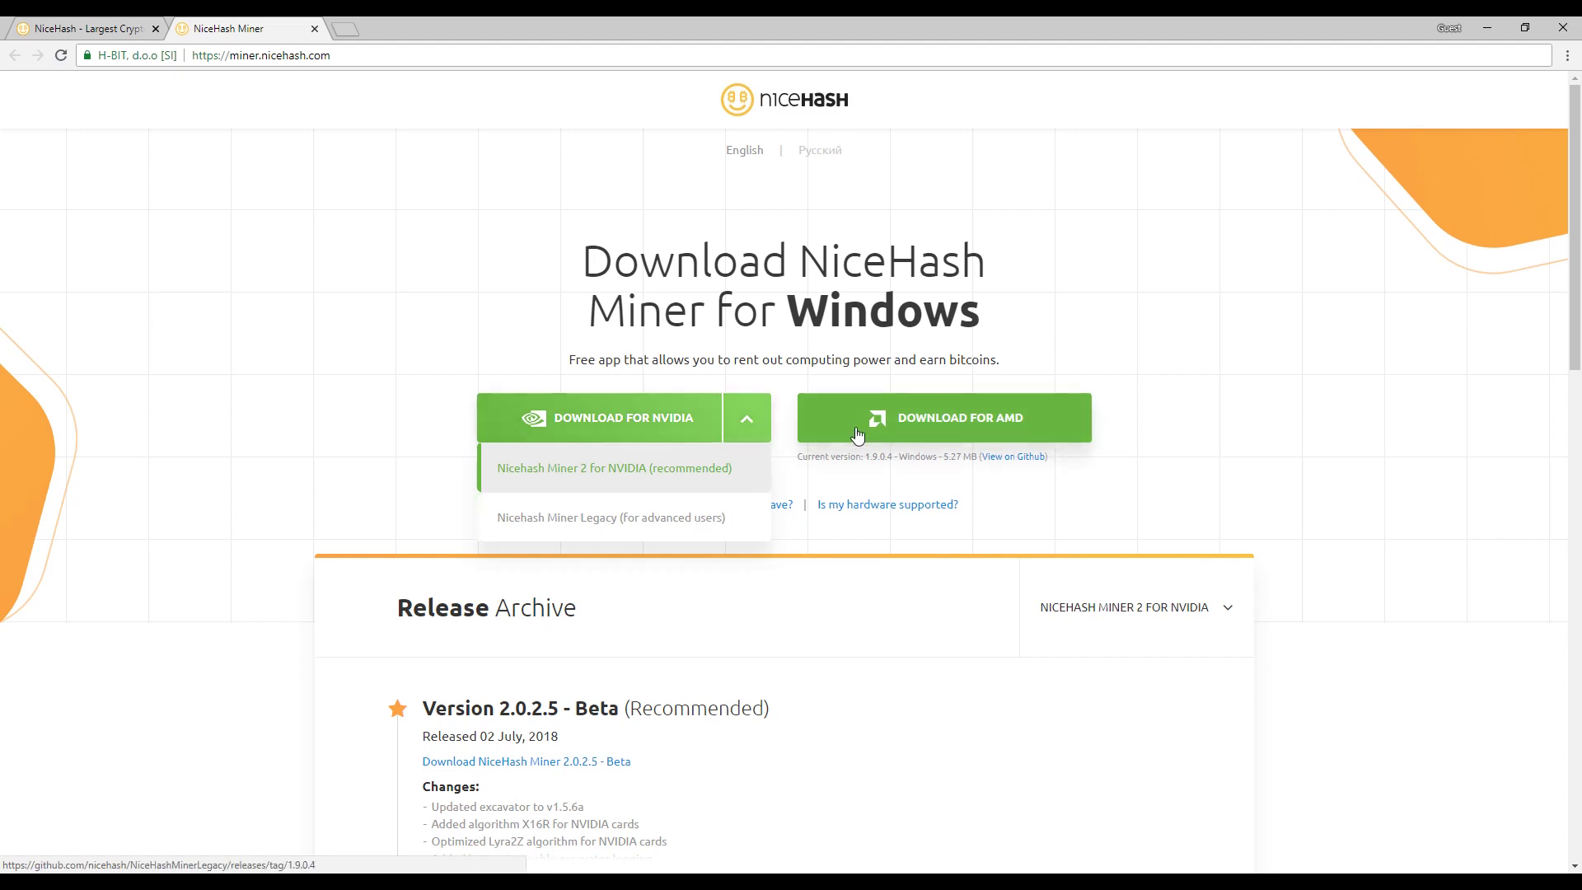
{"action": "left_click", "coordinate": [1011, 456]}
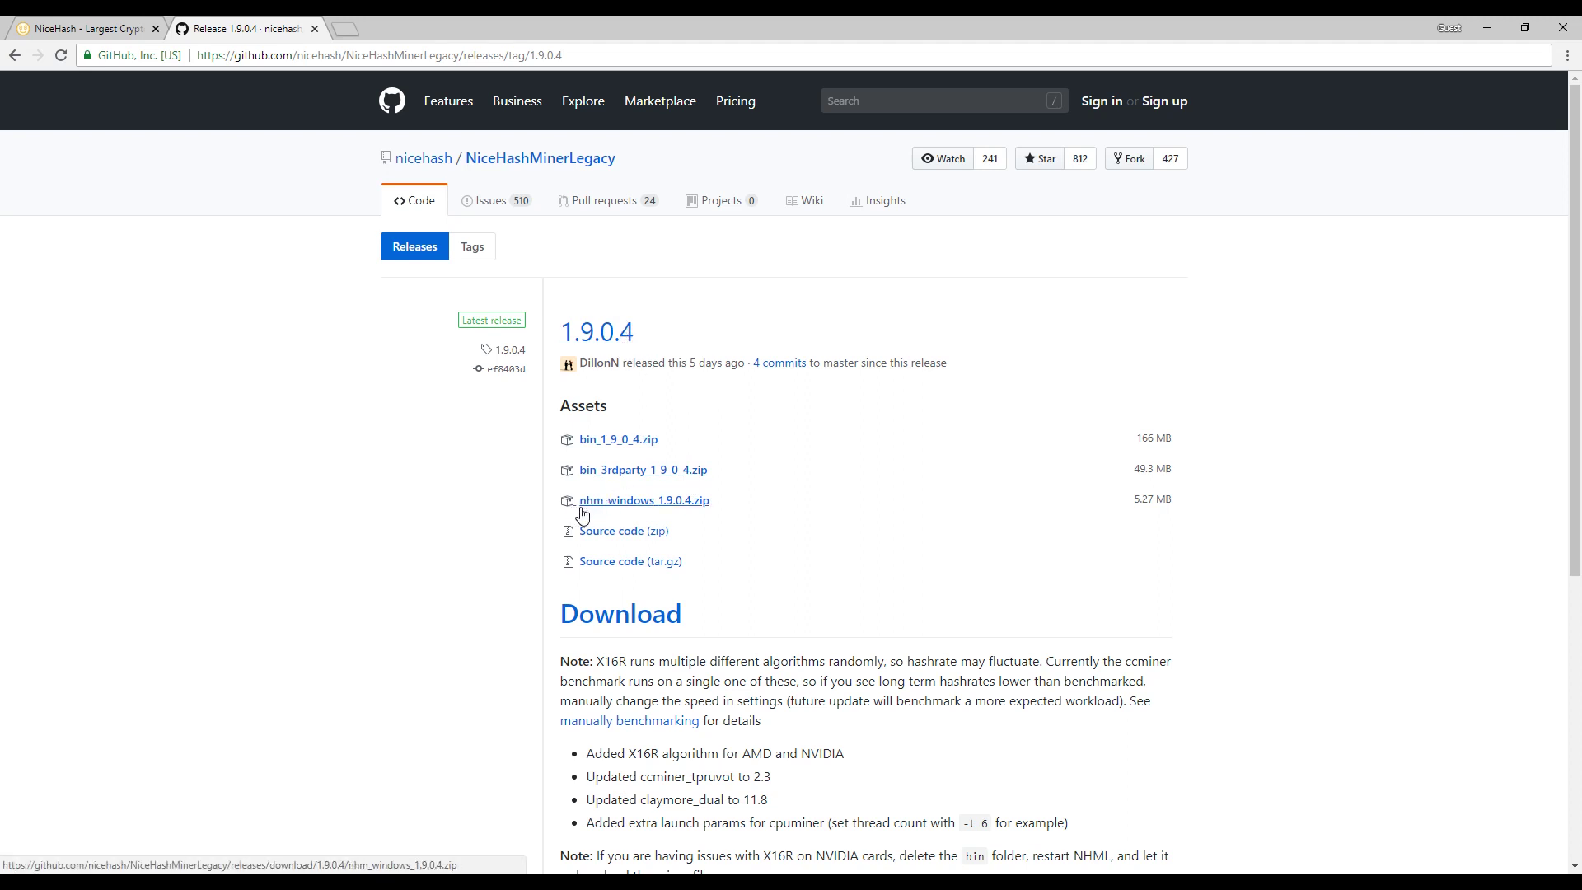
{"action": "mouse_move", "coordinate": [635, 516]}
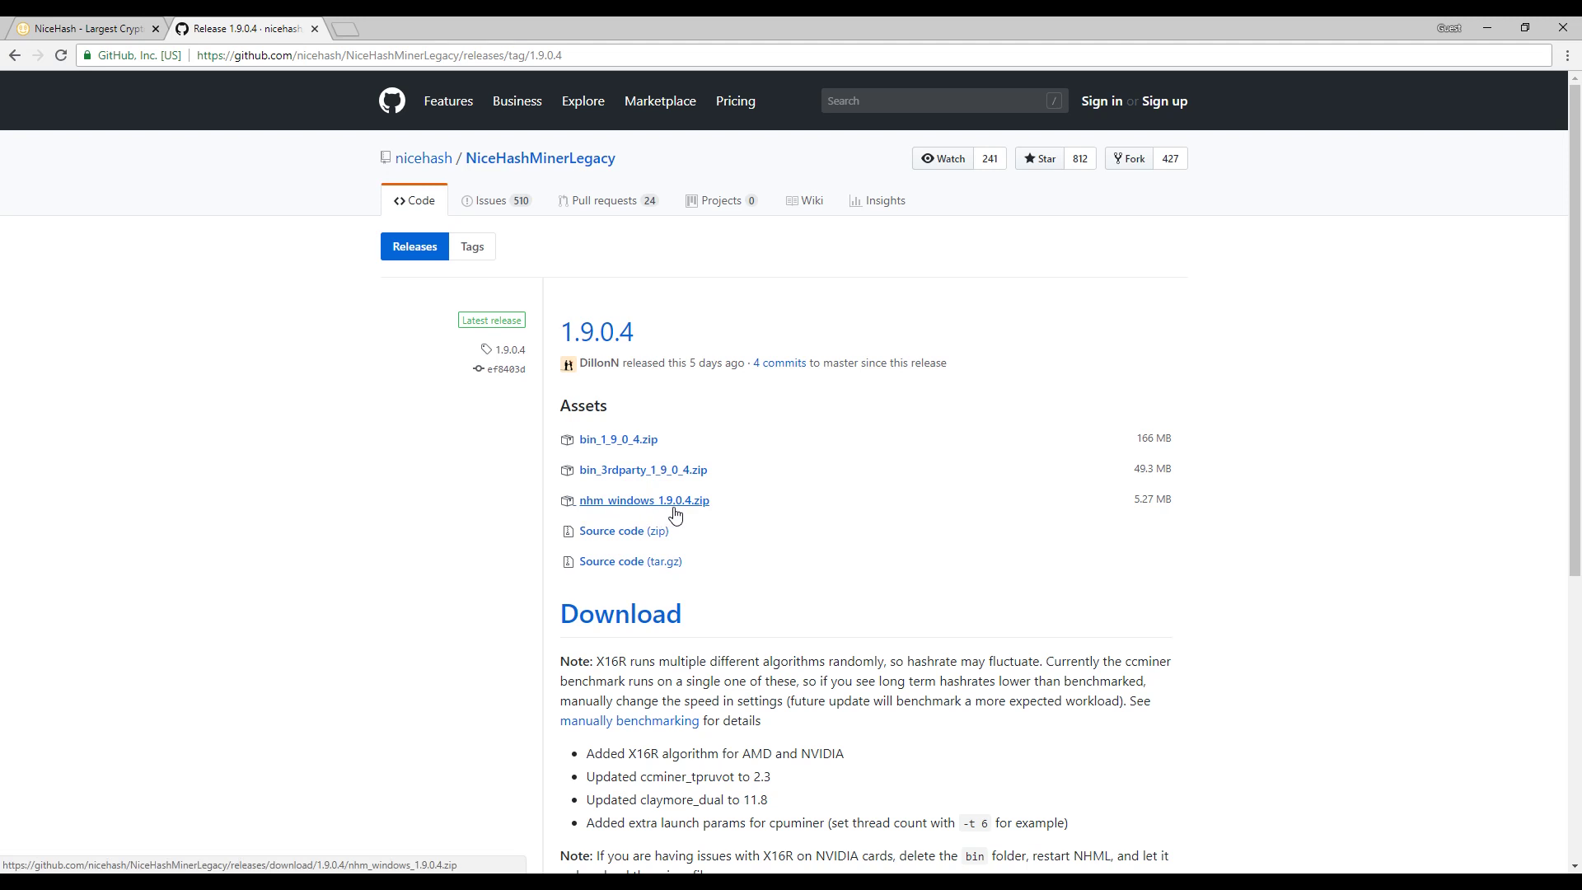
{"action": "mouse_move", "coordinate": [684, 508]}
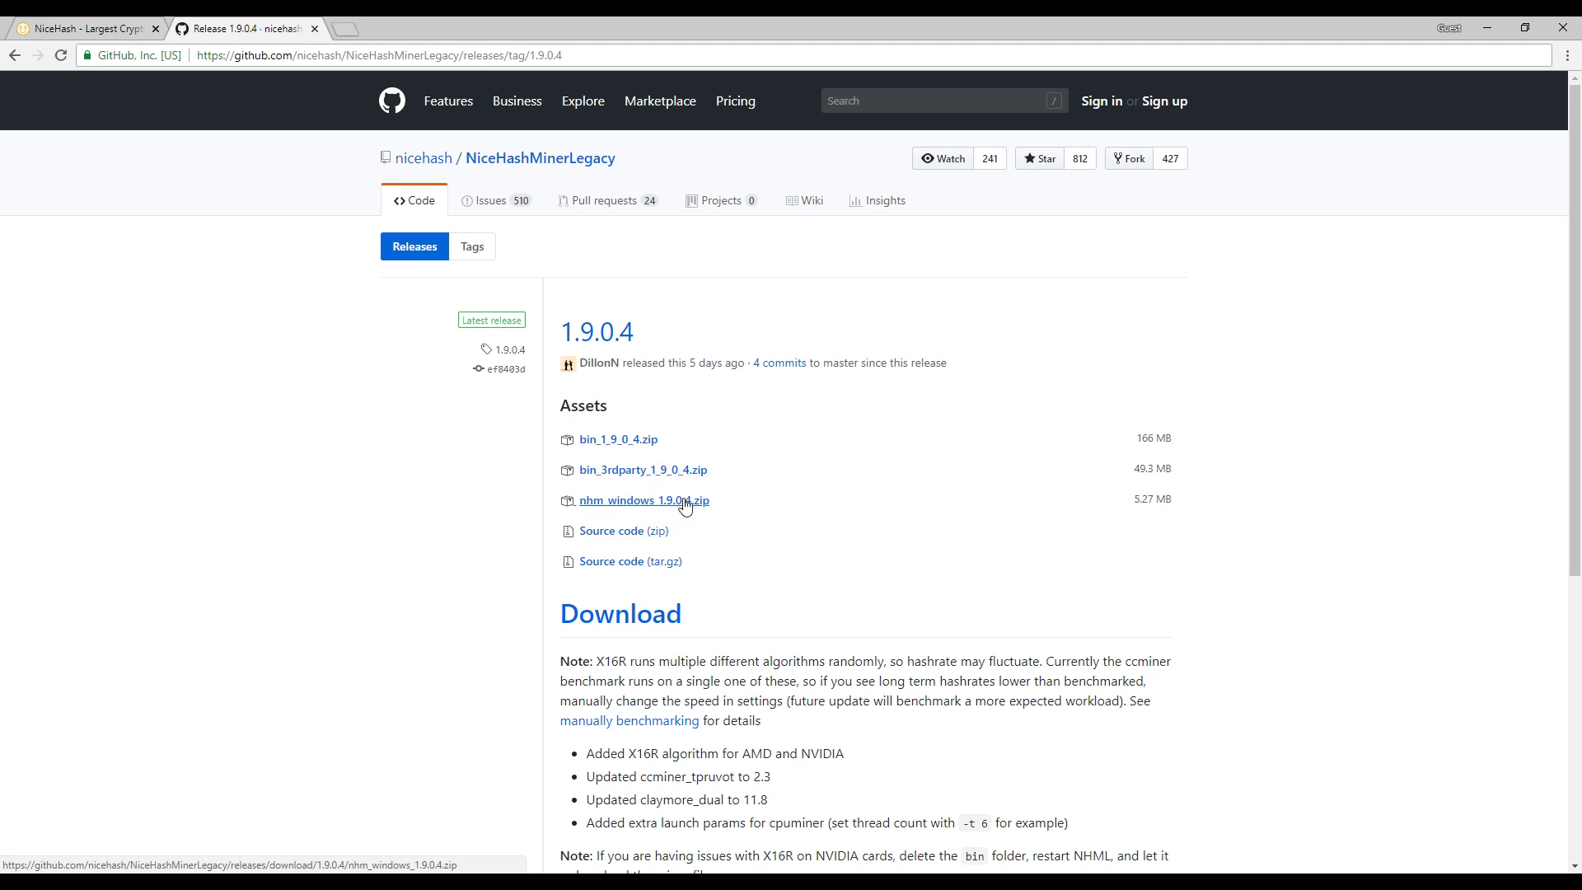
Step: Download nhm_windows_1.9.0.4.zip from the release assets, which Chrome blocks as dangerous
{"action": "left_click", "coordinate": [644, 499]}
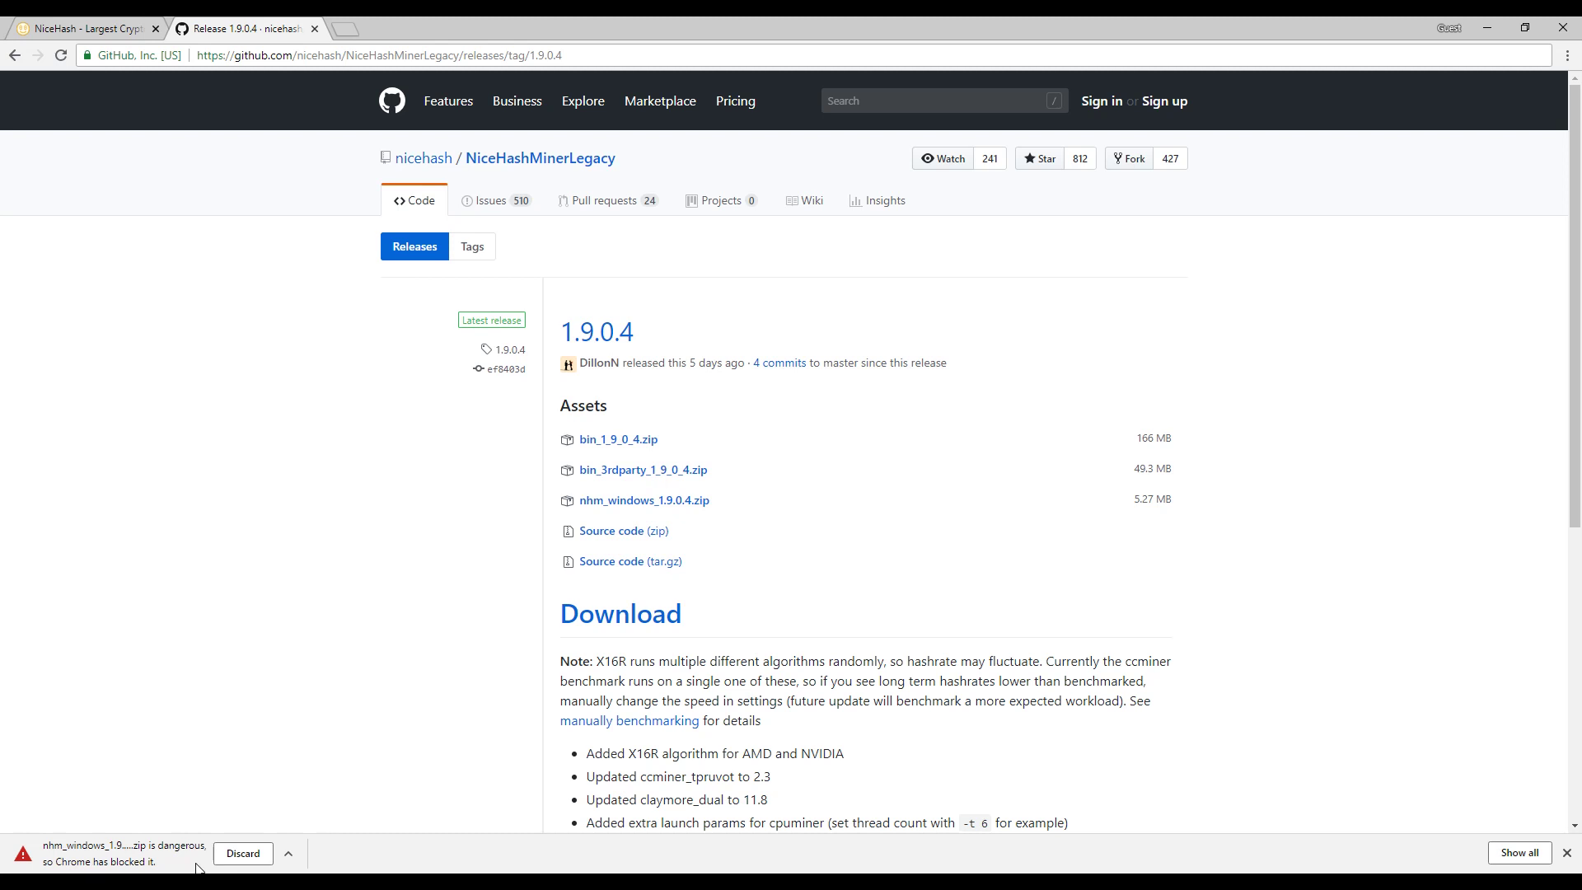
{"action": "mouse_move", "coordinate": [625, 530]}
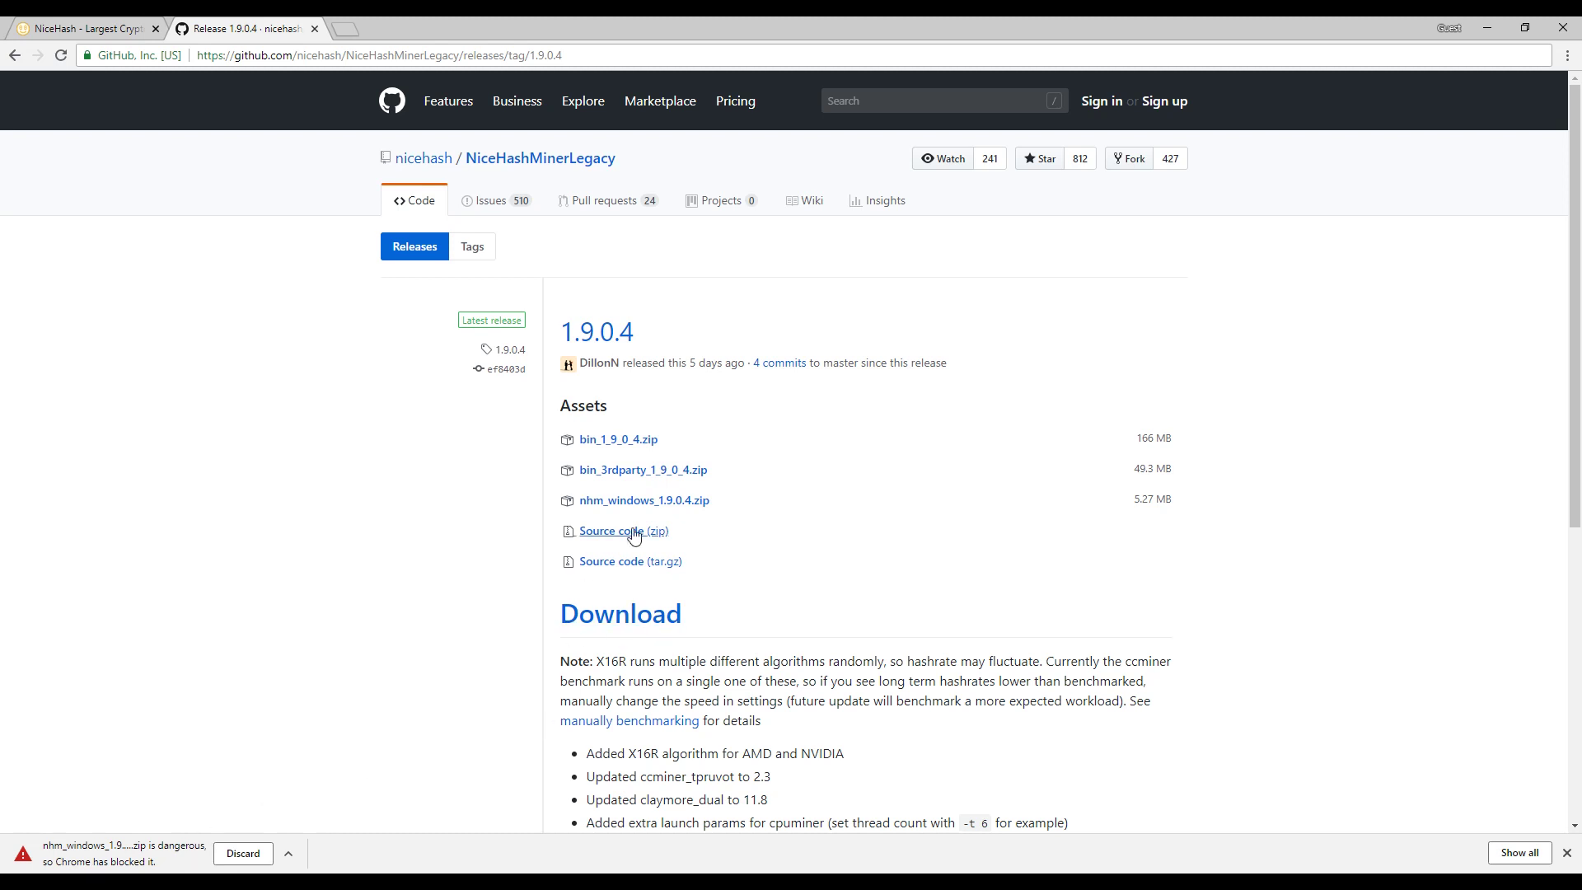
{"action": "left_click", "coordinate": [1565, 55]}
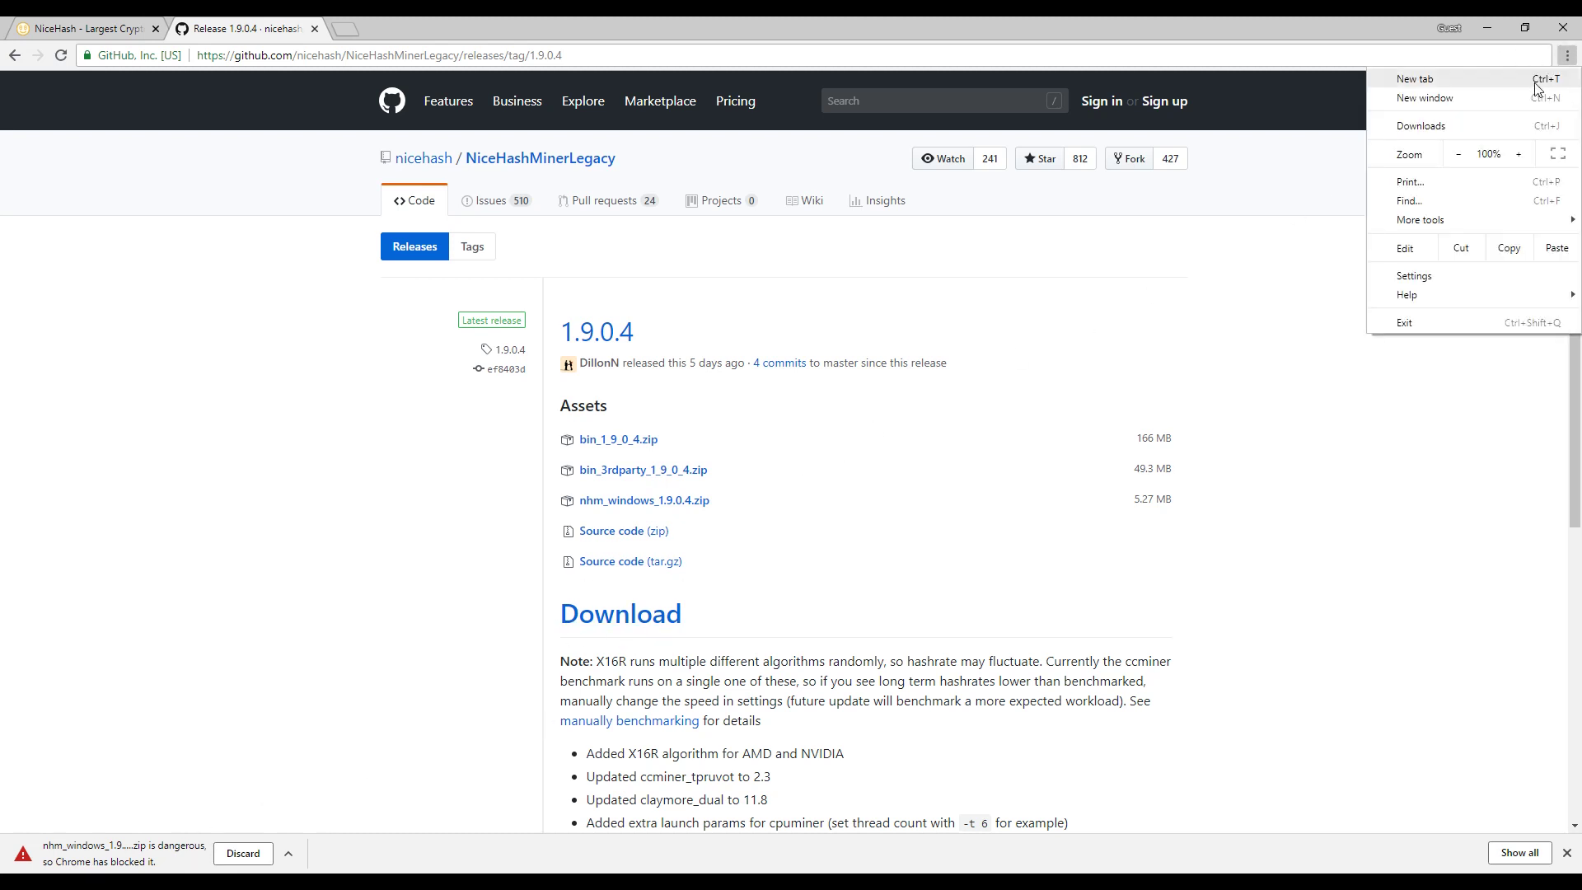
Step: Keep the blocked nhm_windows_1.9.0.4.zip anyway from Chrome's Downloads page
{"action": "left_click", "coordinate": [1421, 125]}
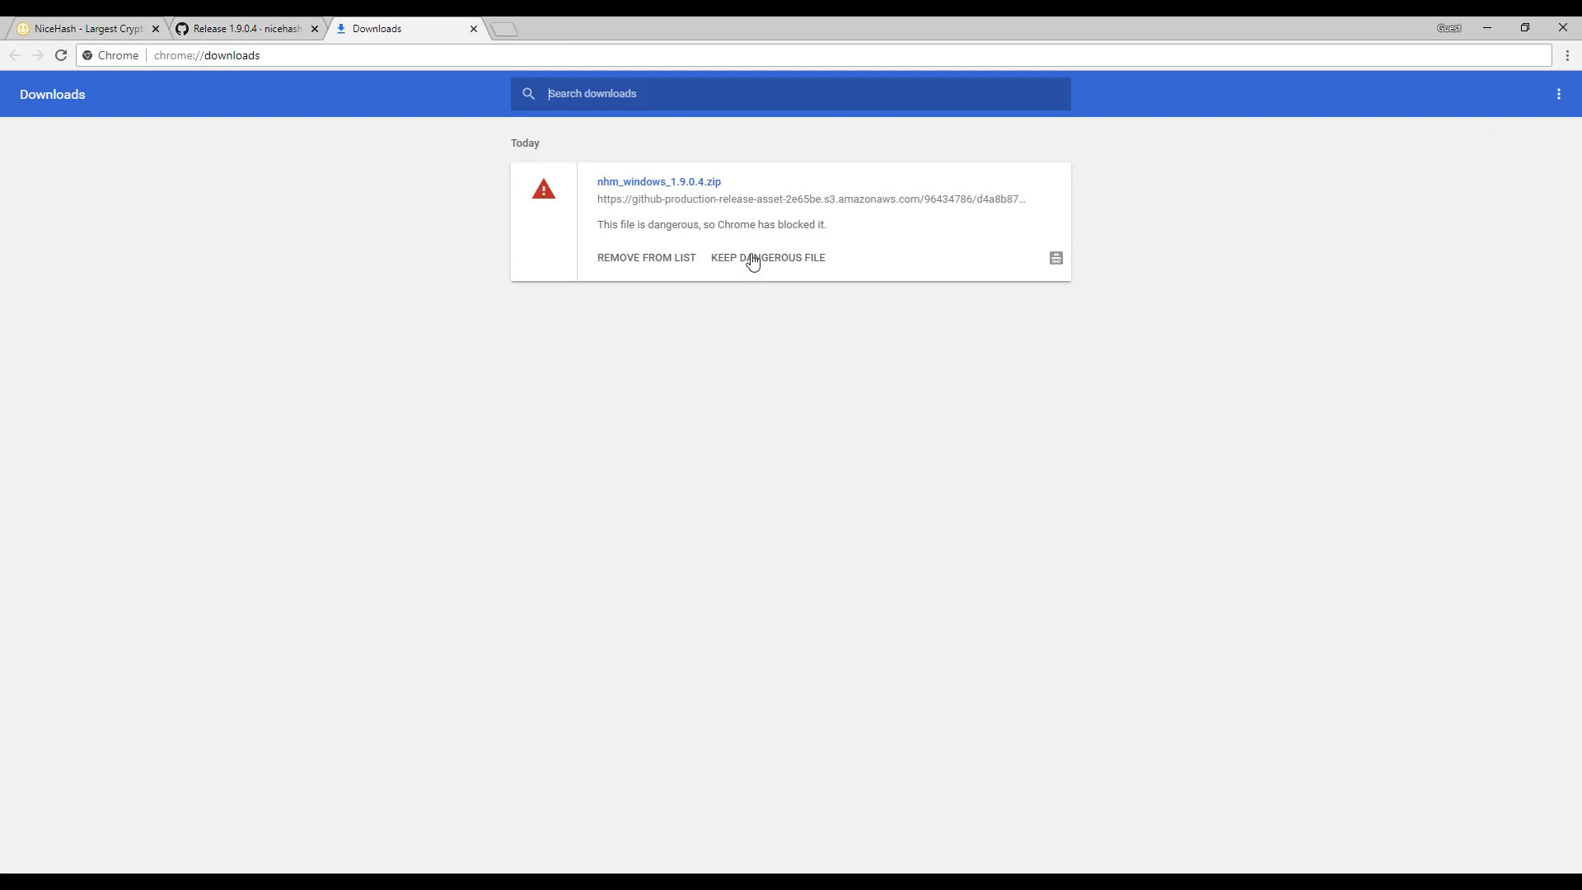
{"action": "left_click", "coordinate": [1567, 54]}
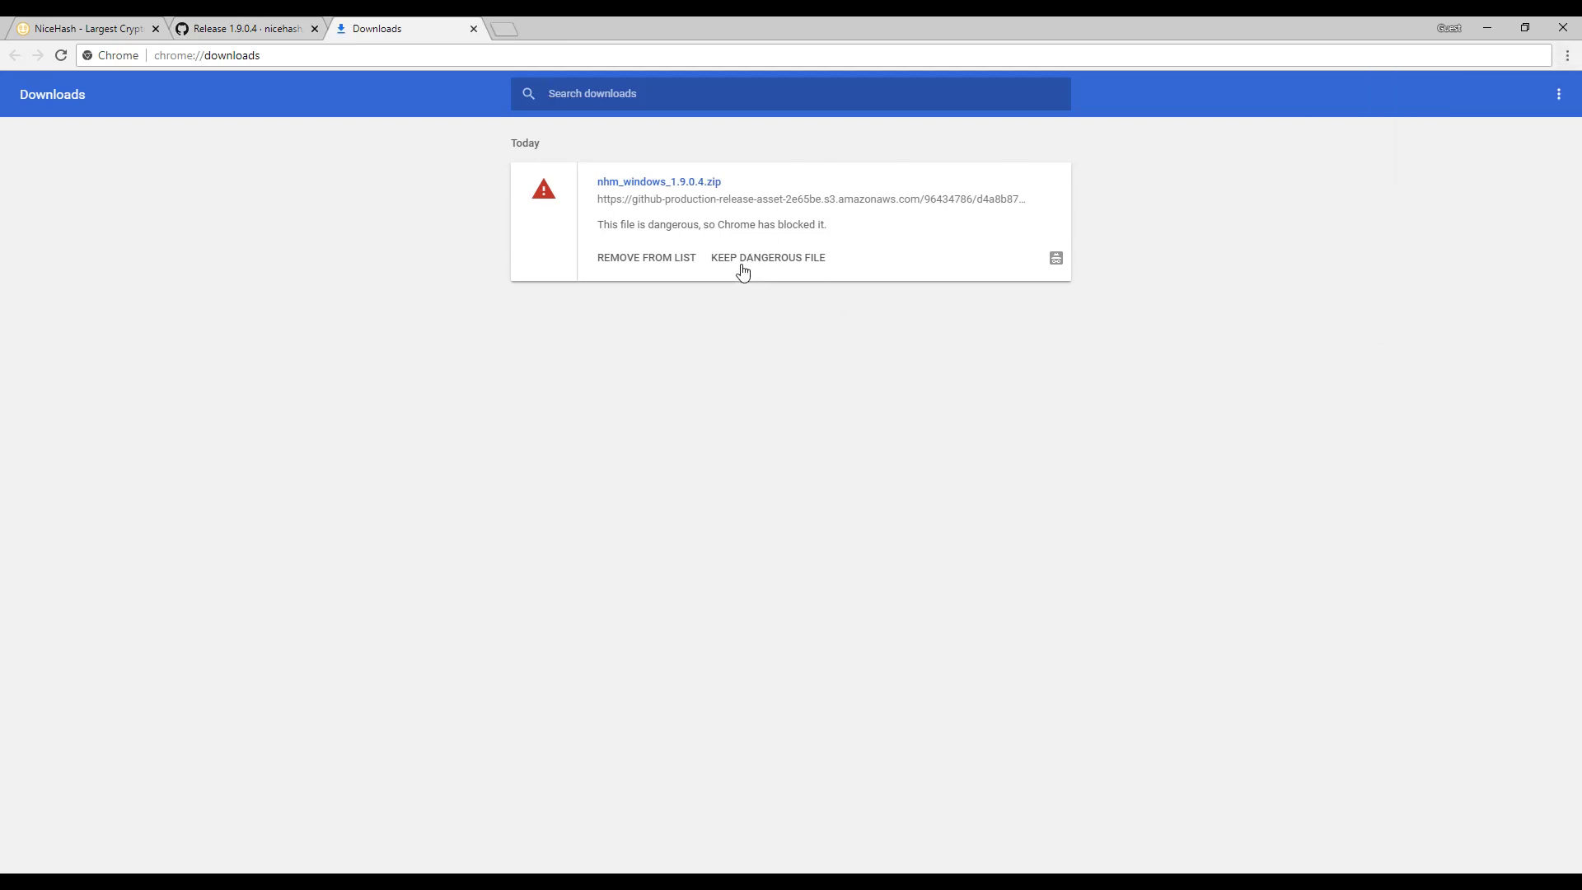
{"action": "left_click", "coordinate": [768, 257]}
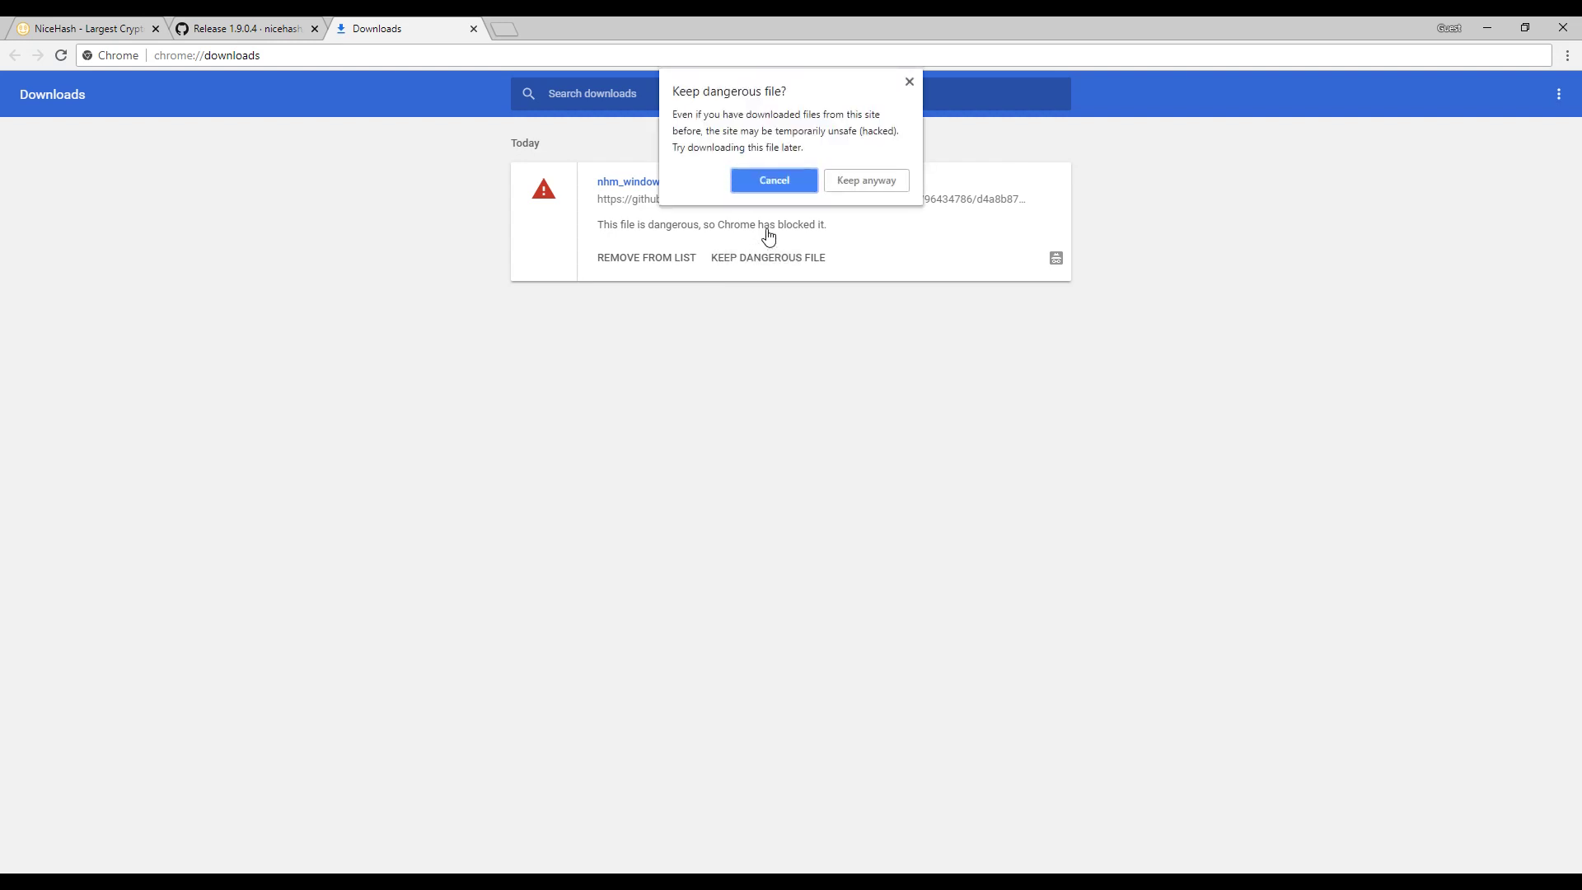
{"action": "left_click", "coordinate": [864, 181]}
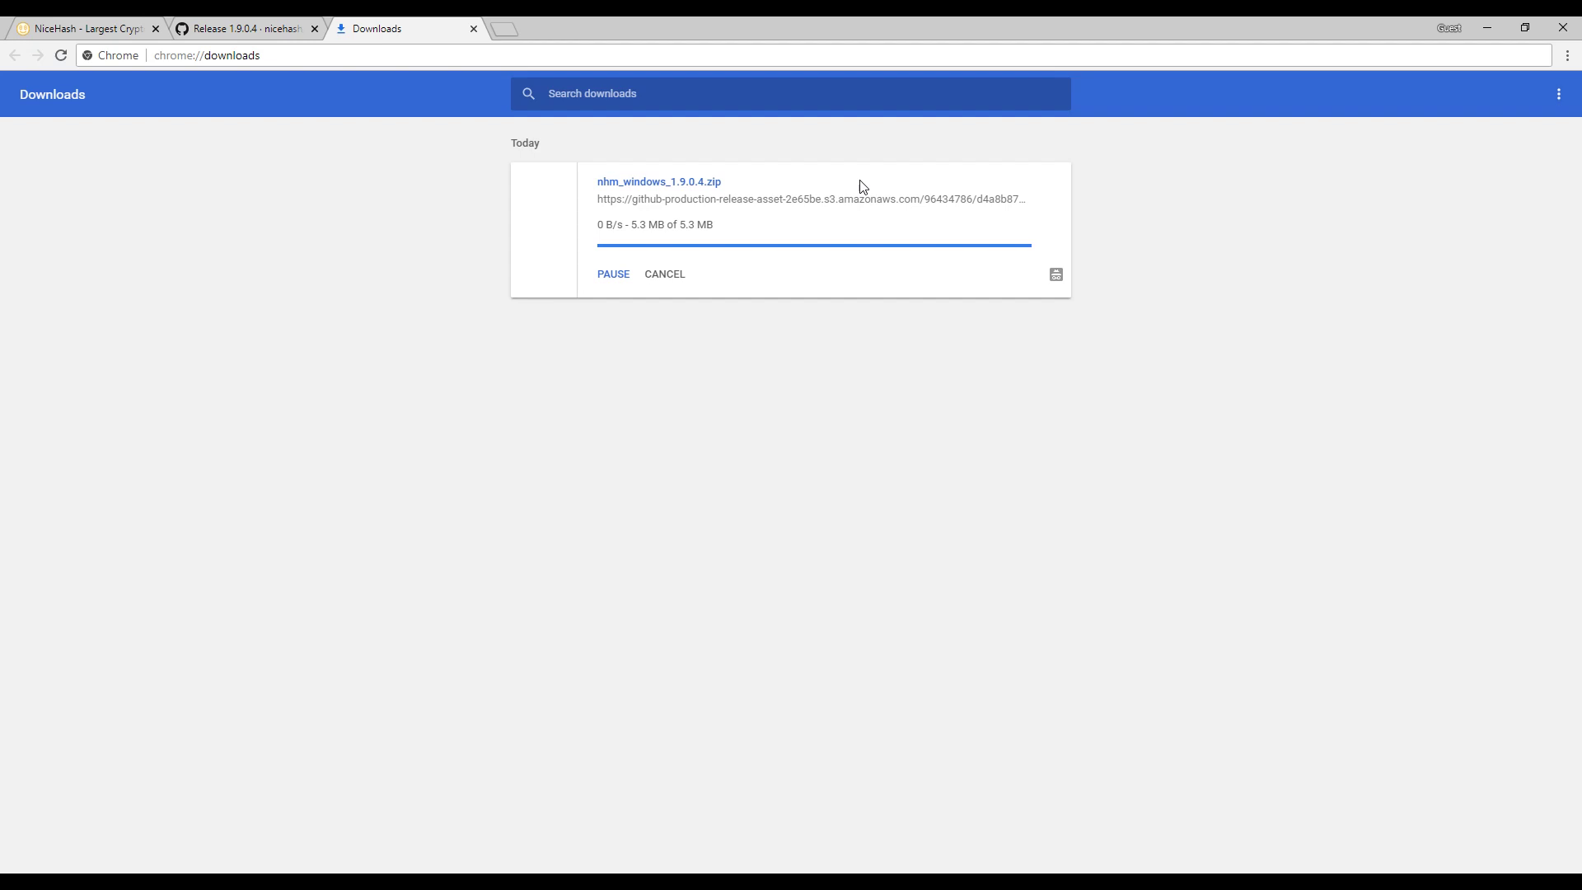
{"action": "mouse_move", "coordinate": [796, 376]}
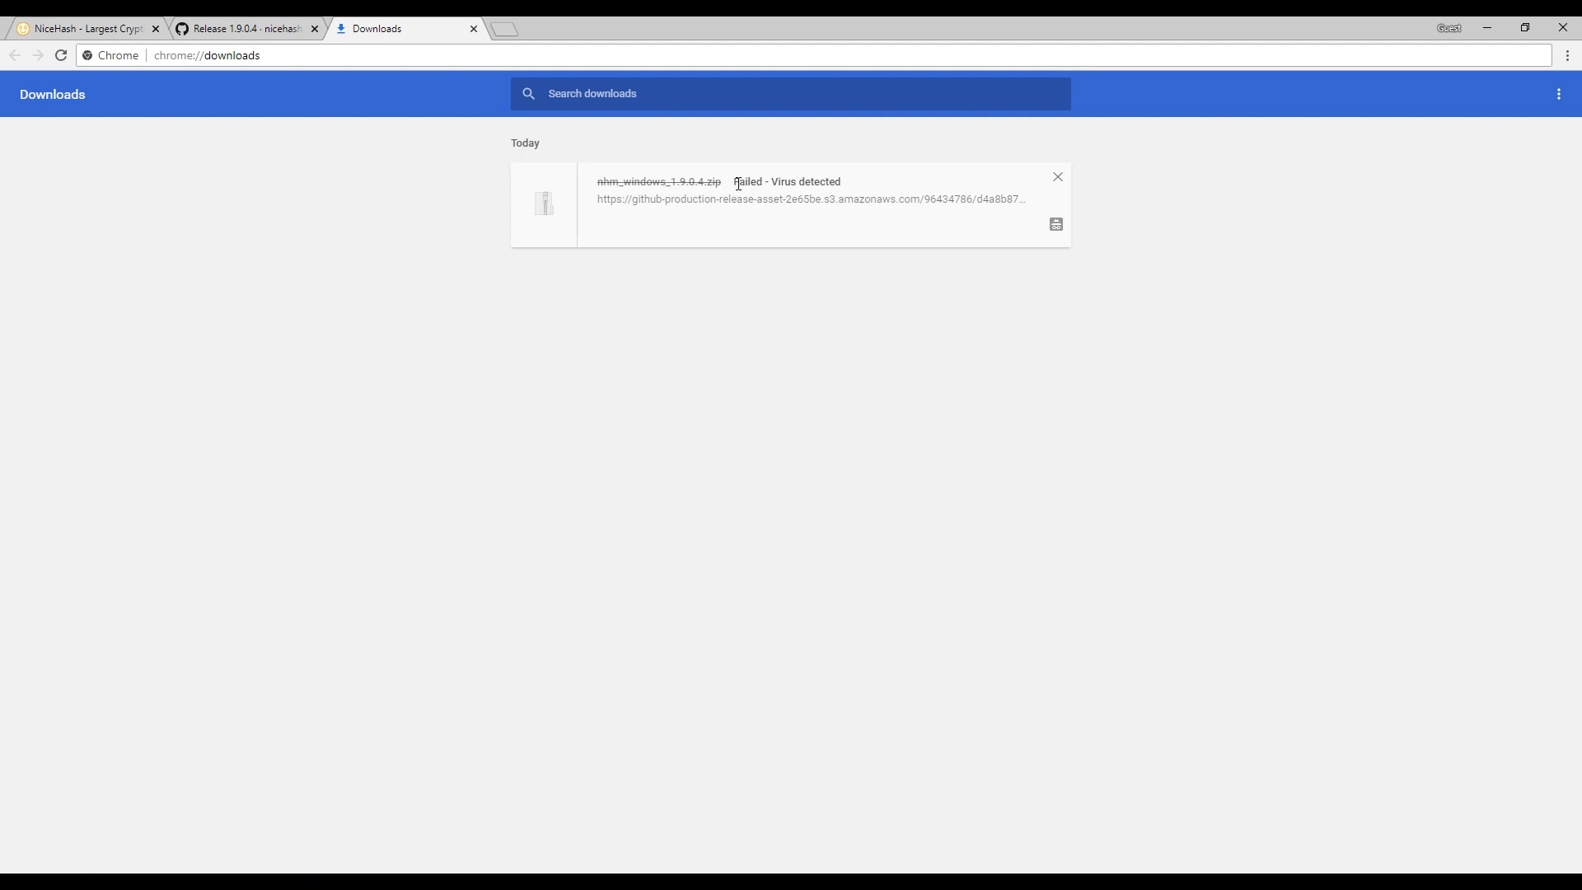
{"action": "double_click", "coordinate": [764, 181]}
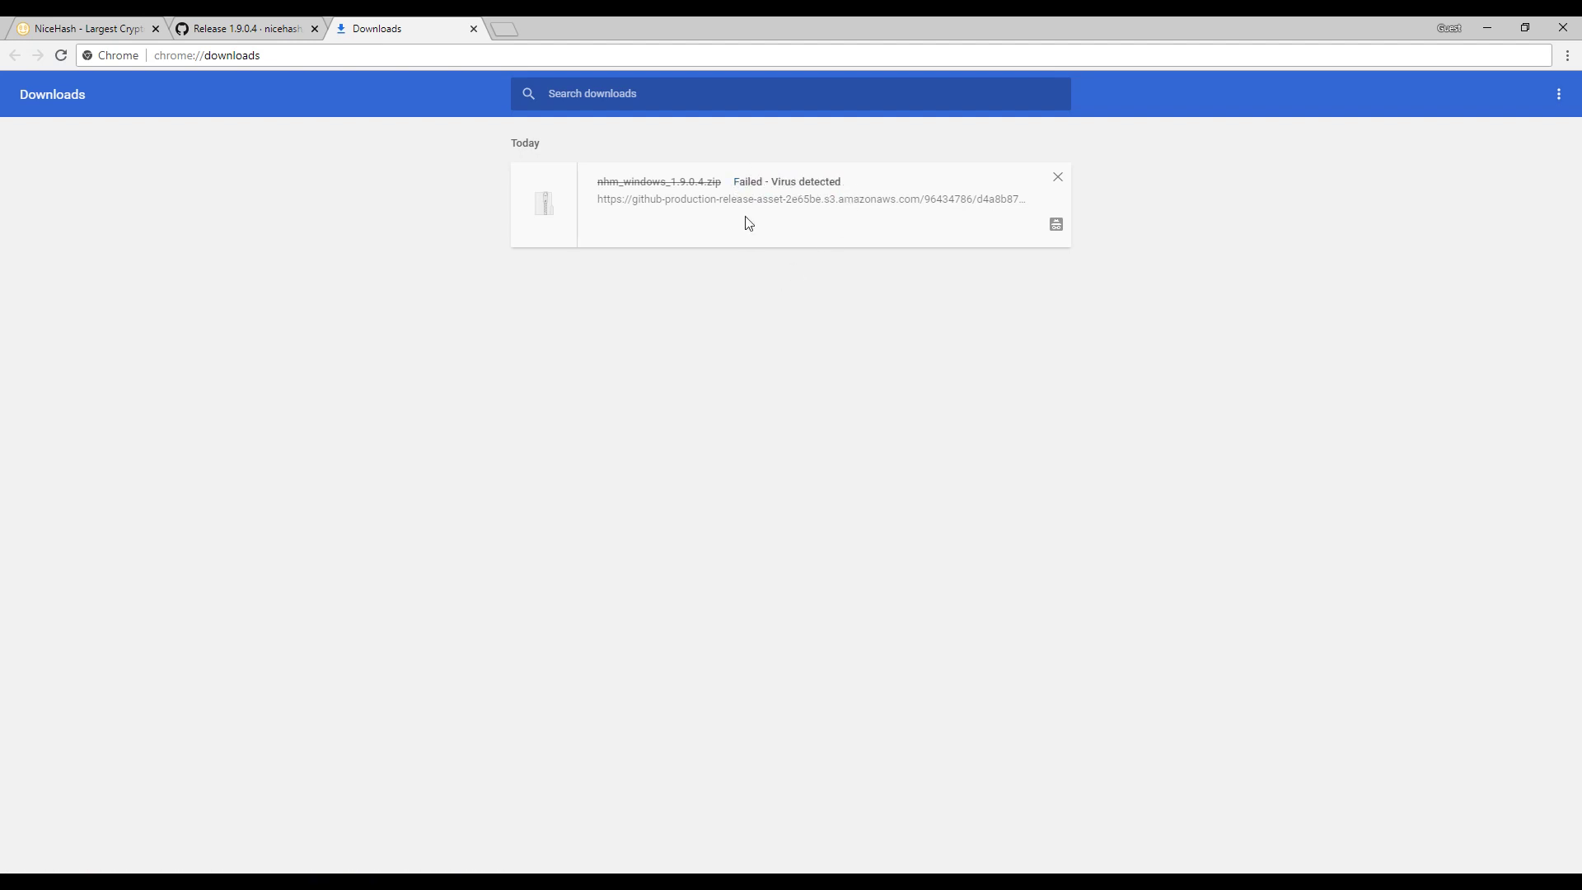
{"action": "mouse_move", "coordinate": [230, 574]}
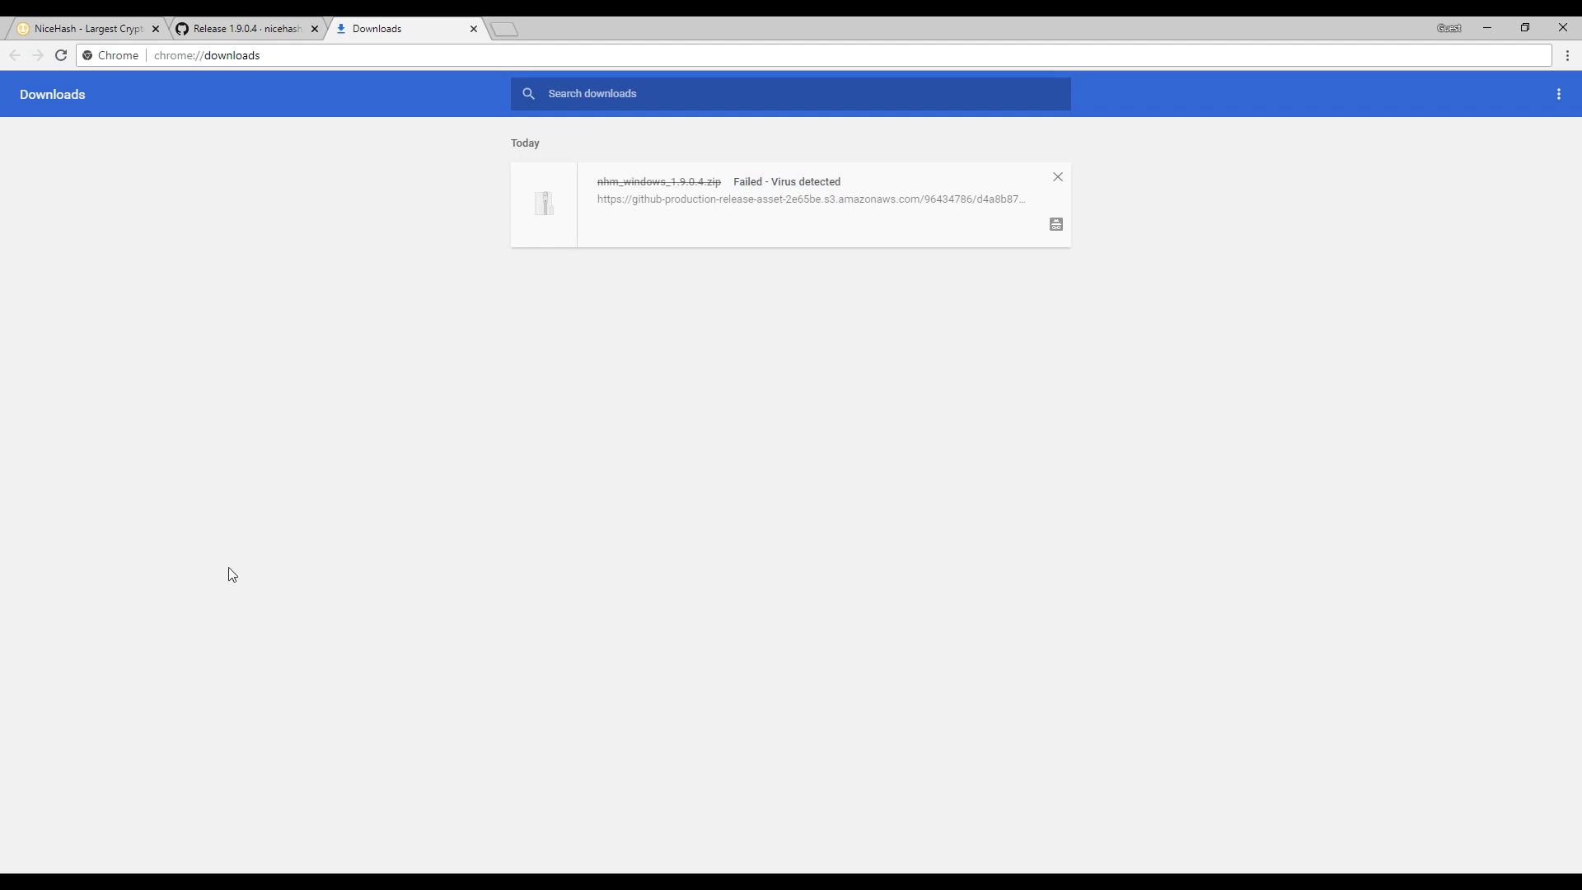
{"action": "mouse_move", "coordinate": [183, 588]}
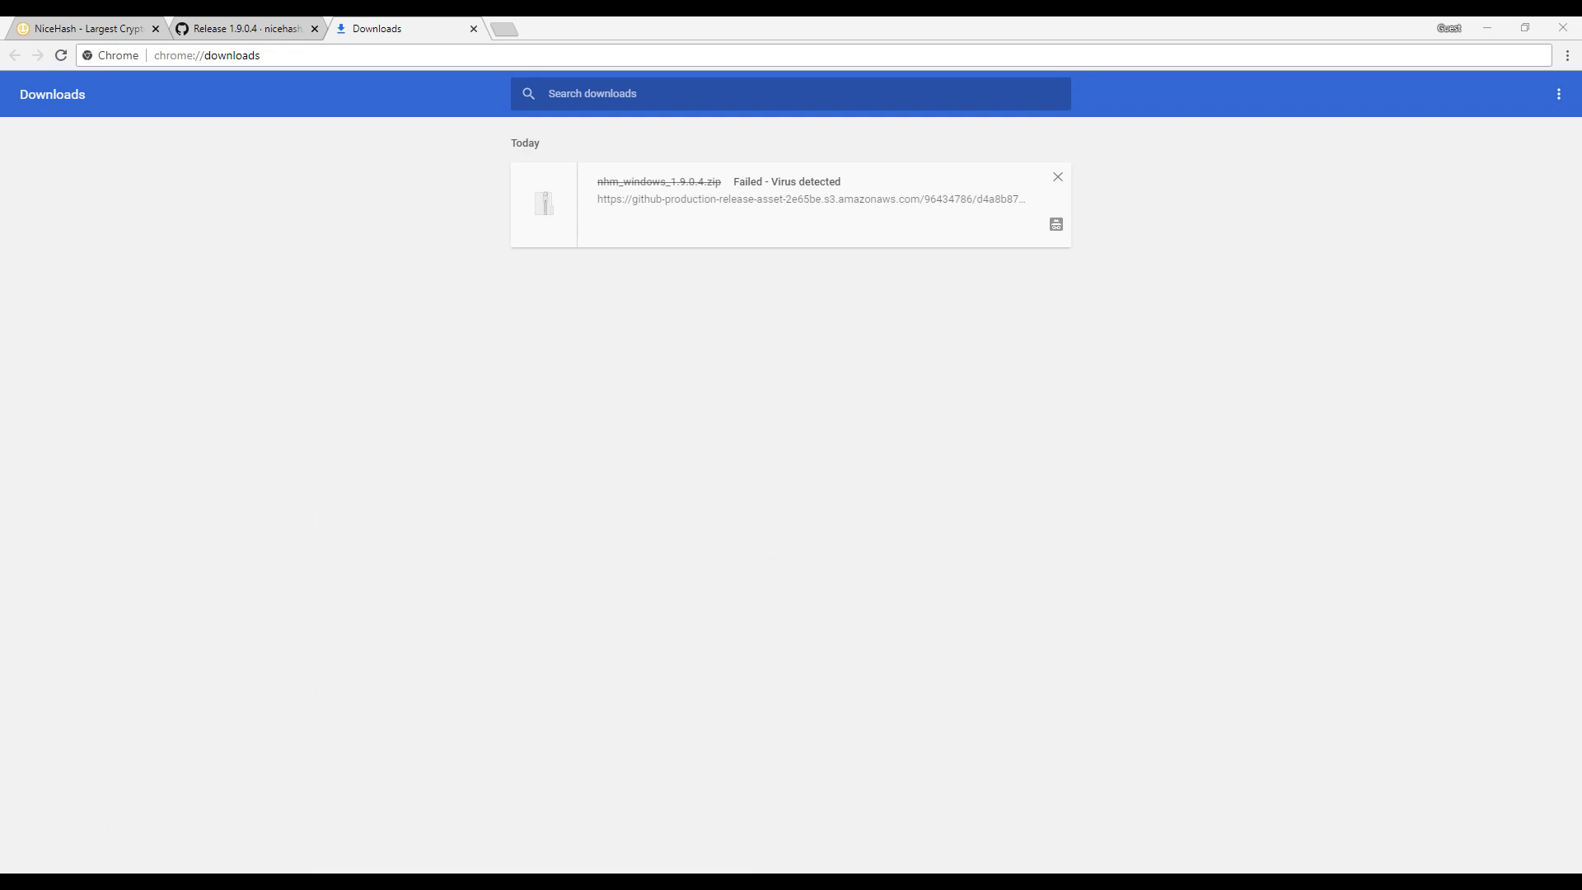
Step: Find Windows Defender and switch real-time protection off in Virus & threat protection settings
{"action": "type", "text": "windows"}
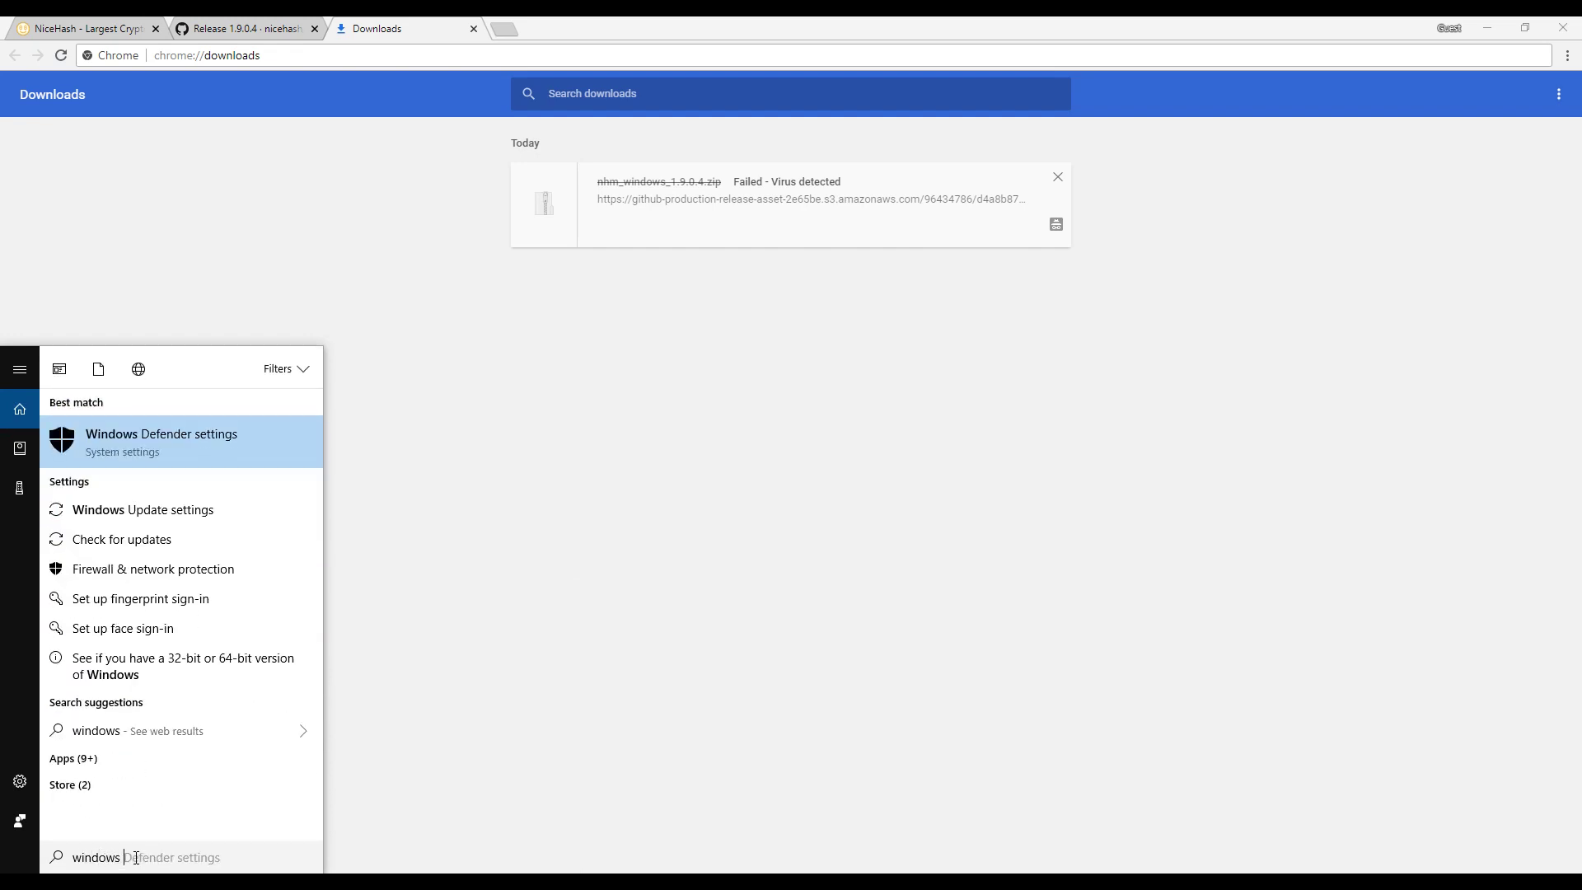
{"action": "type", "text": "defend"}
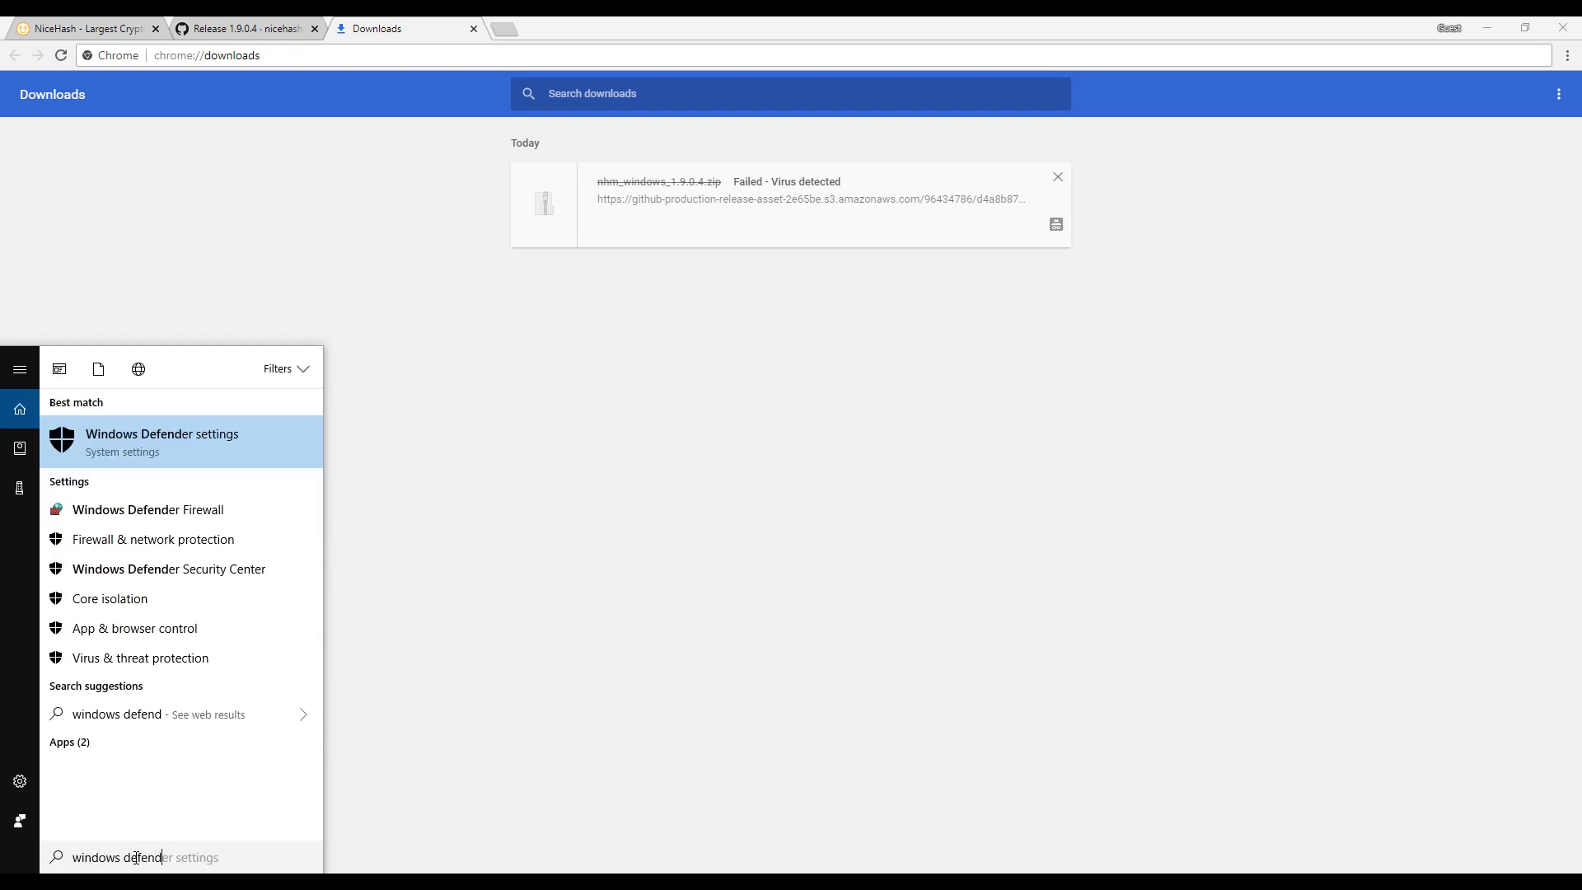
{"action": "type", "text": "er"}
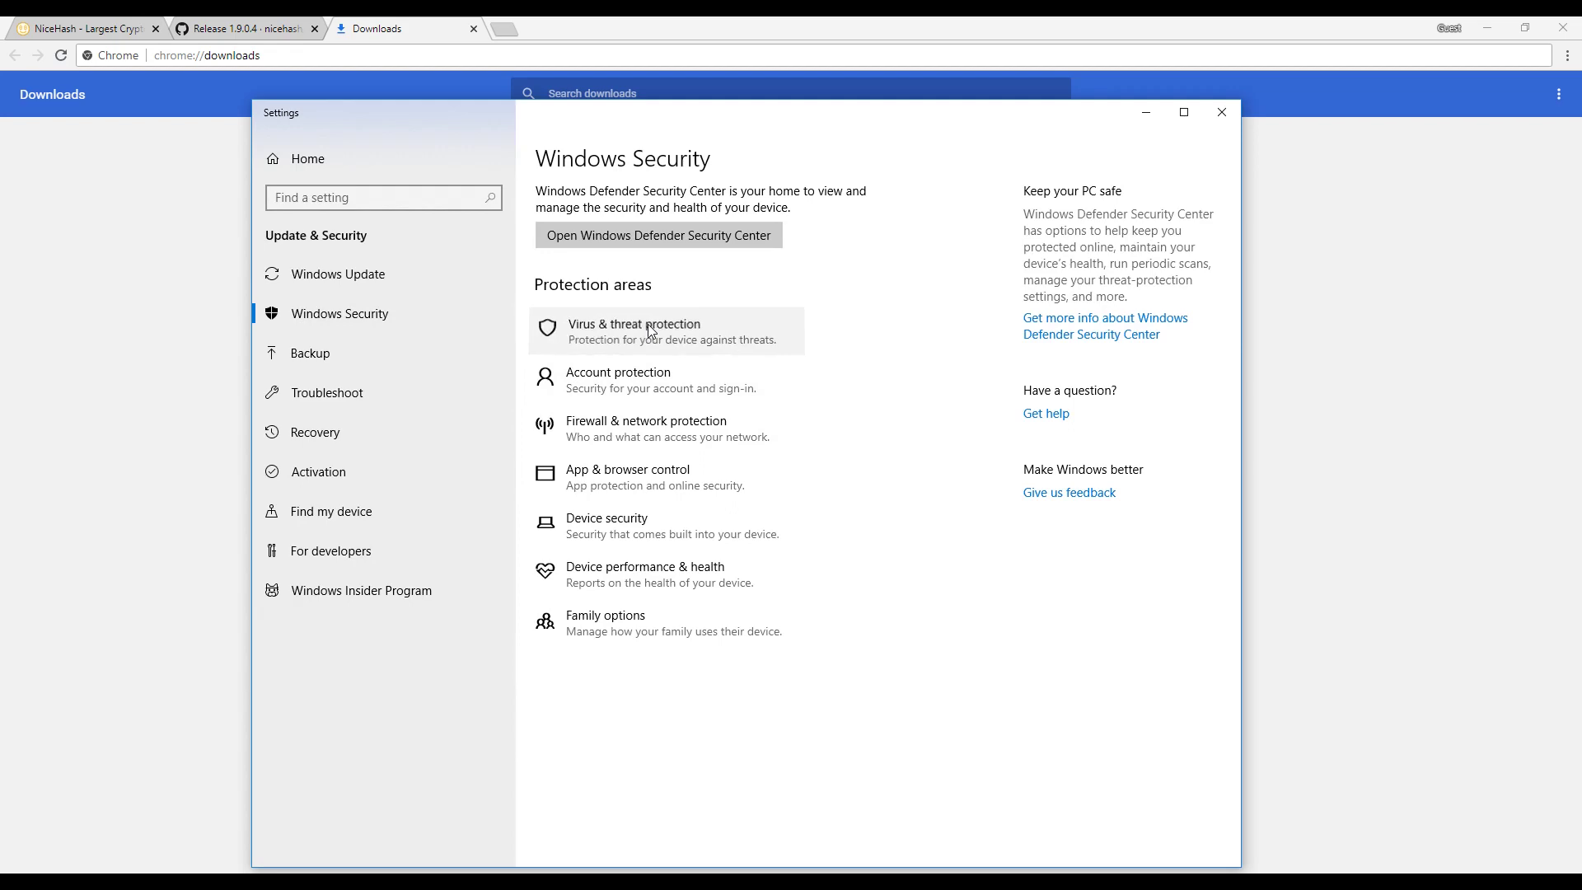
{"action": "left_click", "coordinate": [635, 331]}
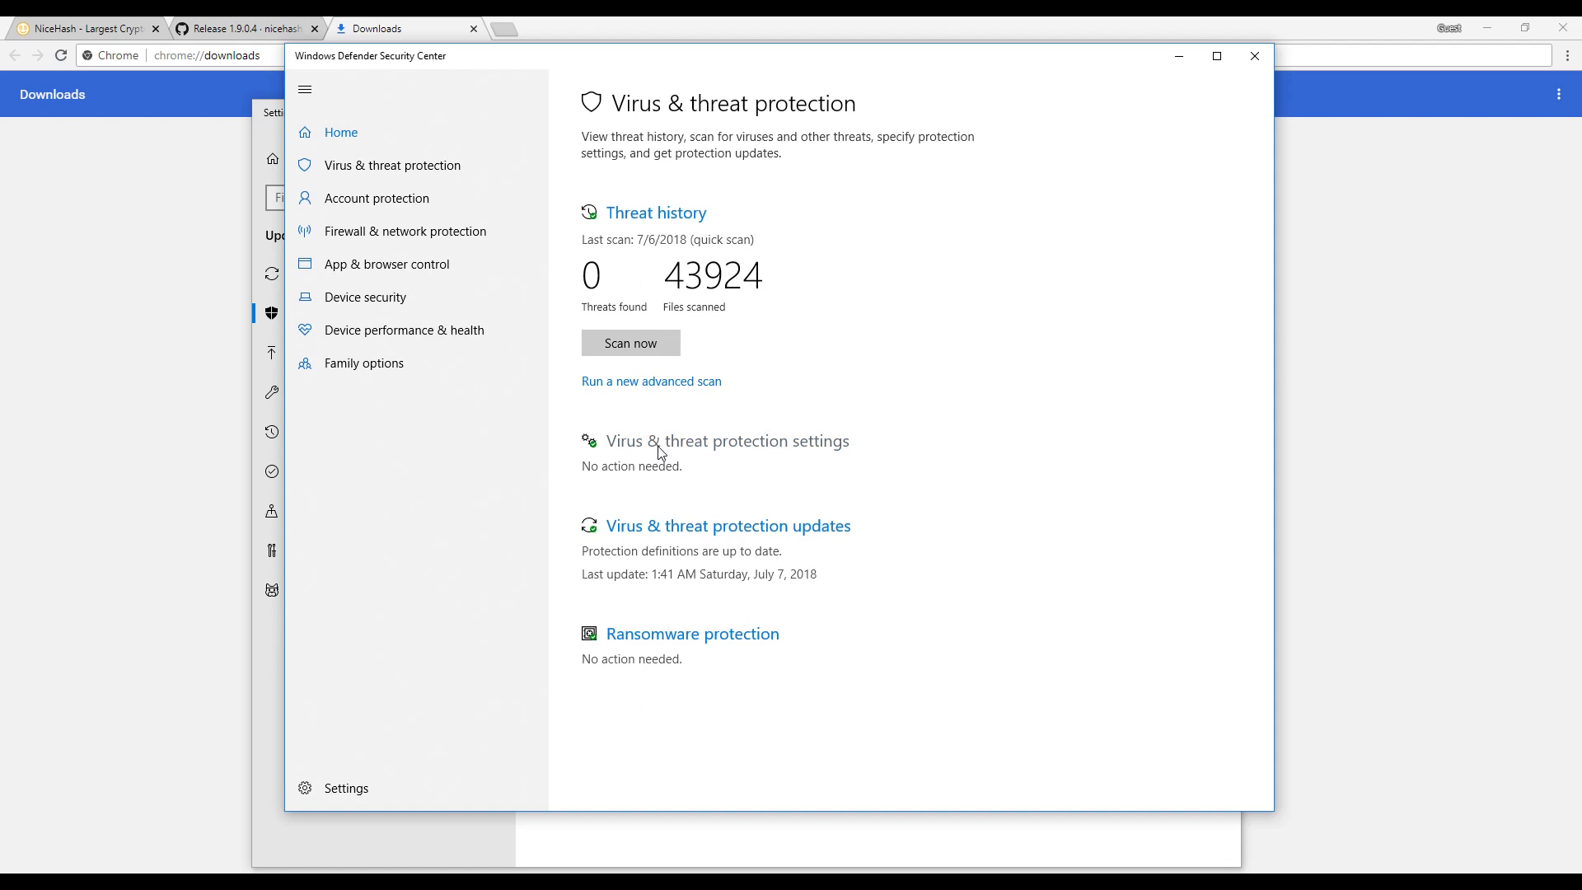
{"action": "left_click", "coordinate": [725, 441]}
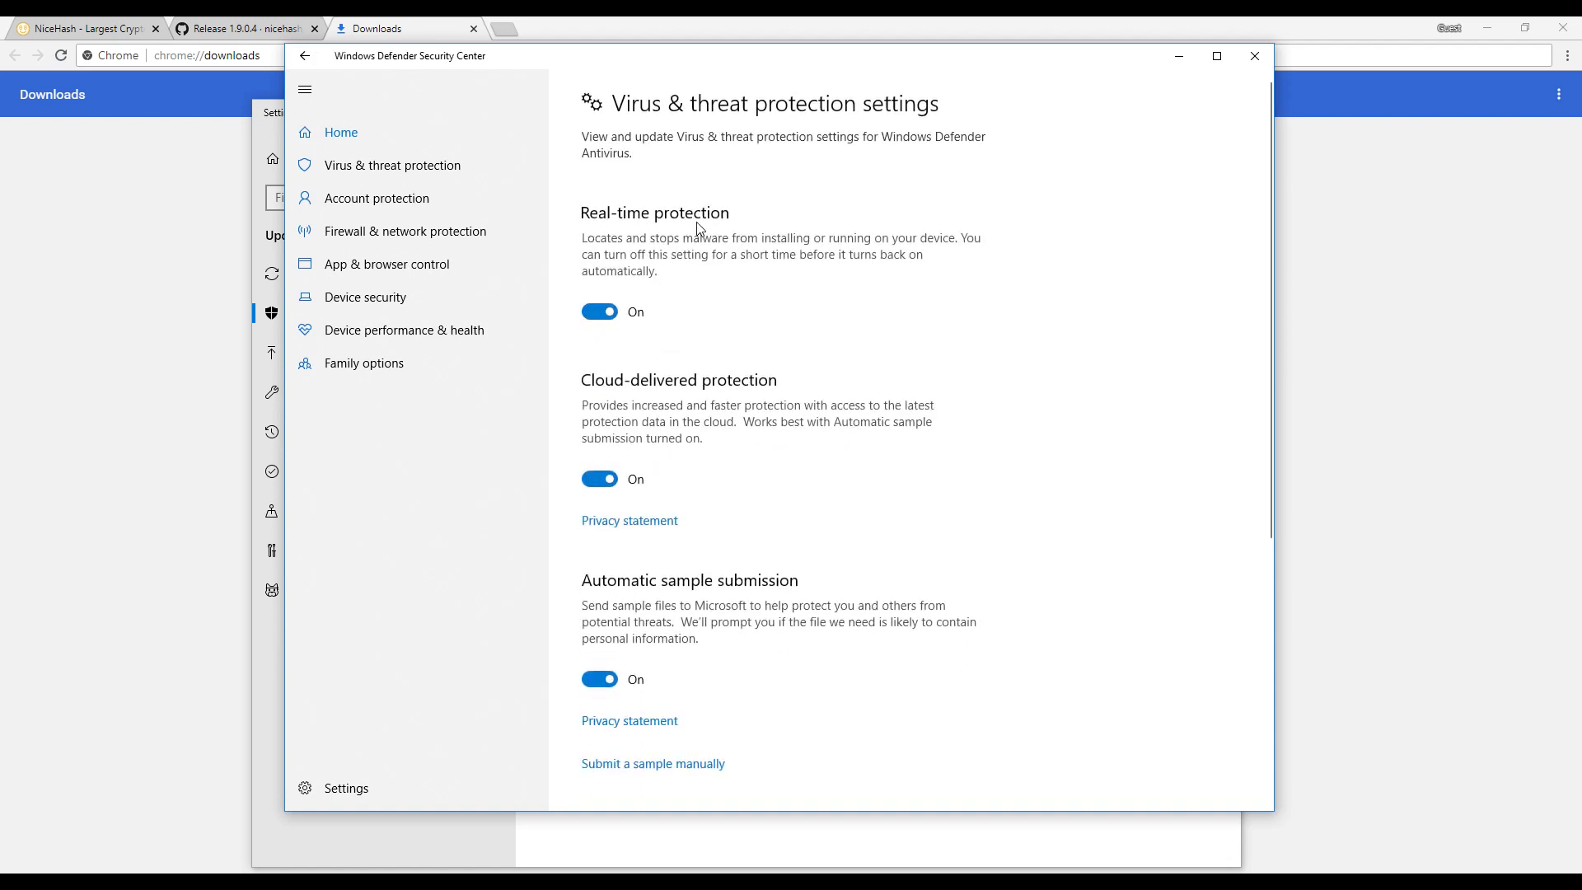
{"action": "left_click", "coordinate": [598, 311]}
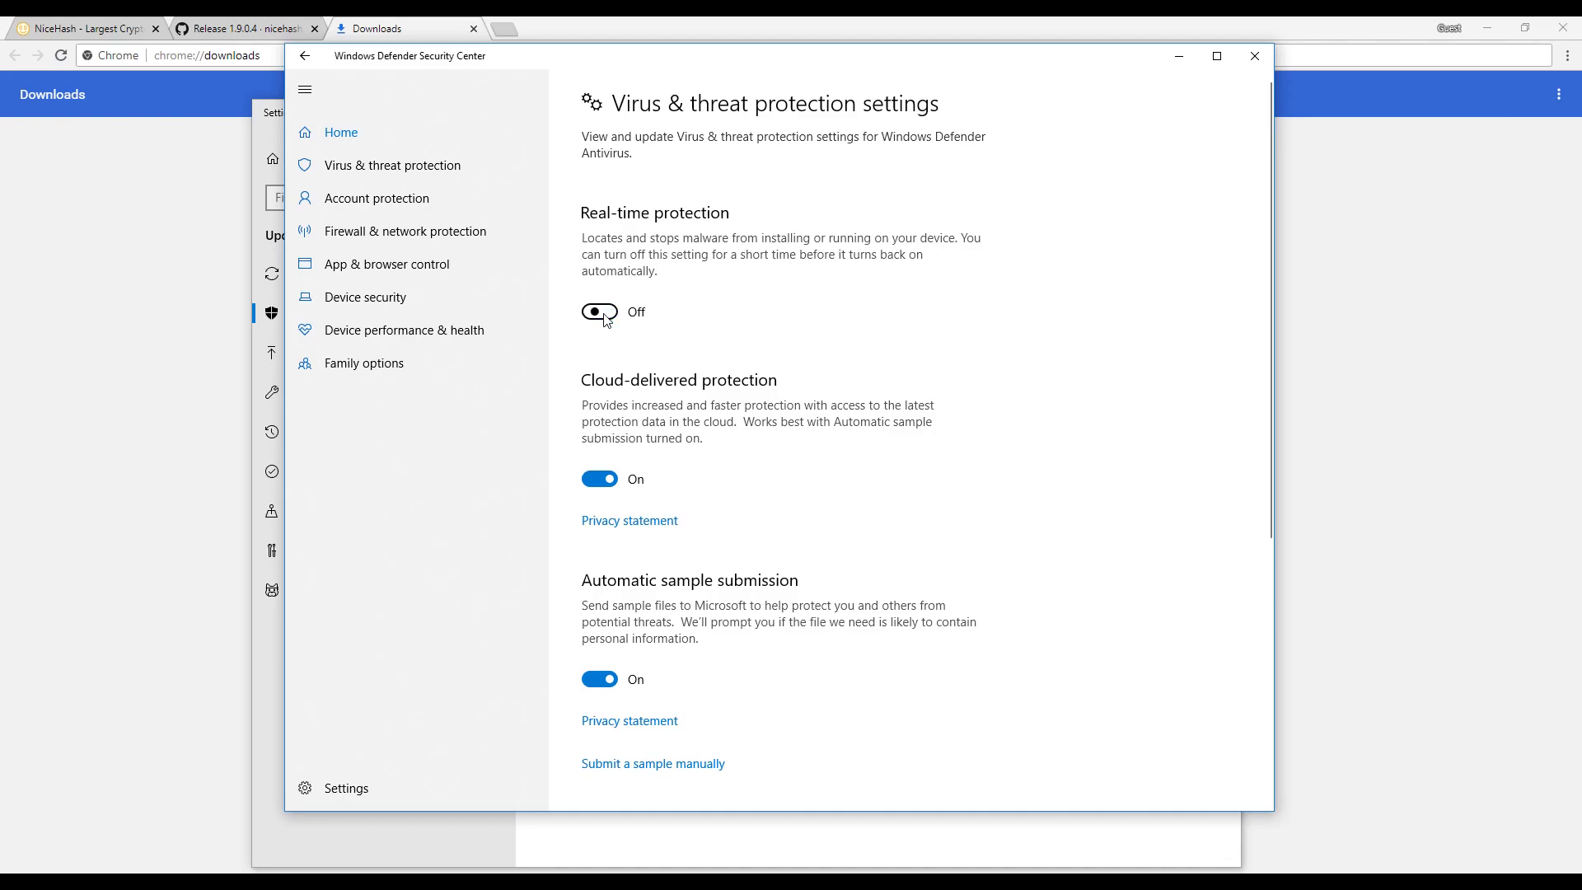
{"action": "scroll", "scroll_direction": "down", "scroll_amount": 3}
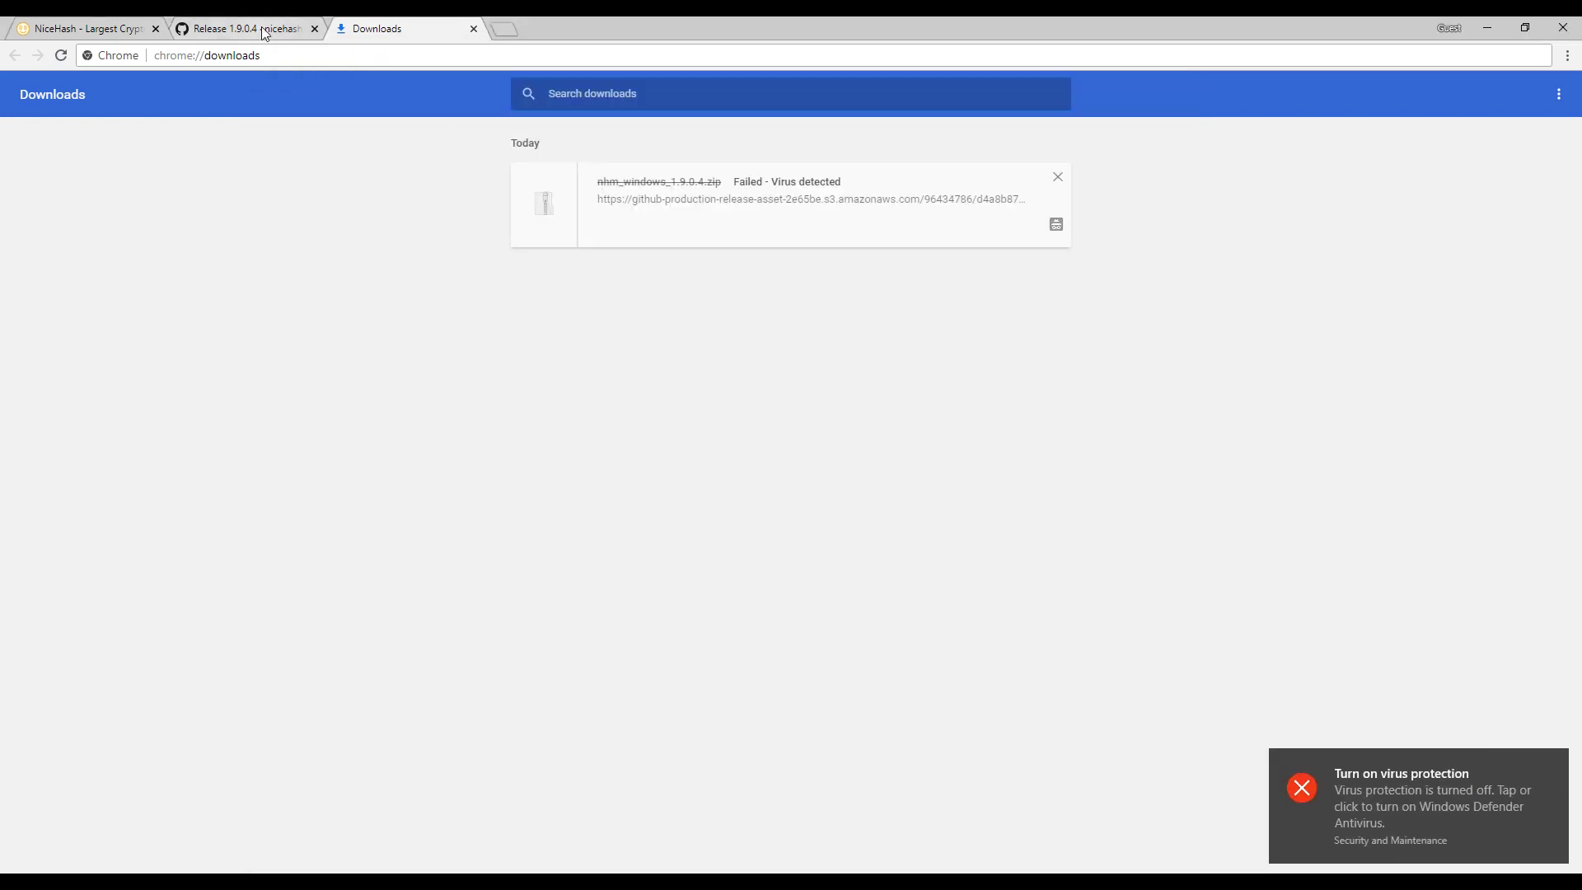
Step: Re-download nhm_windows_1.9.0.4.zip, keep it despite the warning, and show it in its folder
{"action": "left_click", "coordinate": [242, 27]}
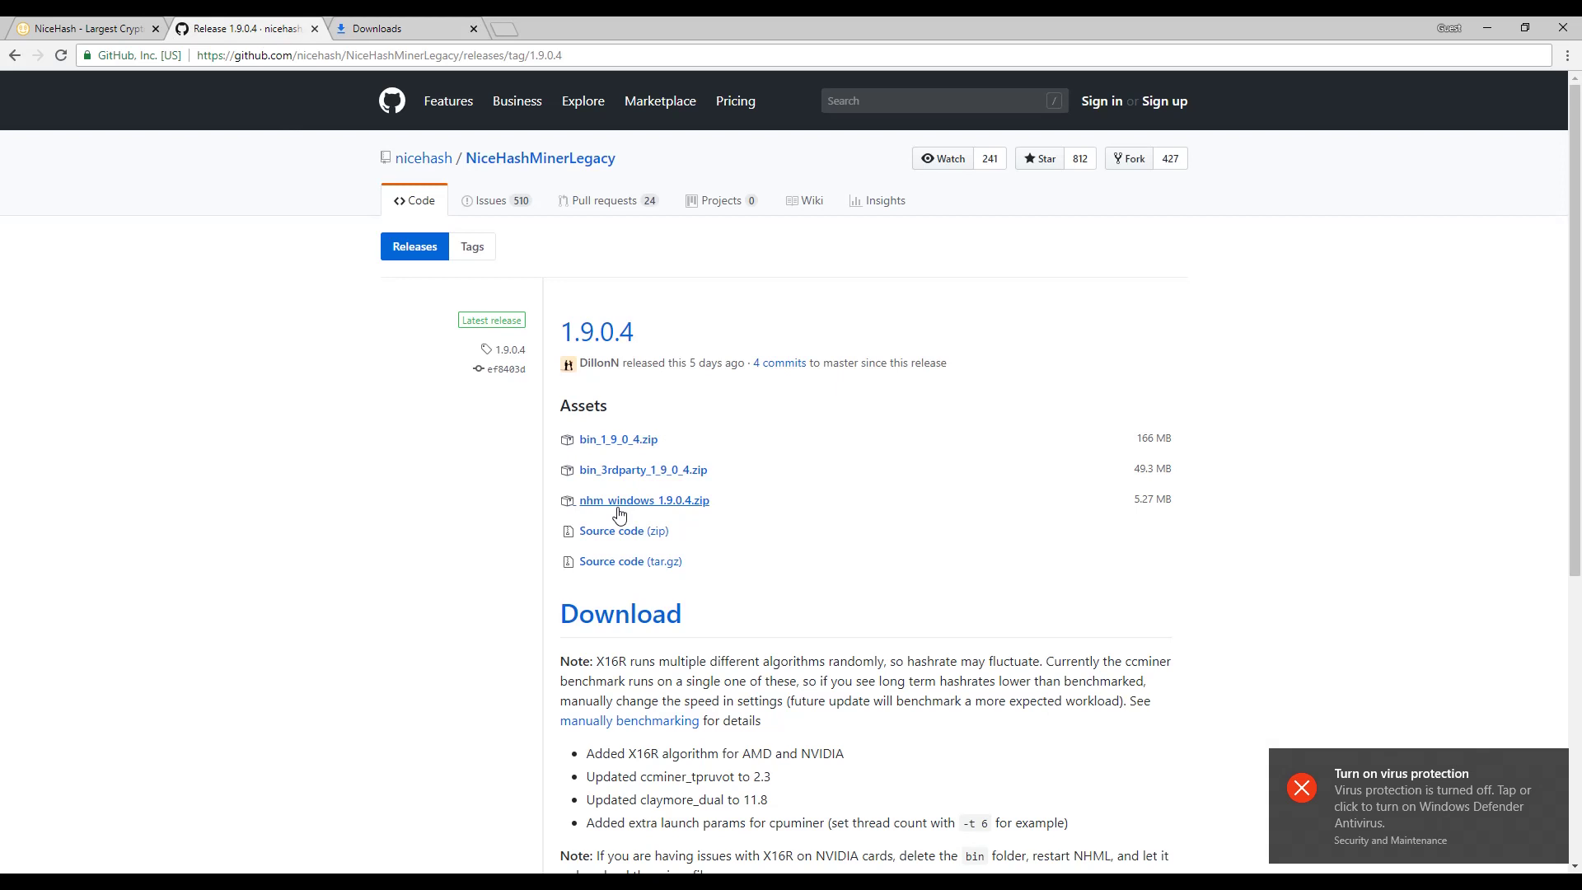
{"action": "left_click", "coordinate": [643, 499]}
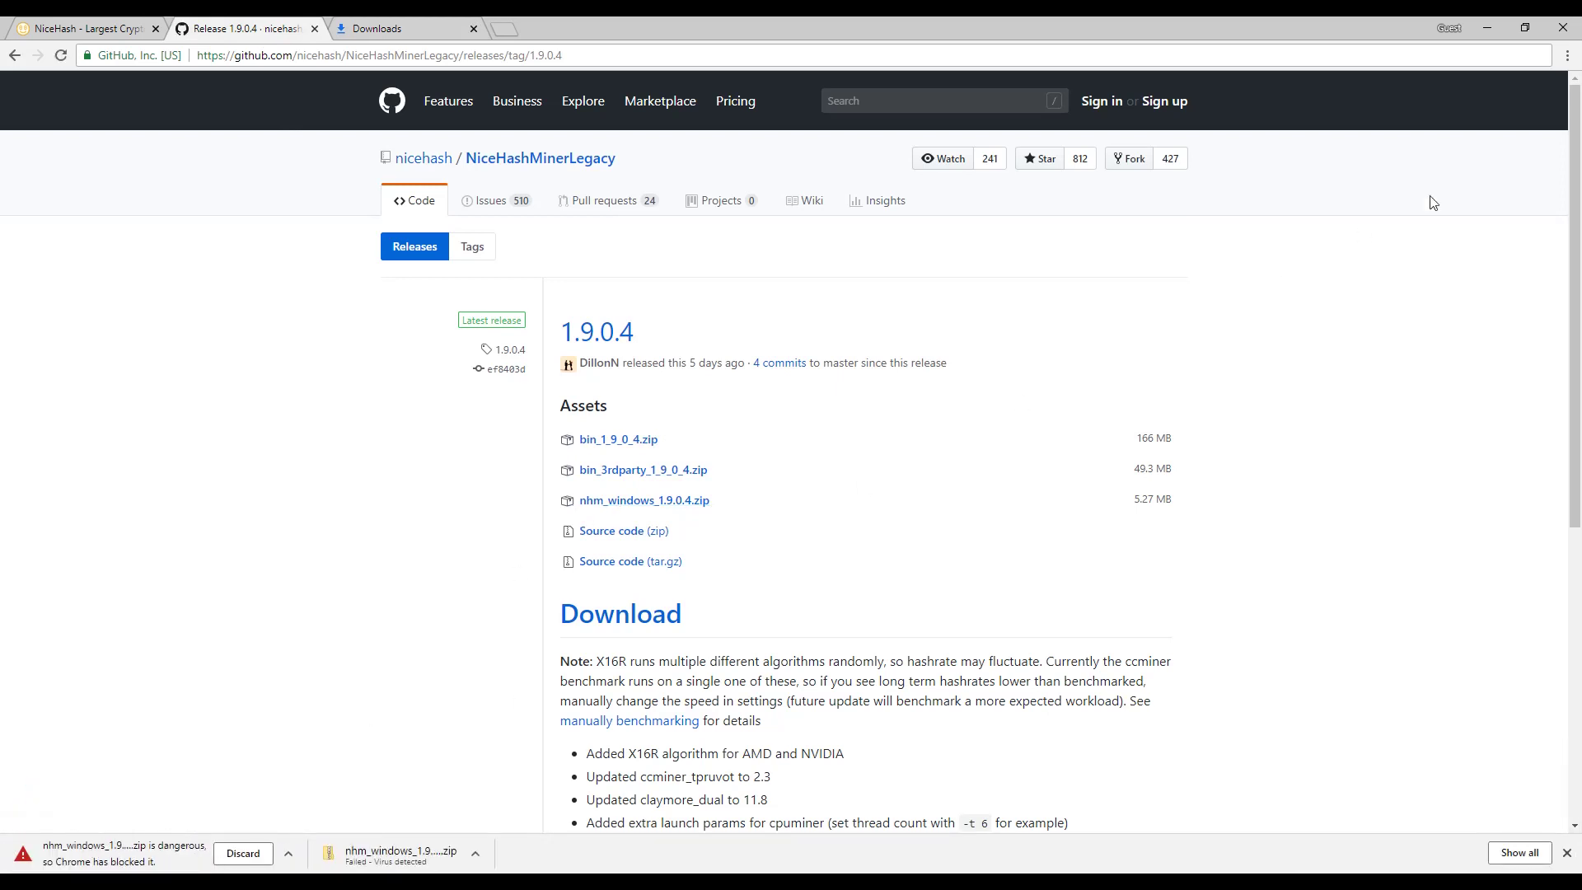
{"action": "left_click", "coordinate": [404, 28]}
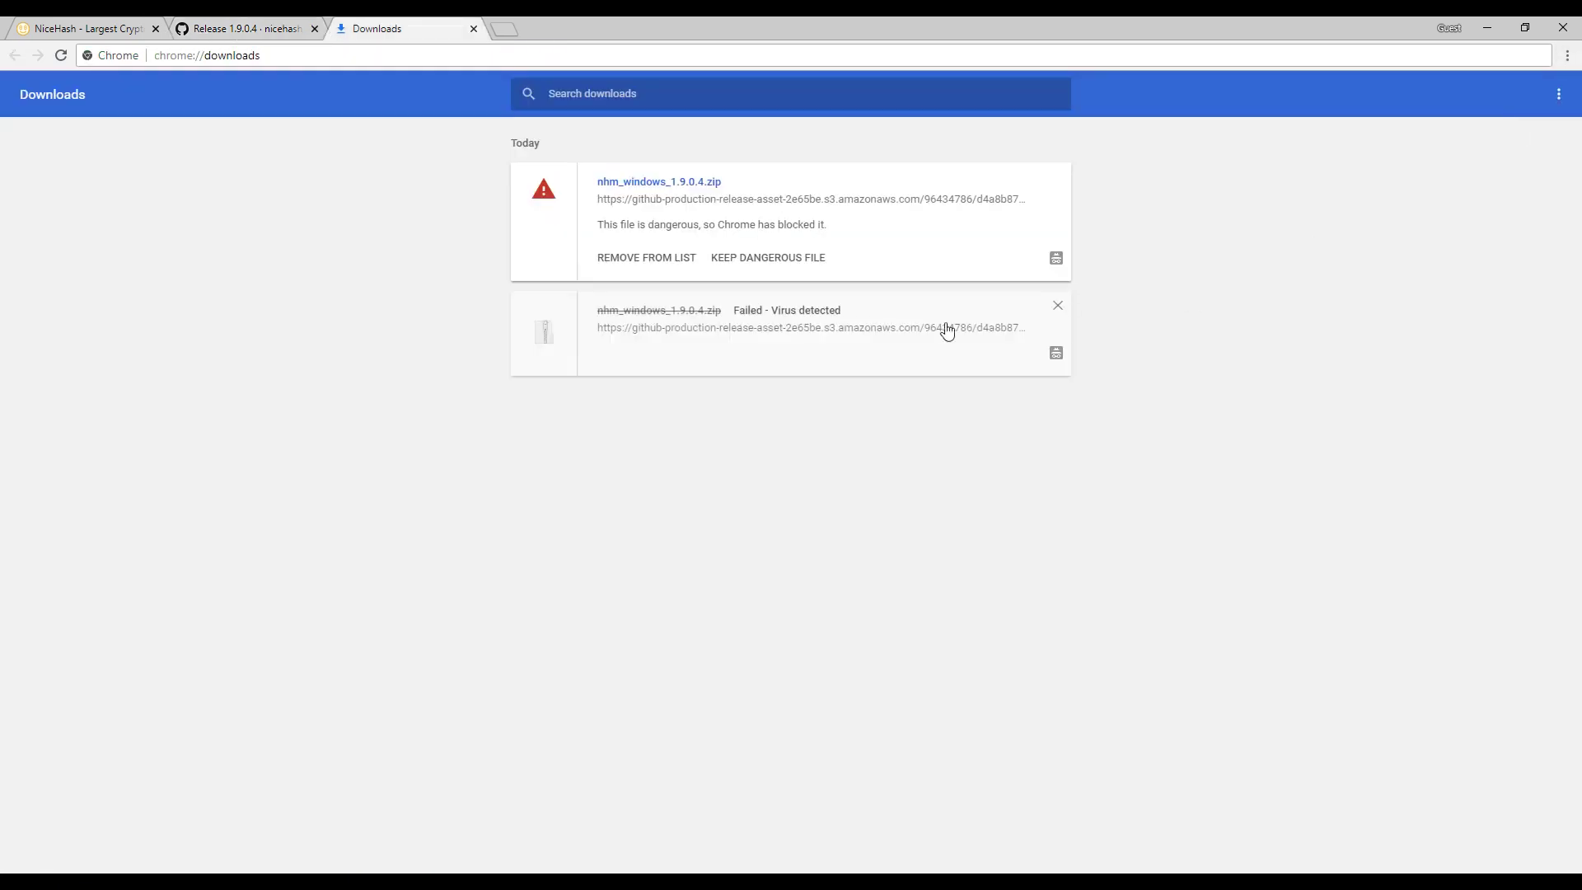
{"action": "left_click", "coordinate": [767, 257]}
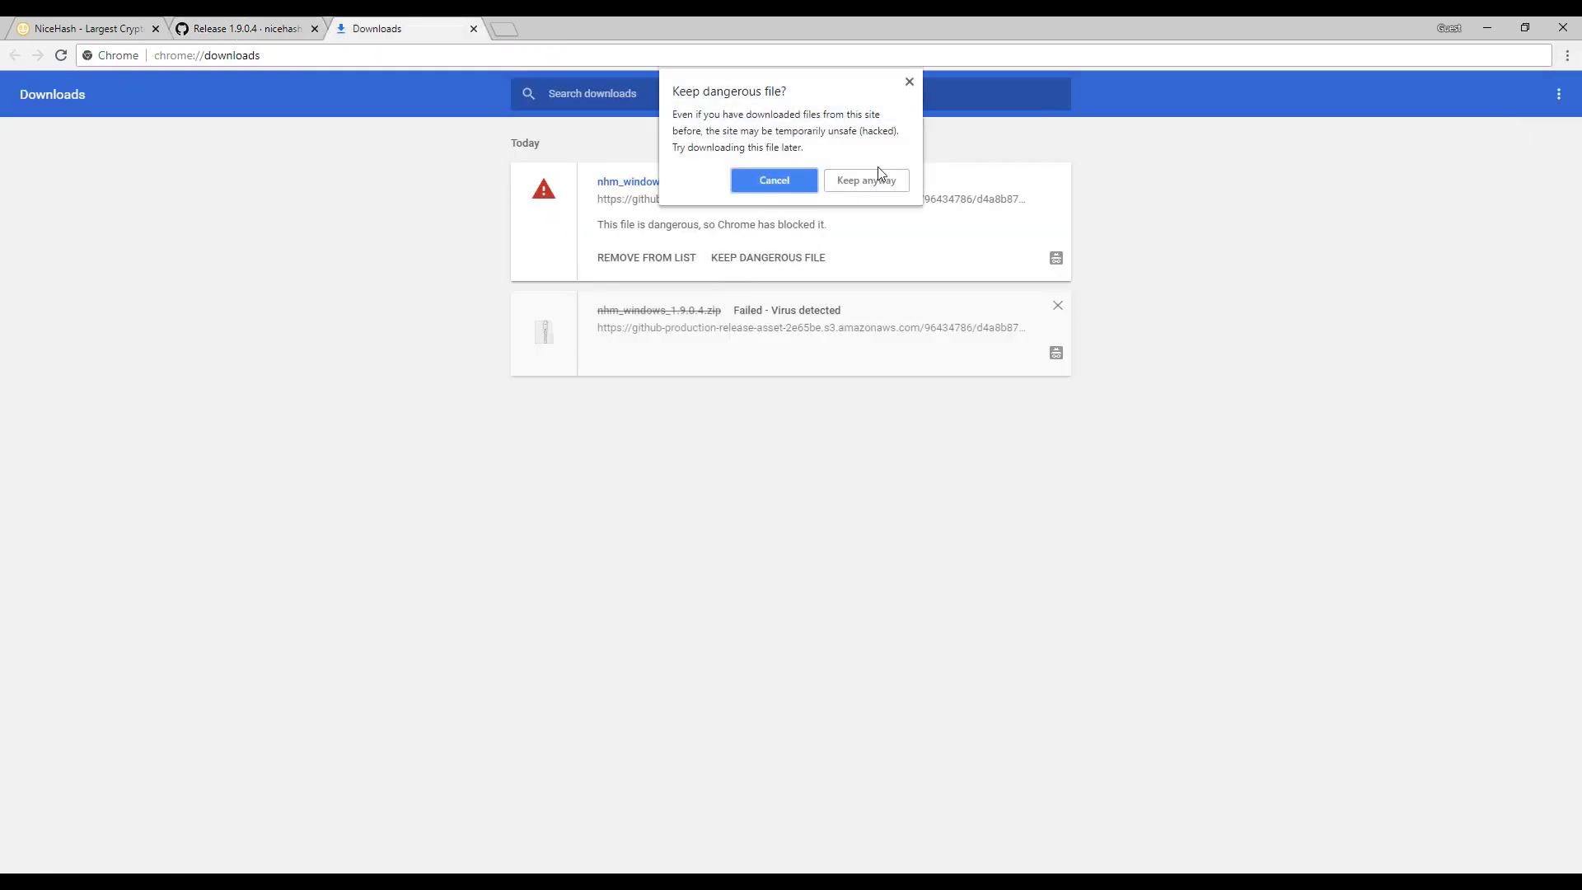
{"action": "left_click", "coordinate": [866, 180]}
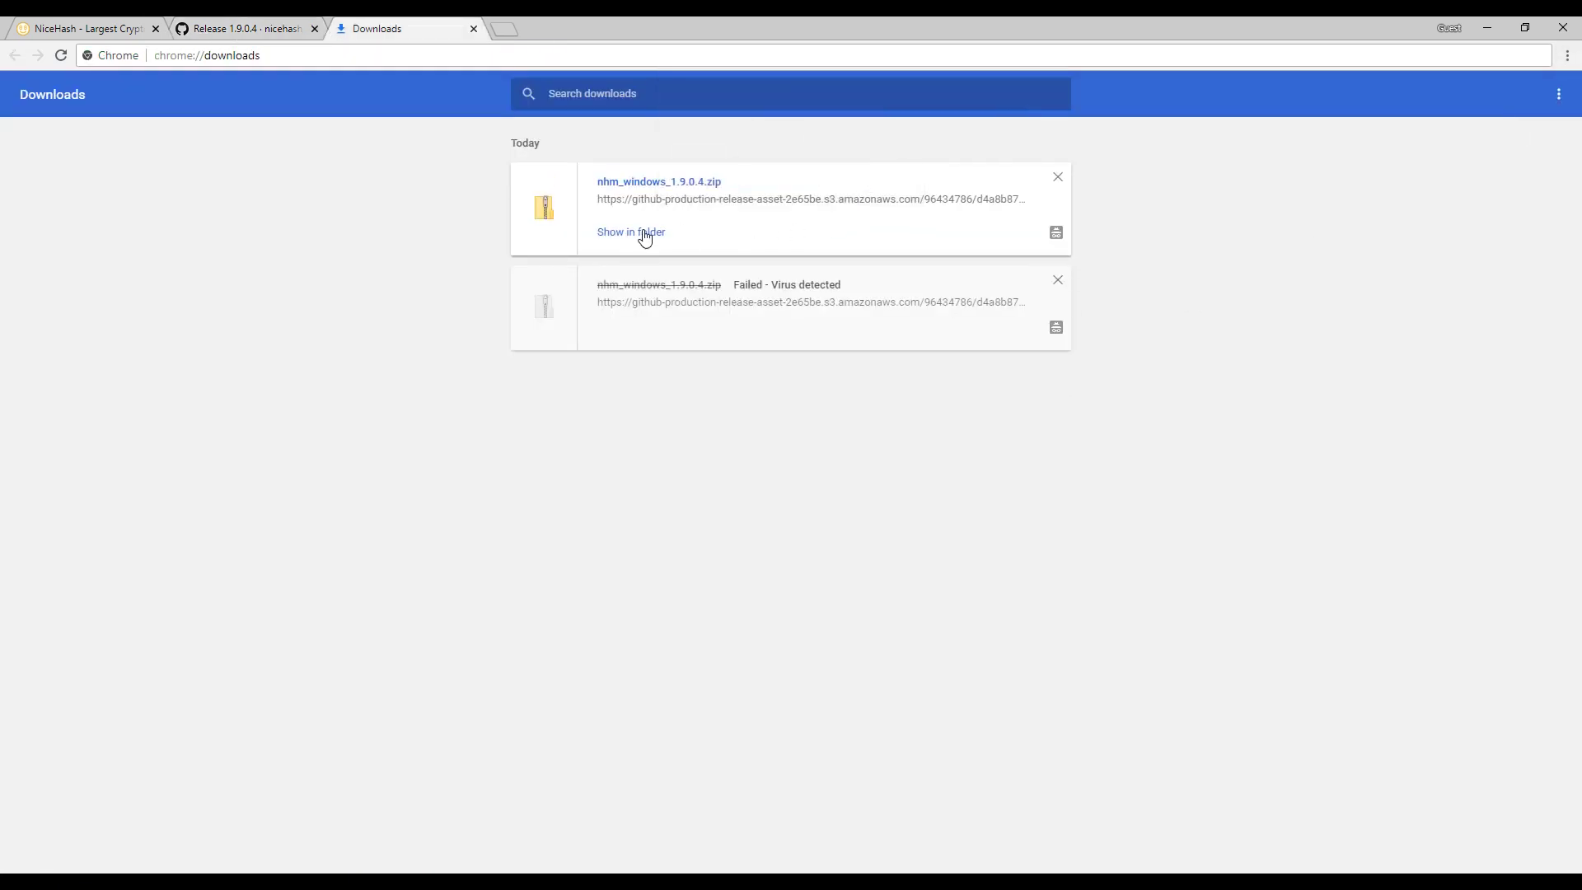
{"action": "left_click", "coordinate": [630, 233]}
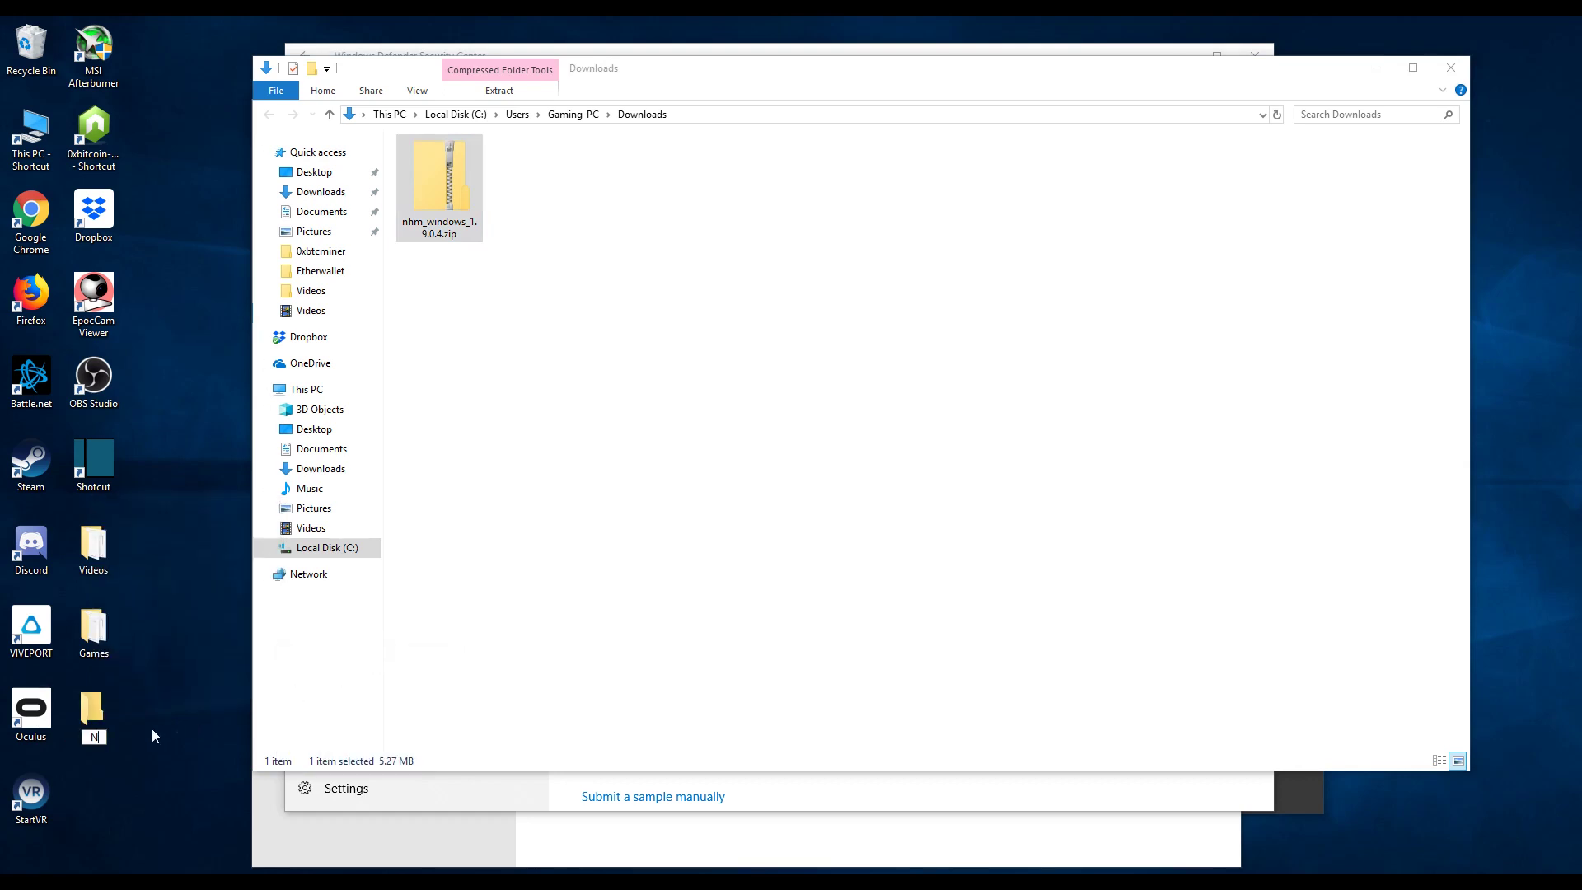
Step: Name the new desktop folder 'Nicehash'
{"action": "type", "text": "iceh"}
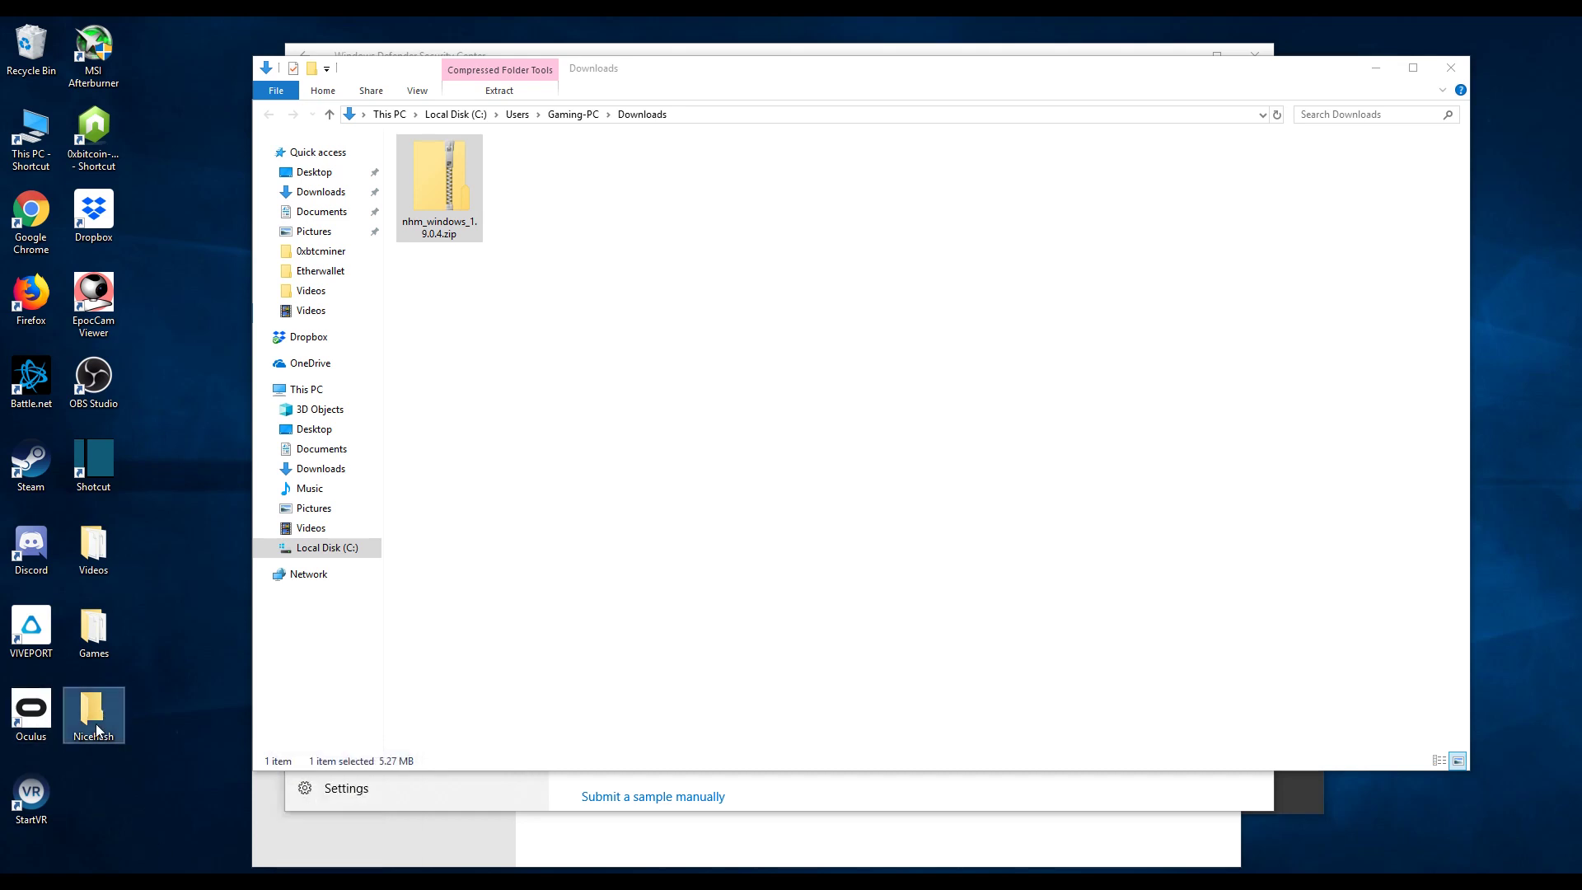
{"action": "mouse_move", "coordinate": [93, 711]}
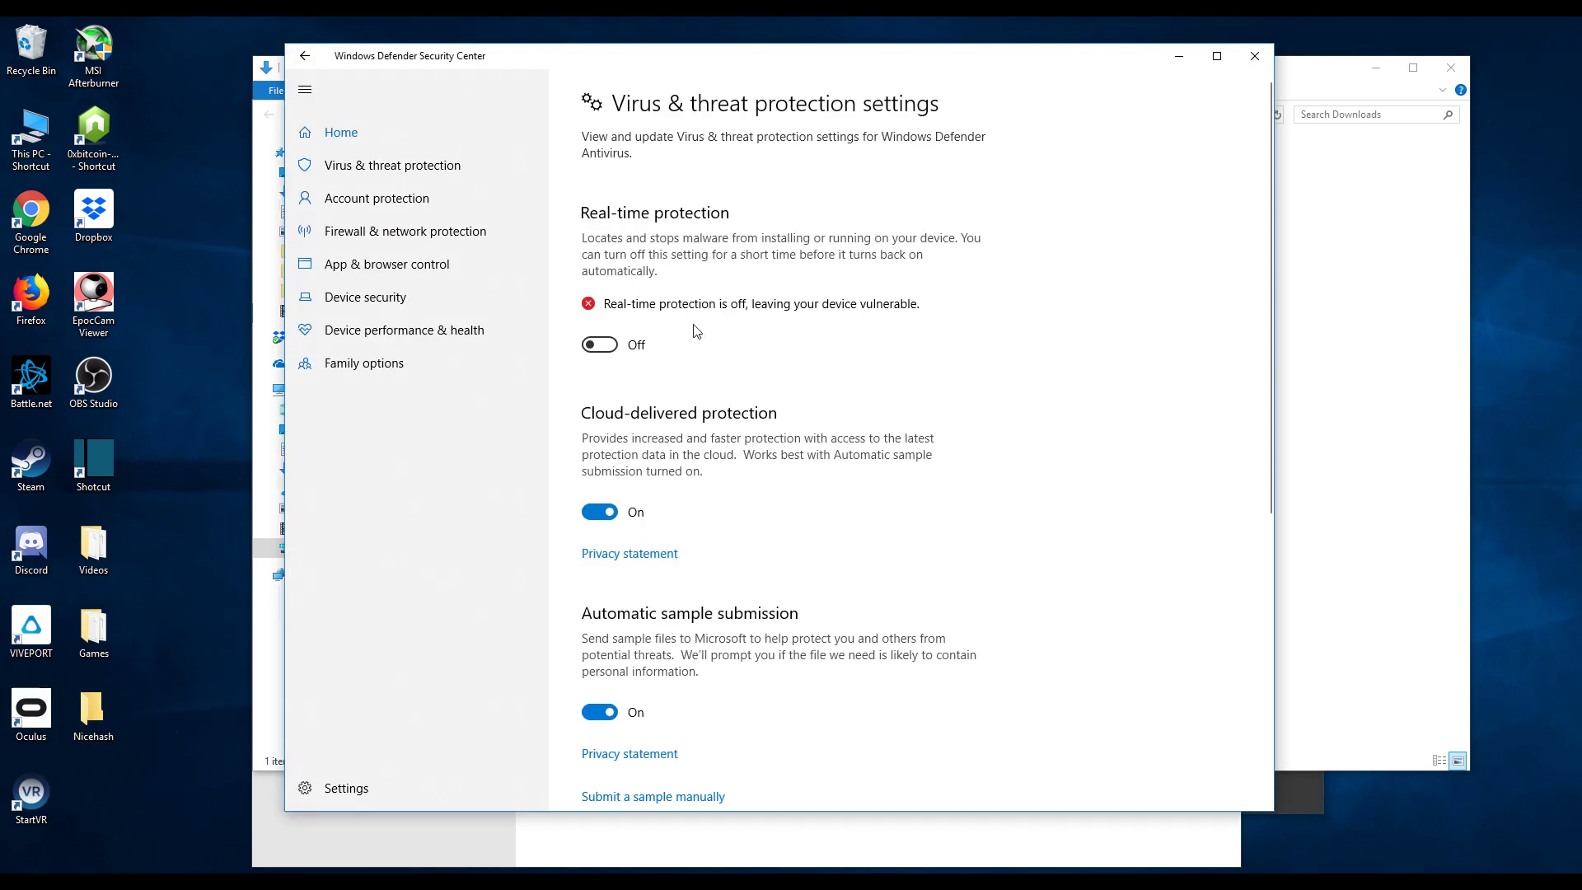
{"action": "mouse_move", "coordinate": [764, 180]}
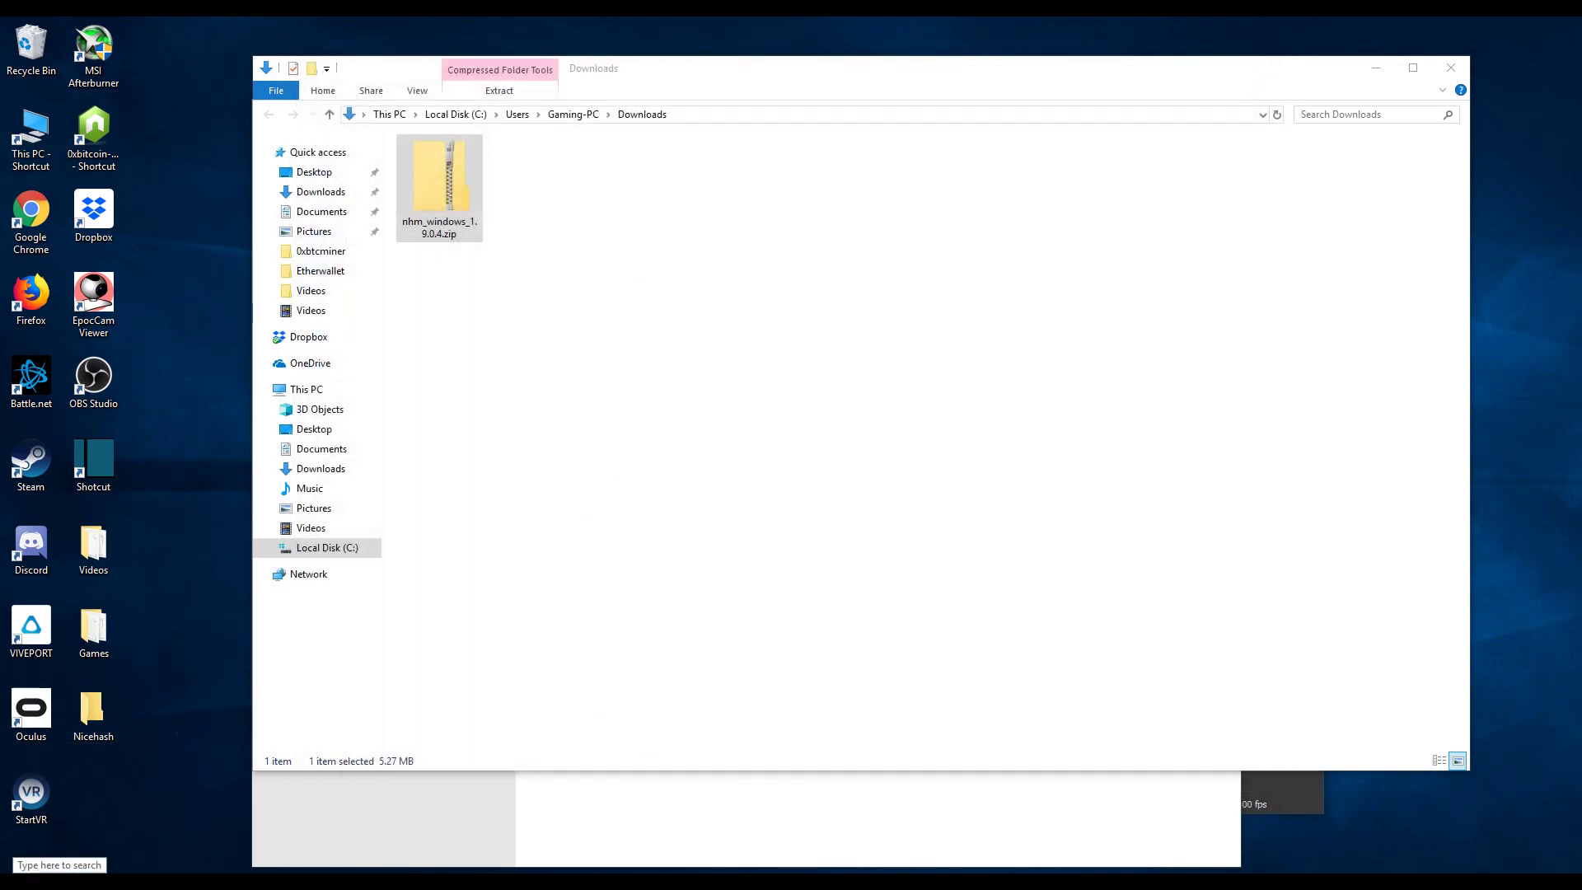
Step: Add the desktop Nicehash folder as a Windows Defender folder exclusion
{"action": "left_click", "coordinate": [59, 865]}
{"action": "type", "text": "windows"}
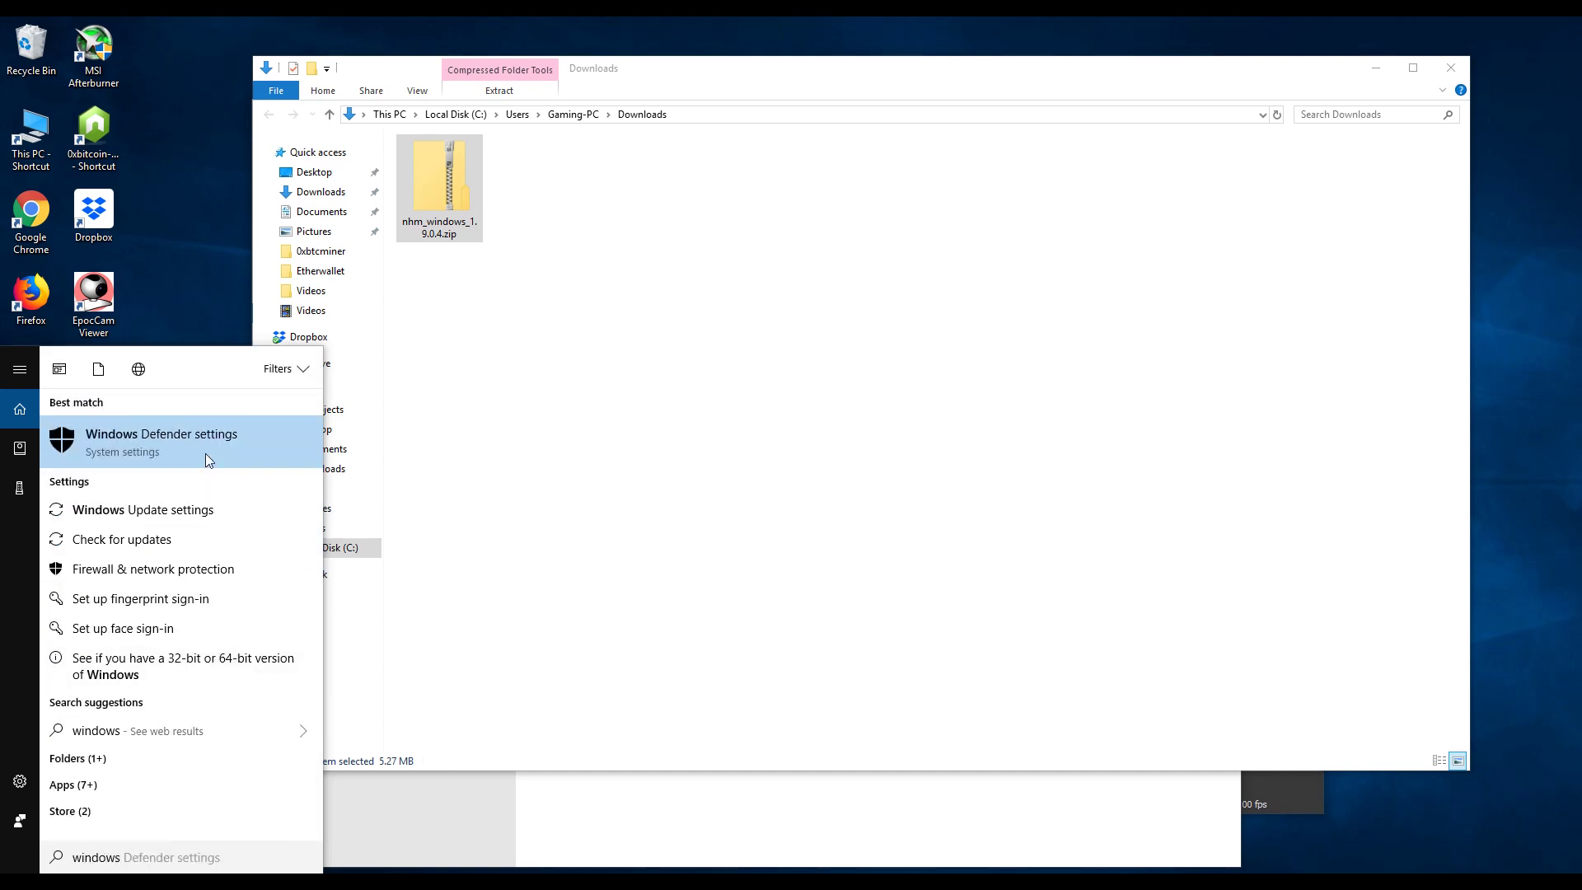
{"action": "left_click", "coordinate": [161, 434]}
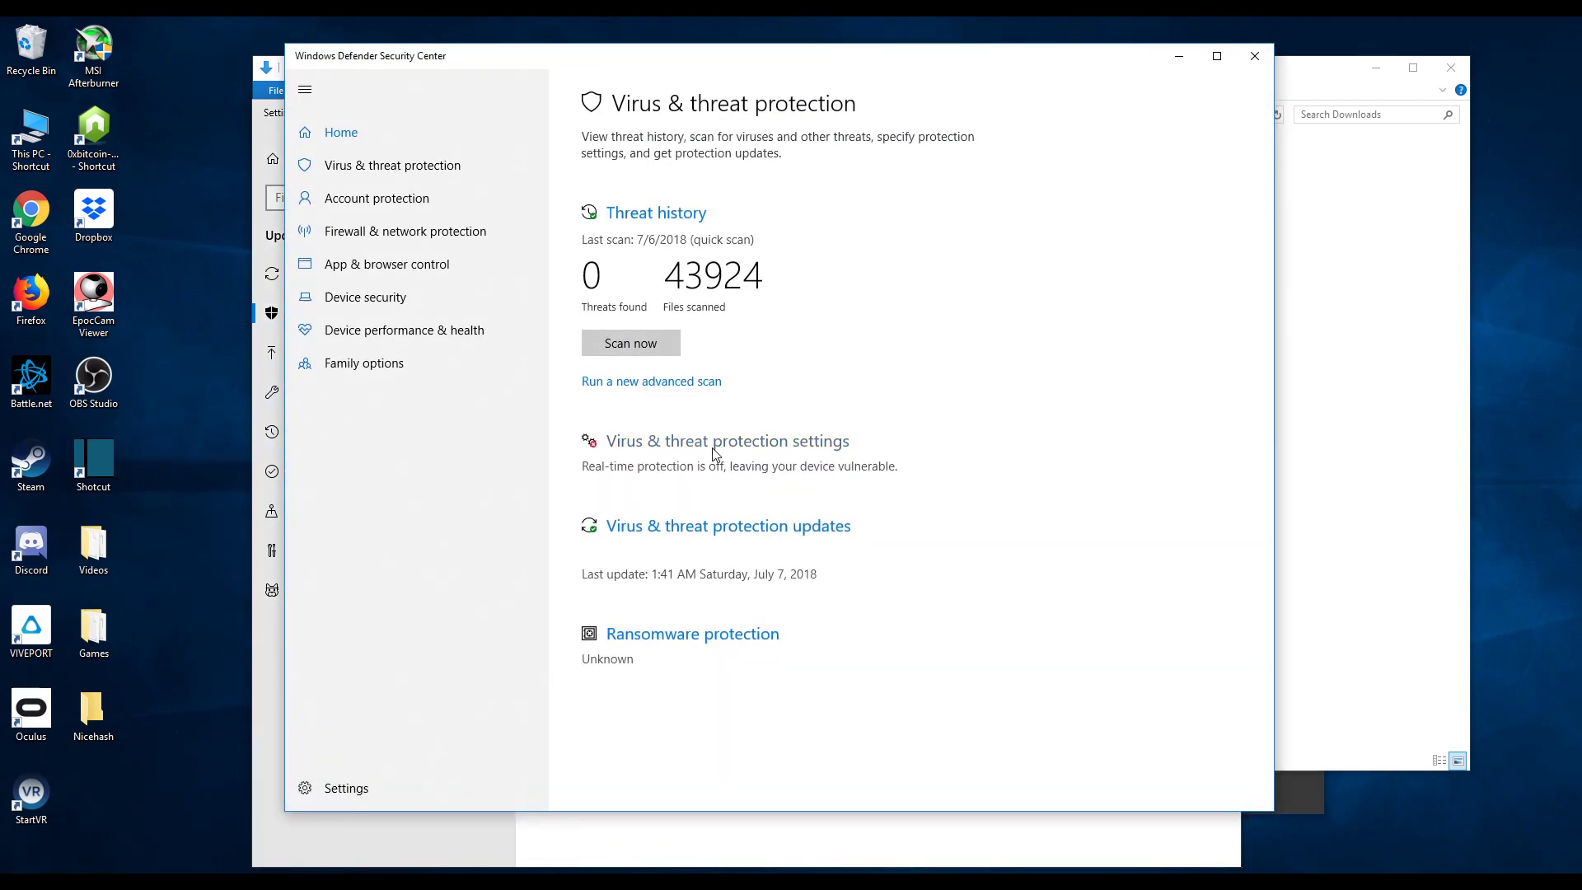
{"action": "left_click", "coordinate": [726, 440]}
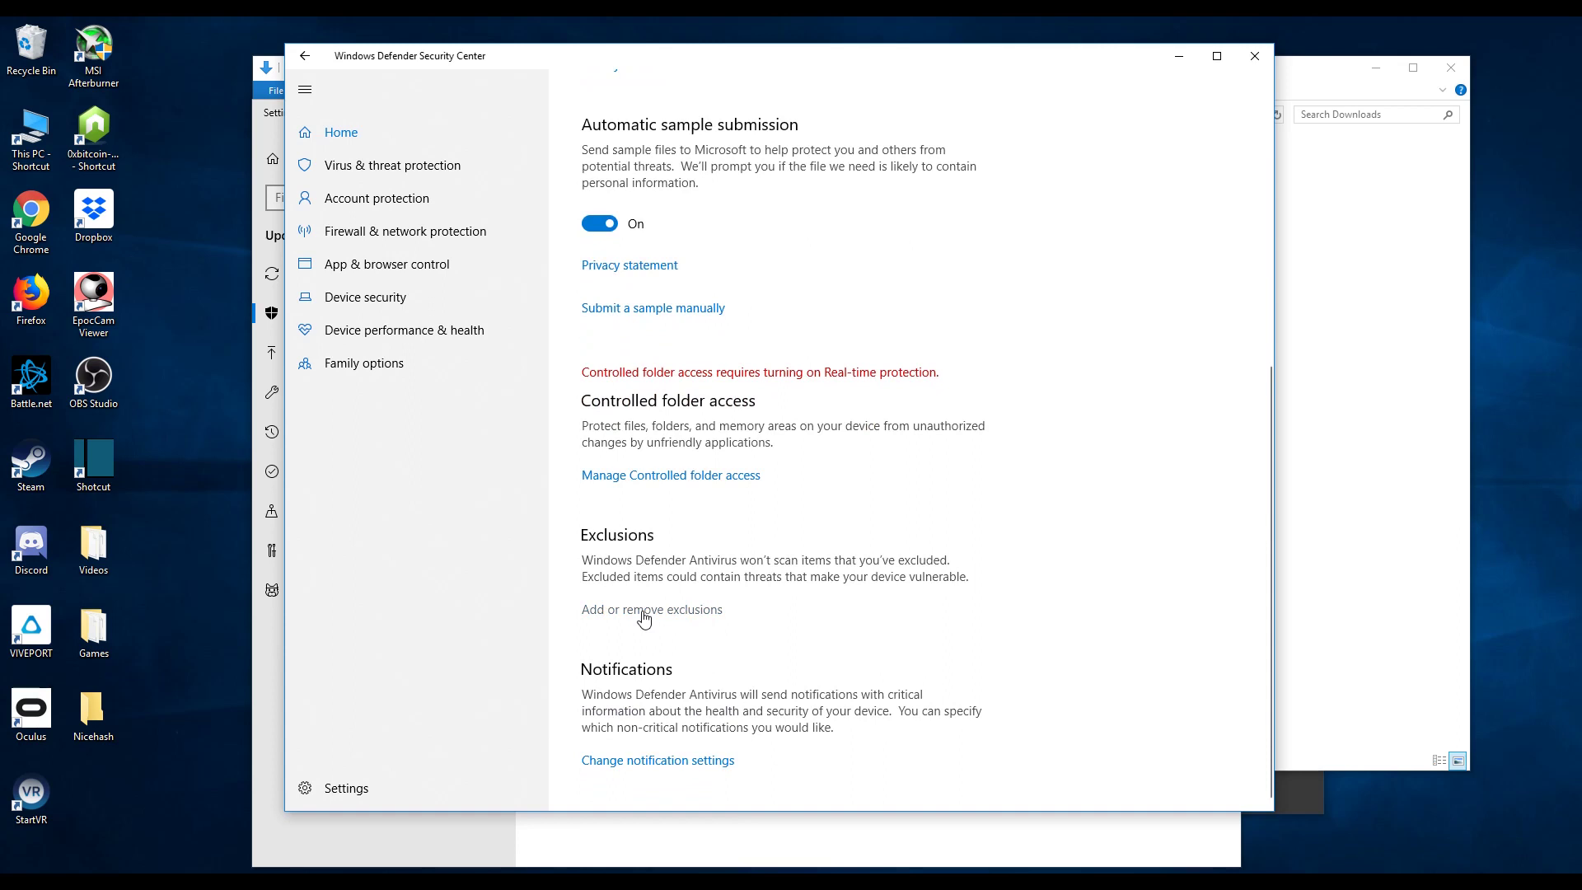
{"action": "left_click", "coordinate": [651, 610]}
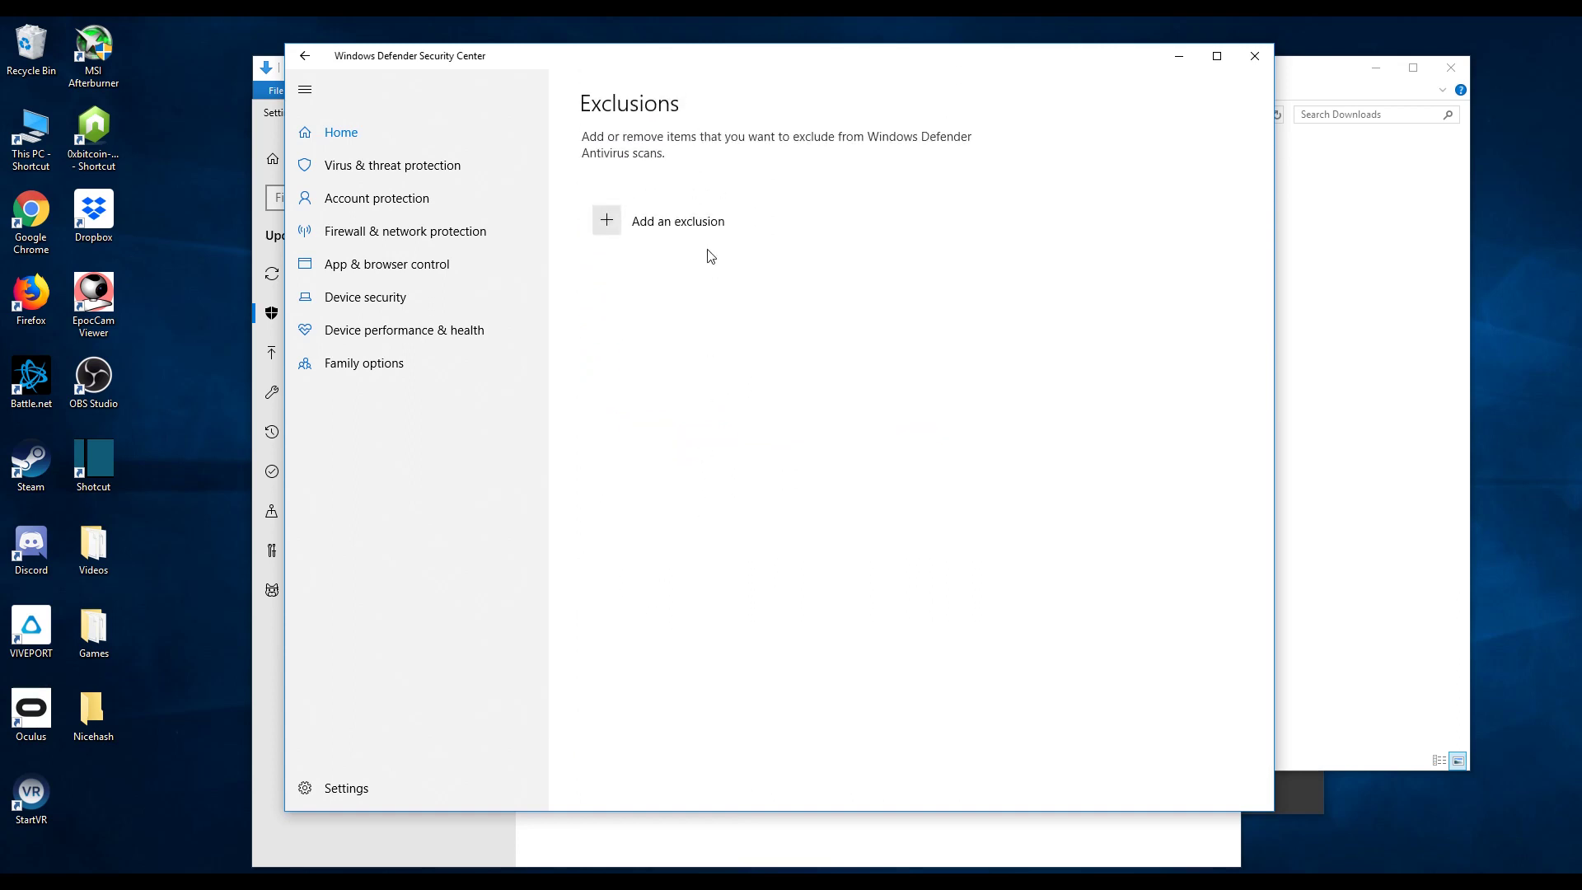
{"action": "left_click", "coordinate": [677, 221]}
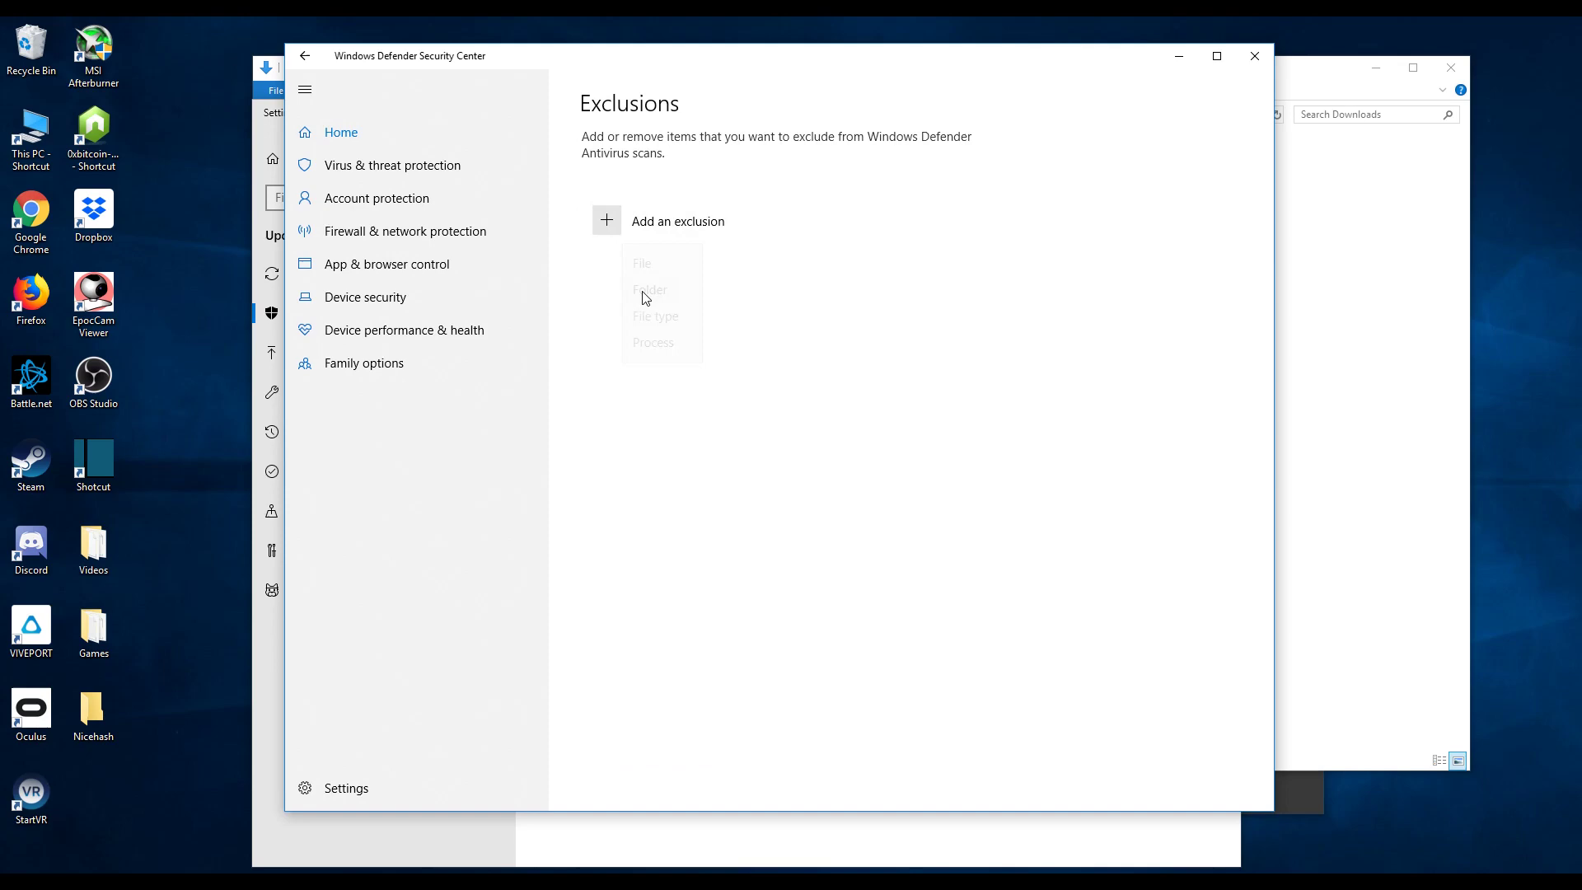
{"action": "left_click", "coordinate": [649, 289]}
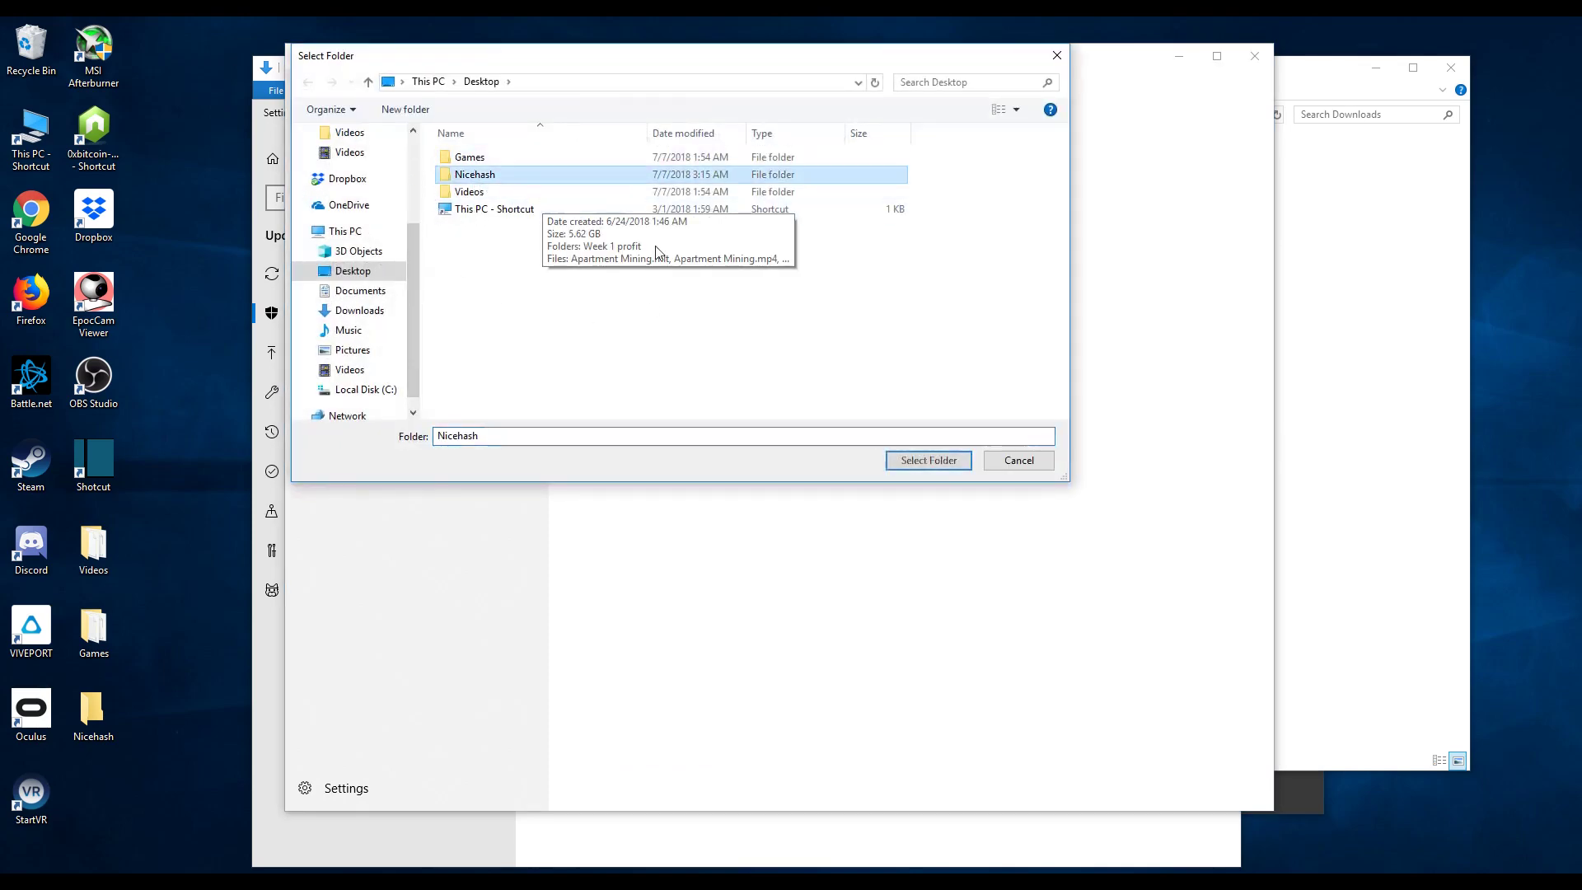
{"action": "left_click", "coordinate": [926, 460]}
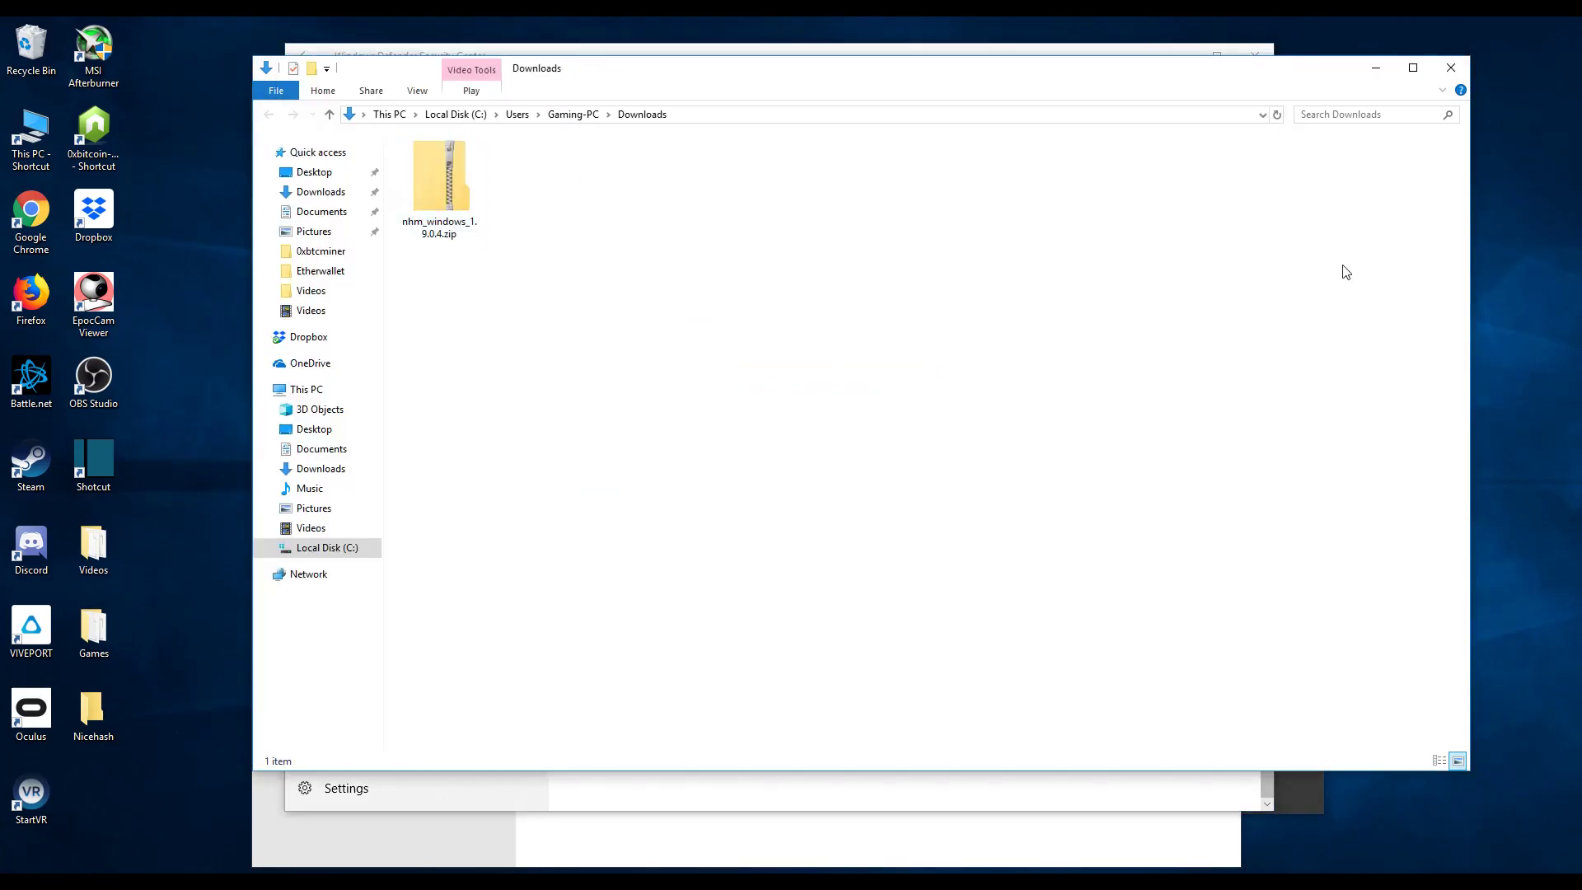
Step: Open nhm_windows_1.9.0.4.zip and copy all its files into the Nicehash folder
{"action": "double_click", "coordinate": [440, 182]}
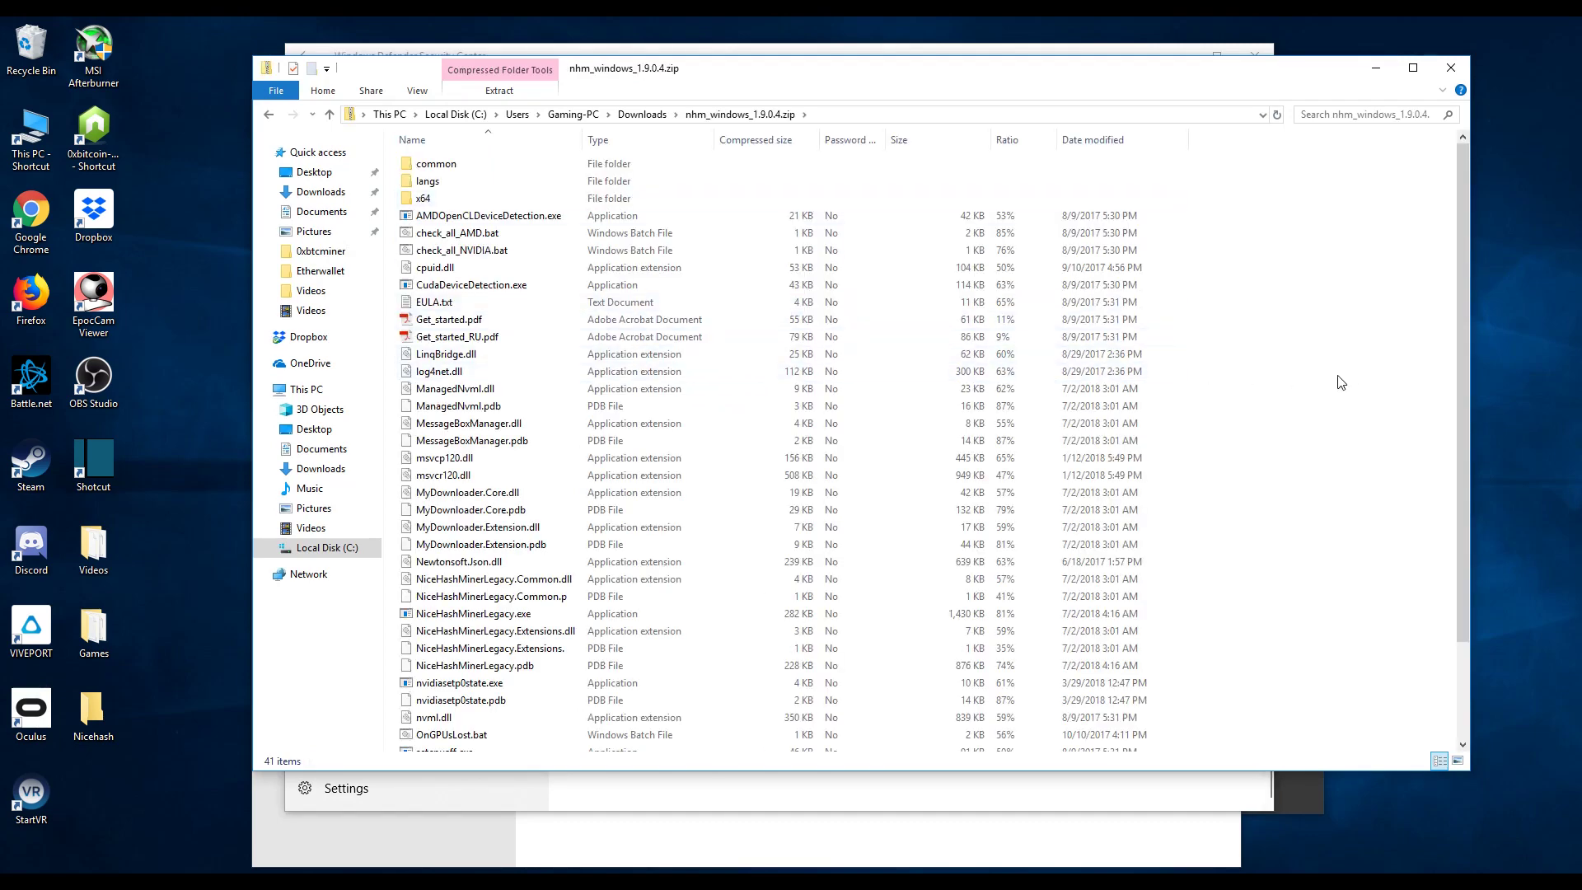
{"action": "key", "text": "ctrl+a"}
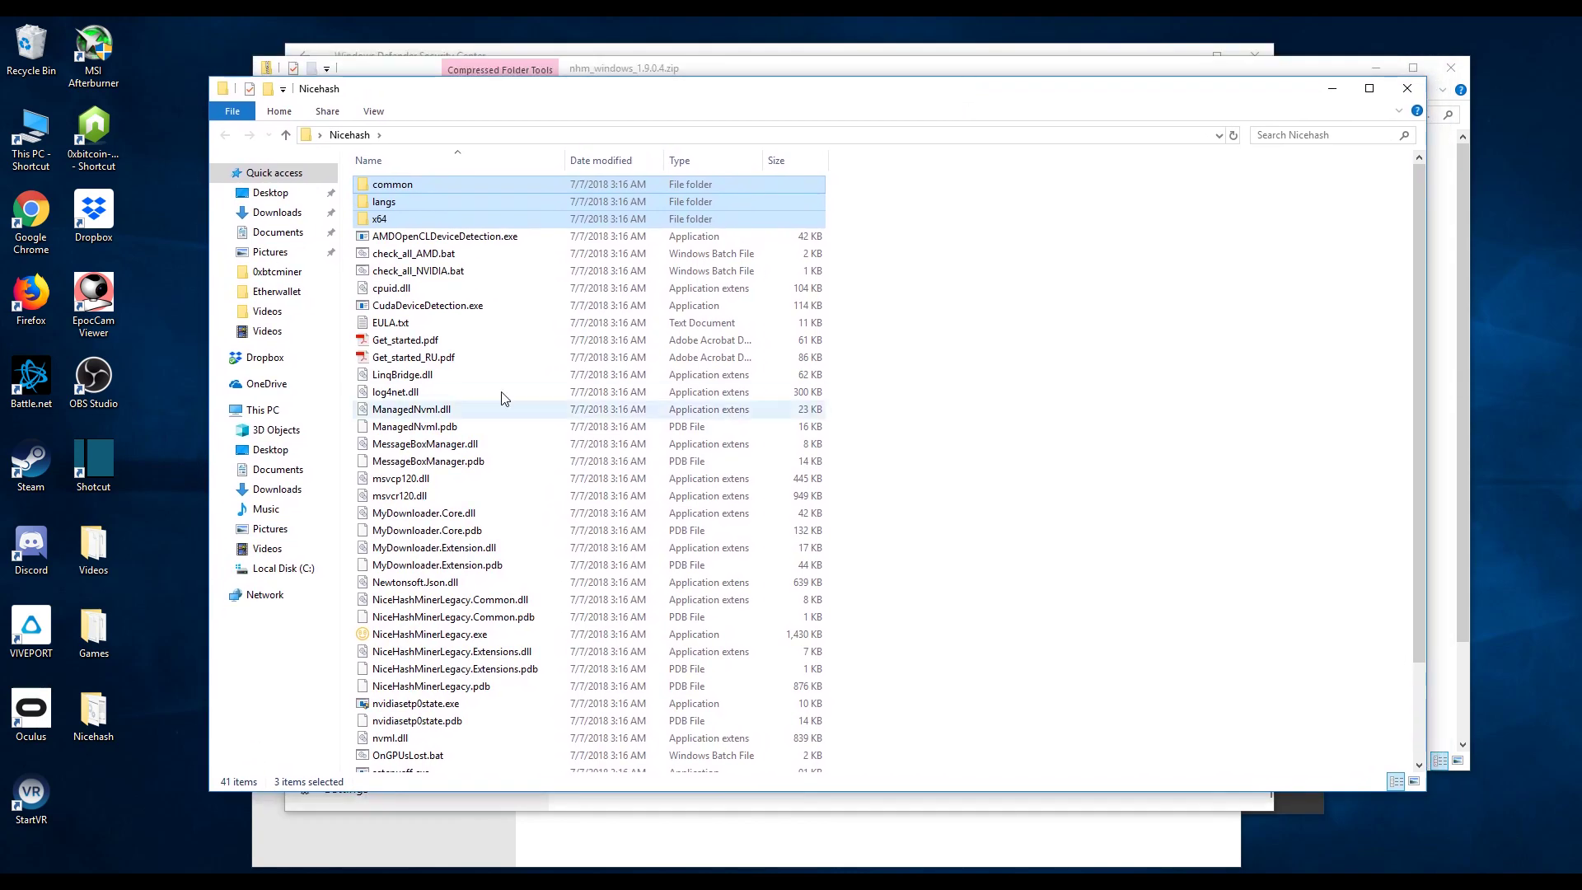
{"action": "scroll", "scroll_direction": "down", "scroll_amount": 3}
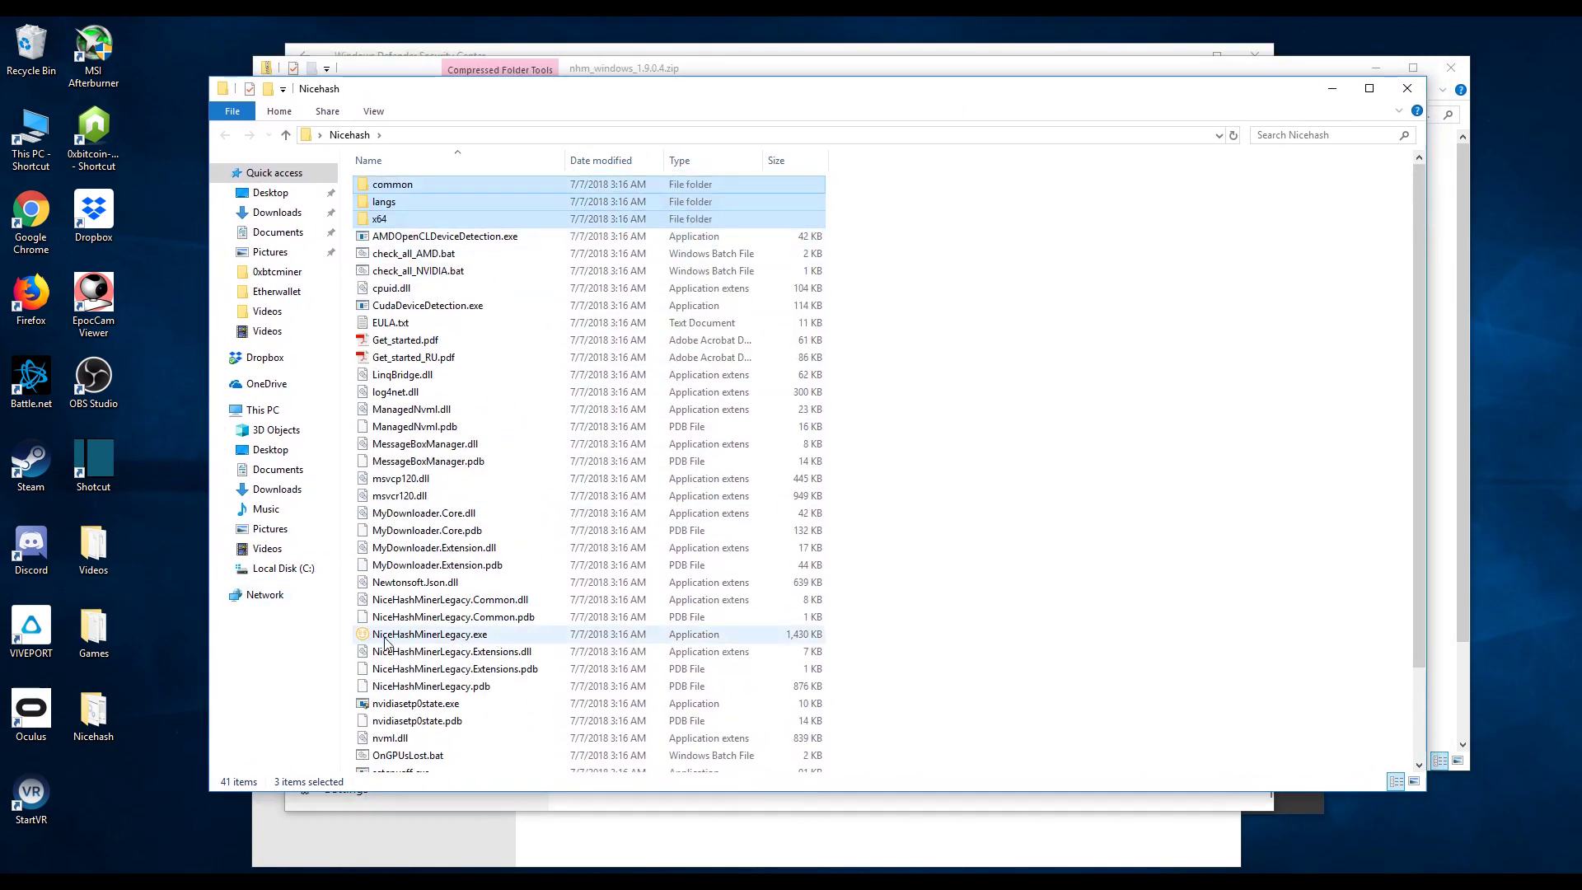
{"action": "mouse_move", "coordinate": [431, 633]}
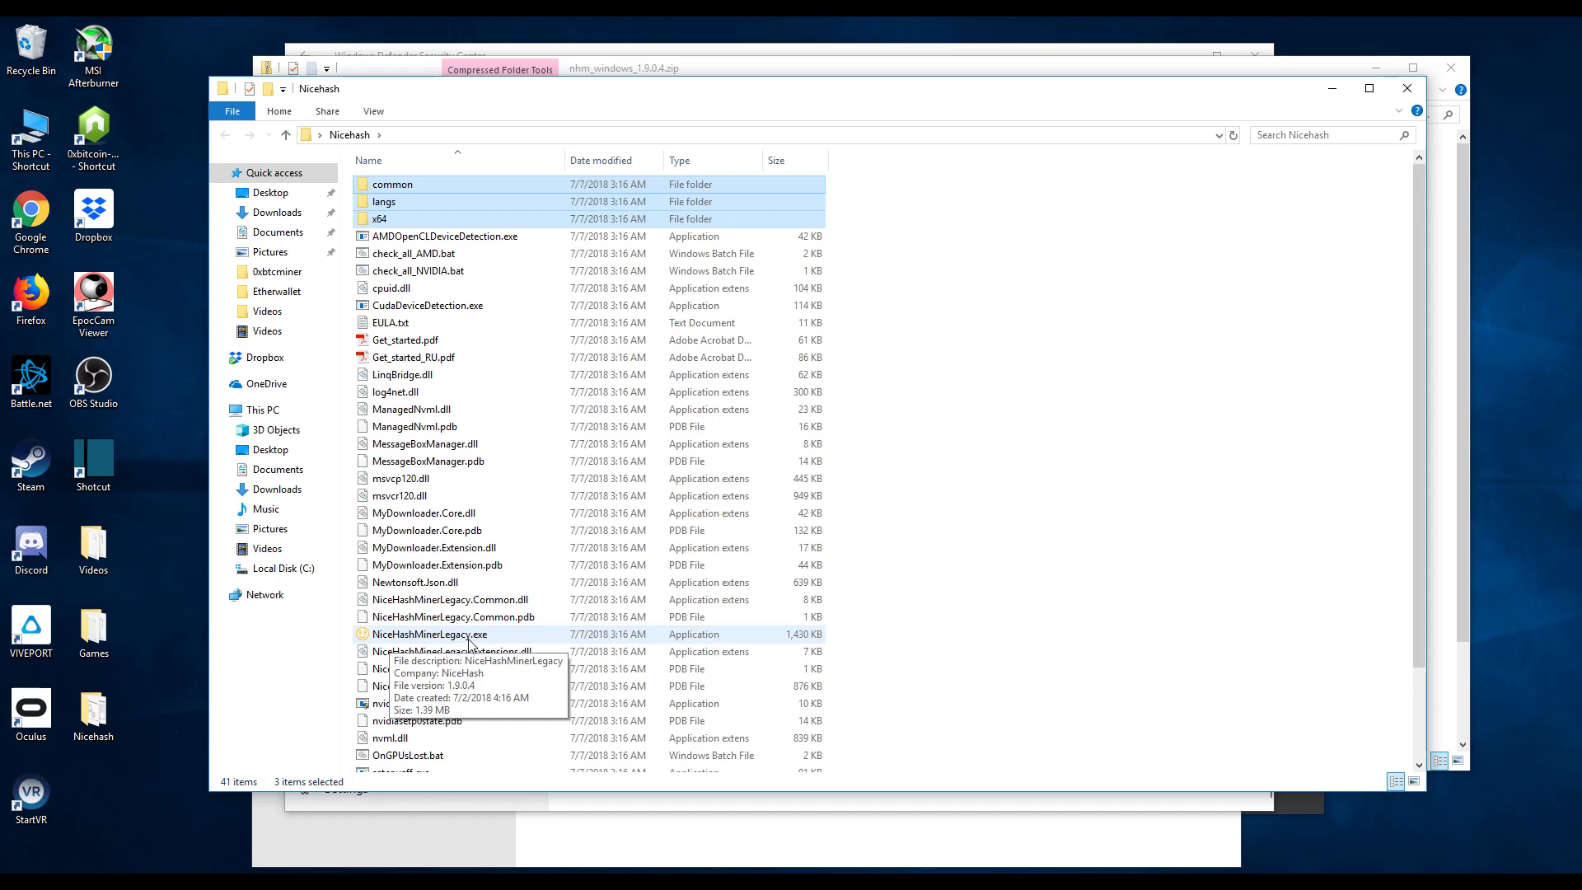
{"action": "mouse_move", "coordinate": [472, 645]}
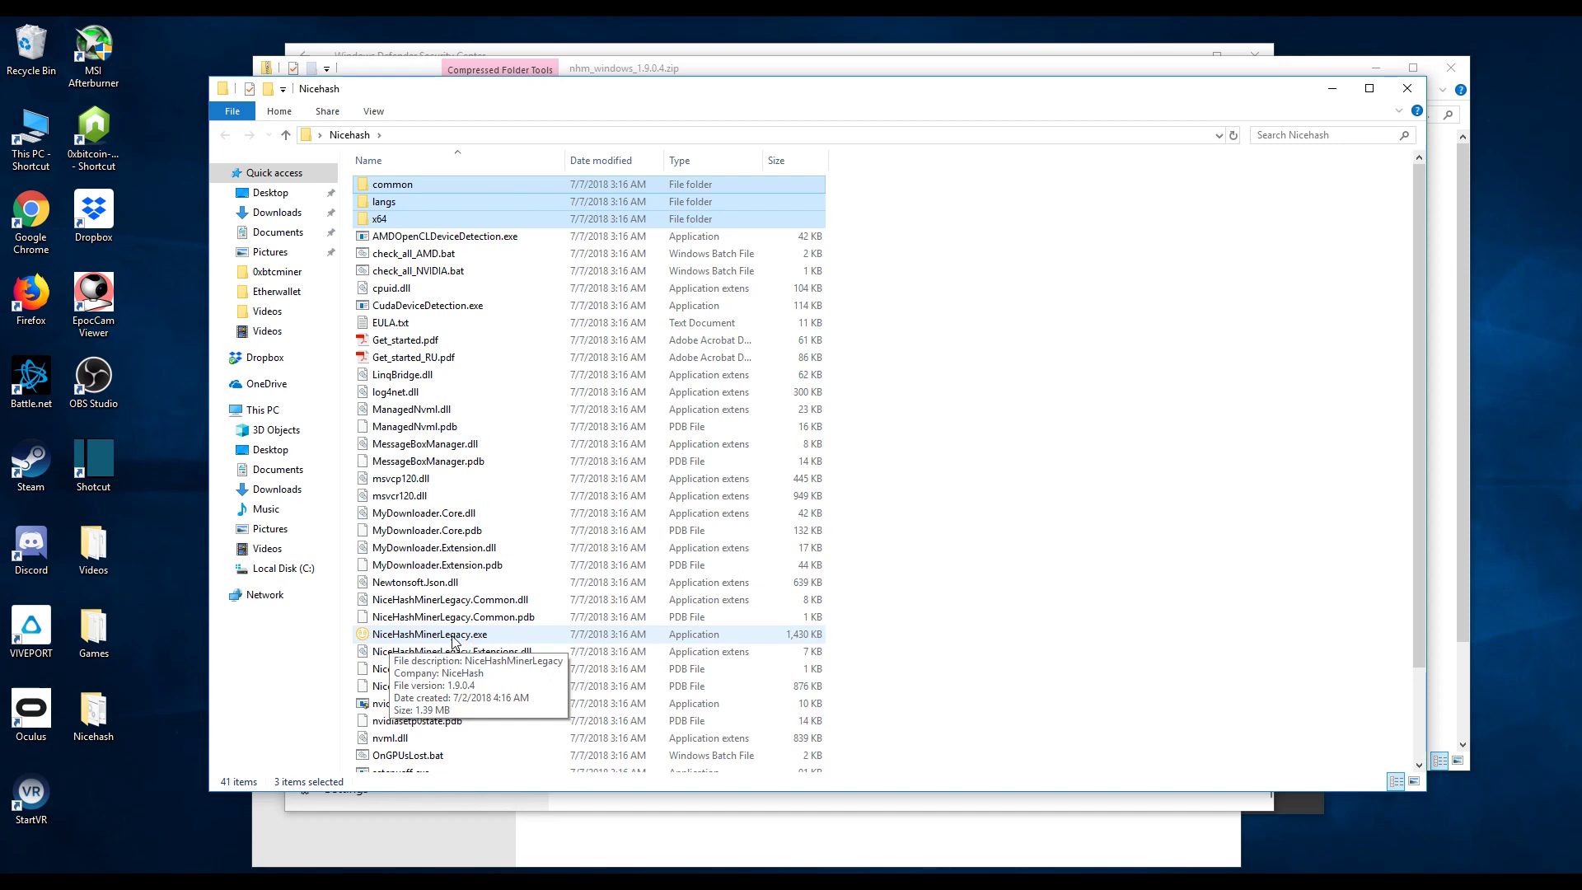
Step: Run NiceHashMinerLegacy.exe, choosing More info and Run anyway in SmartScreen
{"action": "double_click", "coordinate": [428, 634]}
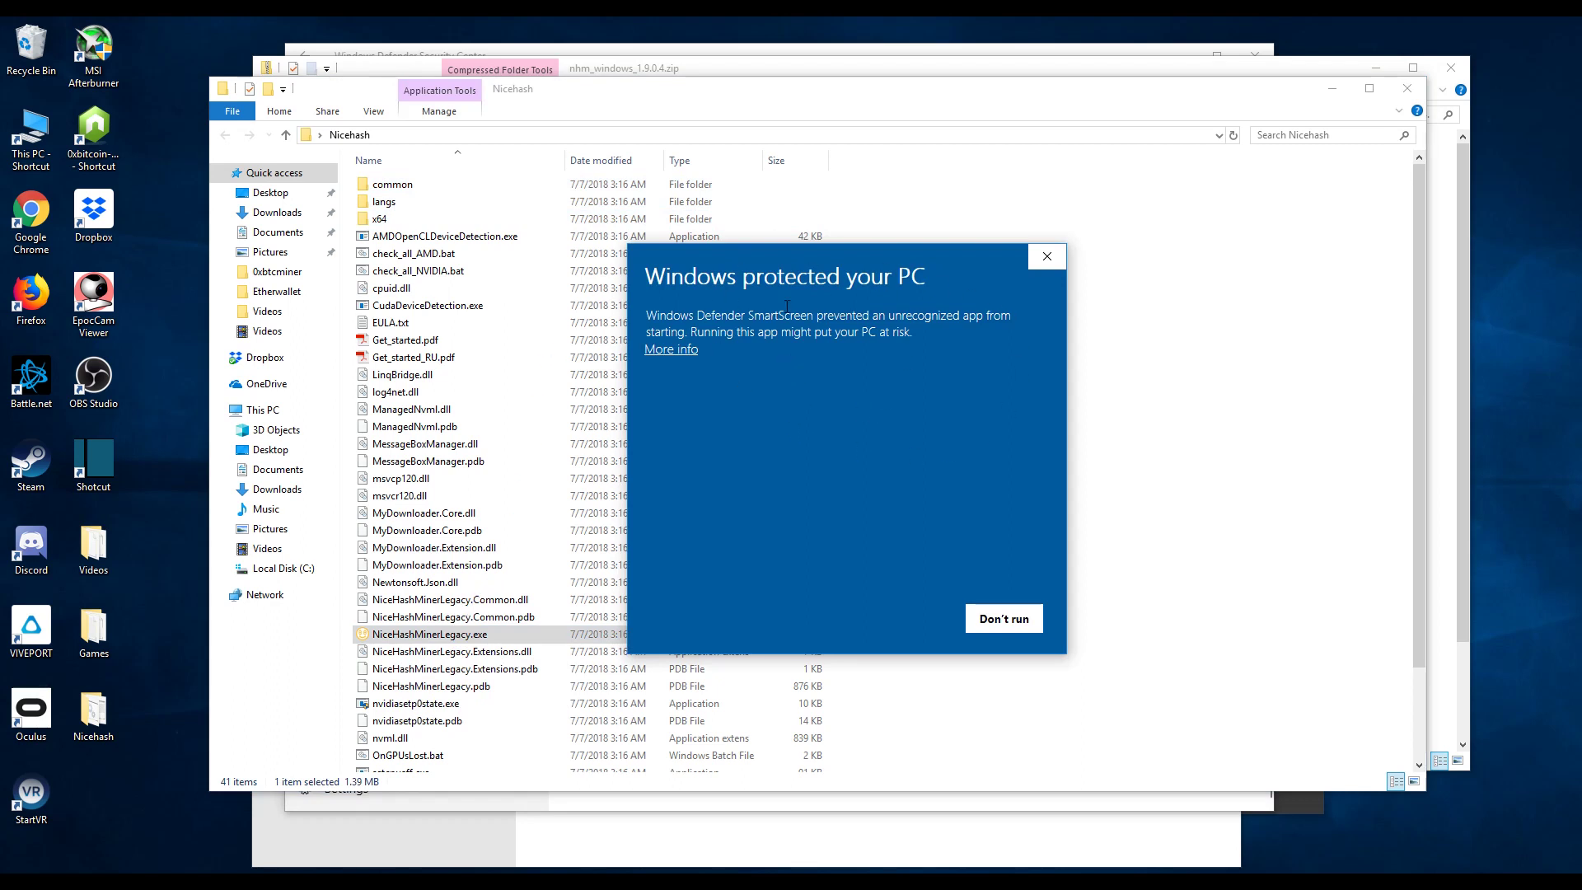
{"action": "mouse_move", "coordinate": [673, 361]}
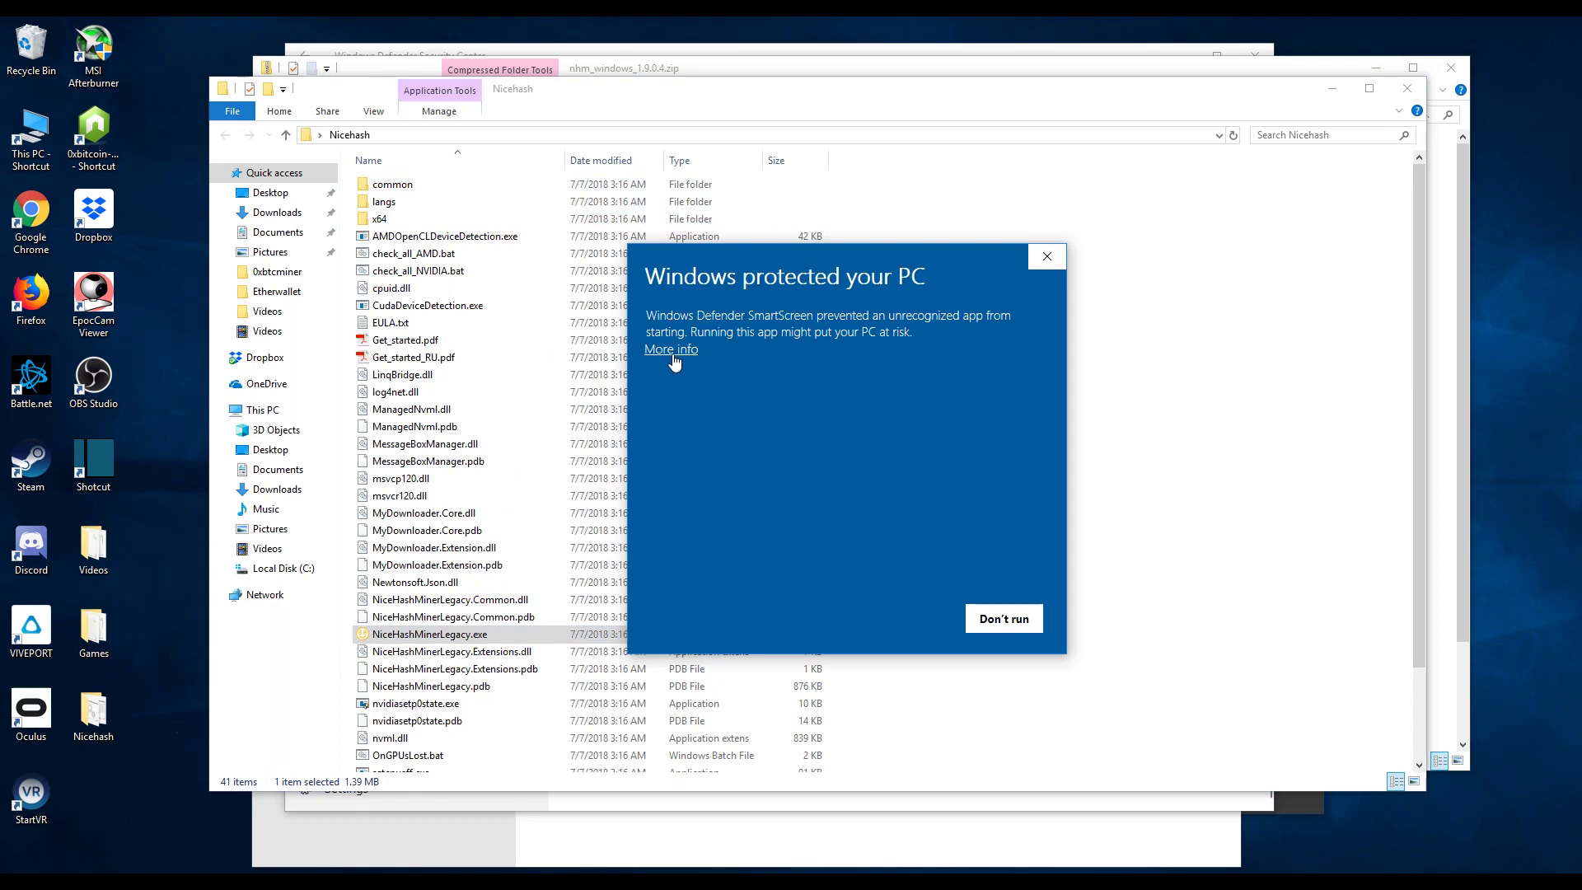
{"action": "left_click", "coordinate": [670, 349]}
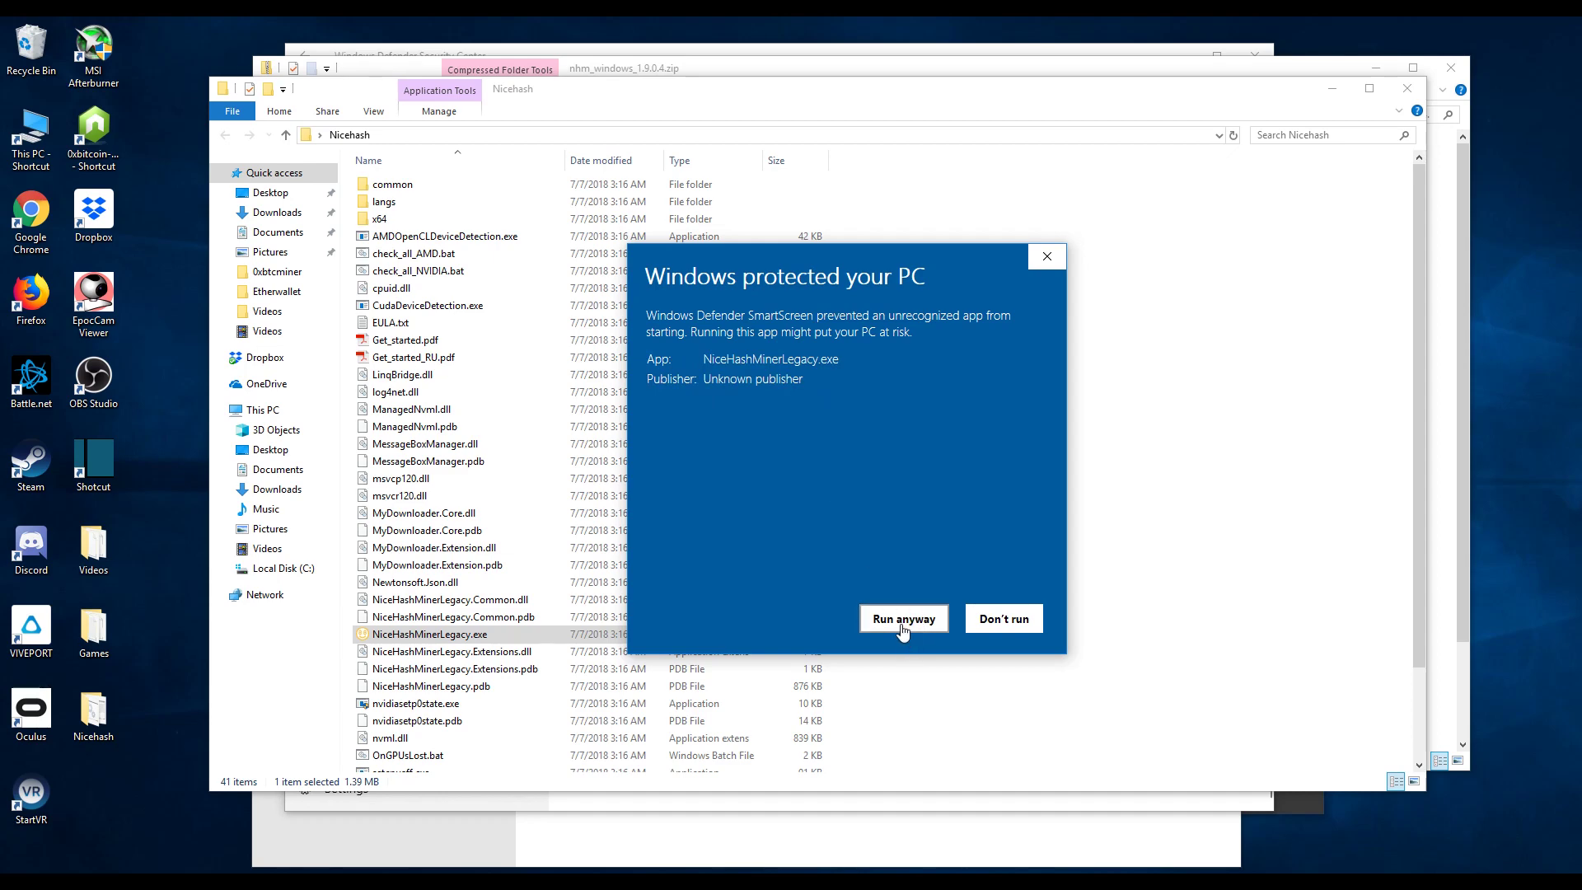
{"action": "left_click", "coordinate": [903, 619]}
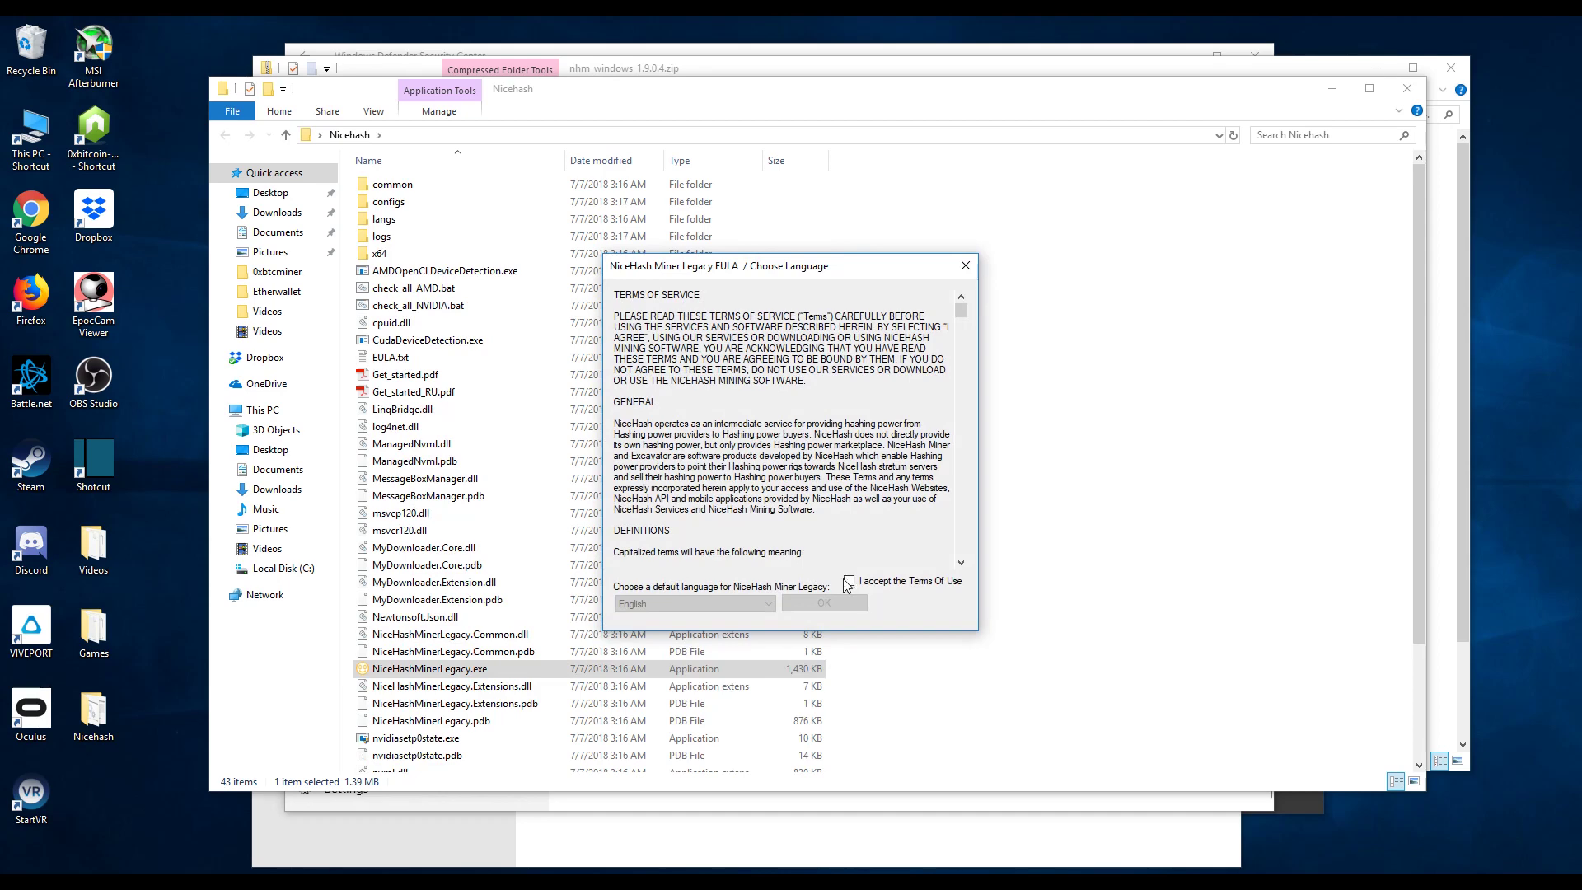
Step: Accept the NiceHash Miner terms of use with English language, then the third-party mining disclaimer
{"action": "left_click", "coordinate": [848, 581]}
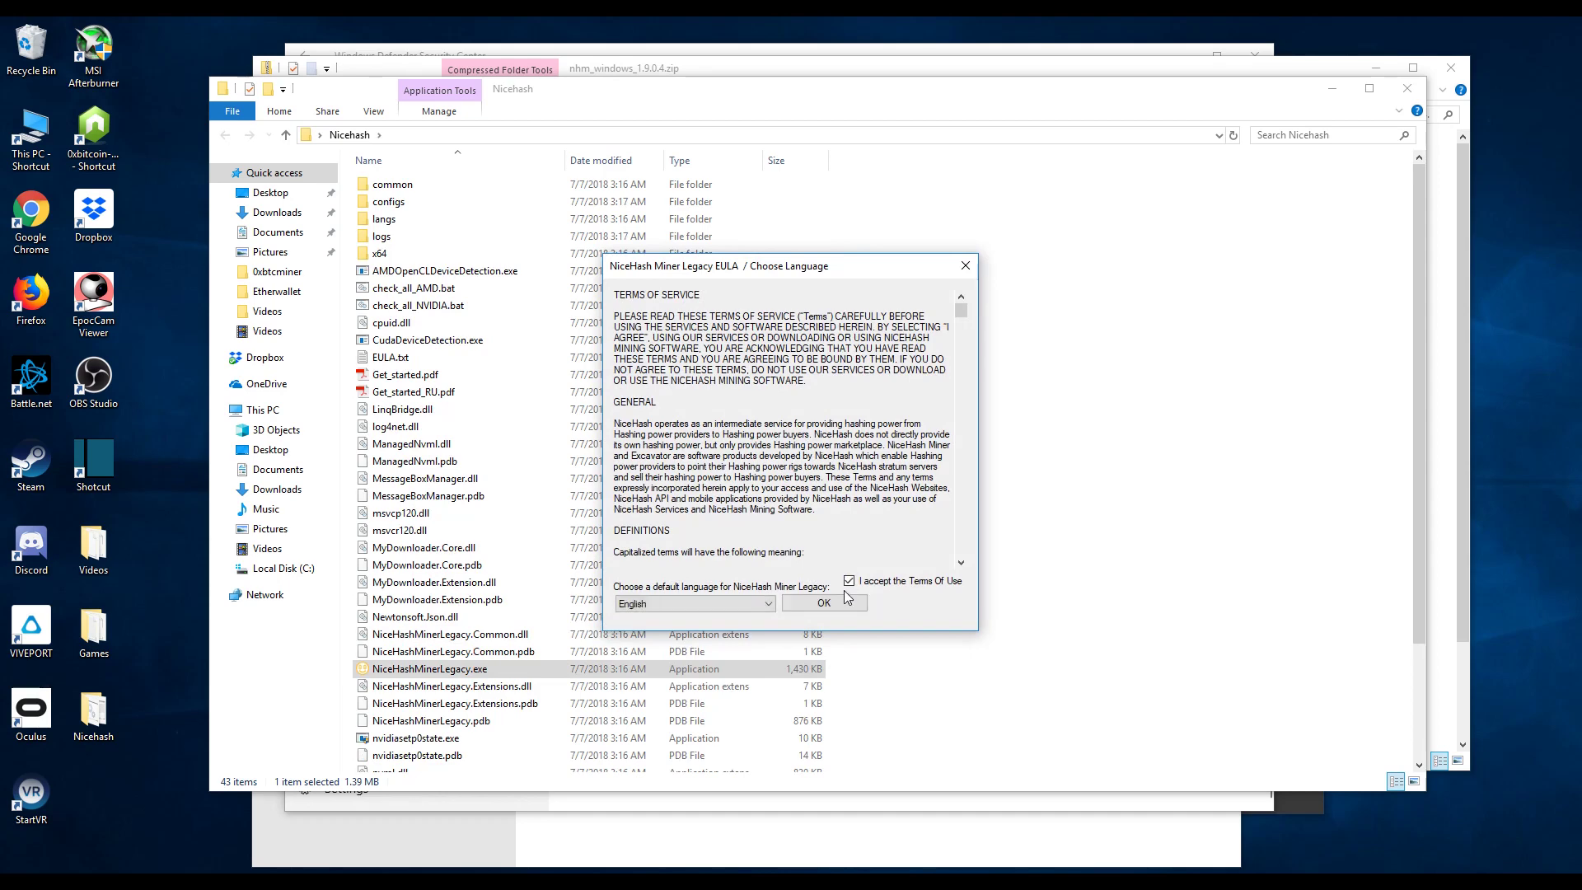
{"action": "left_click", "coordinate": [819, 602]}
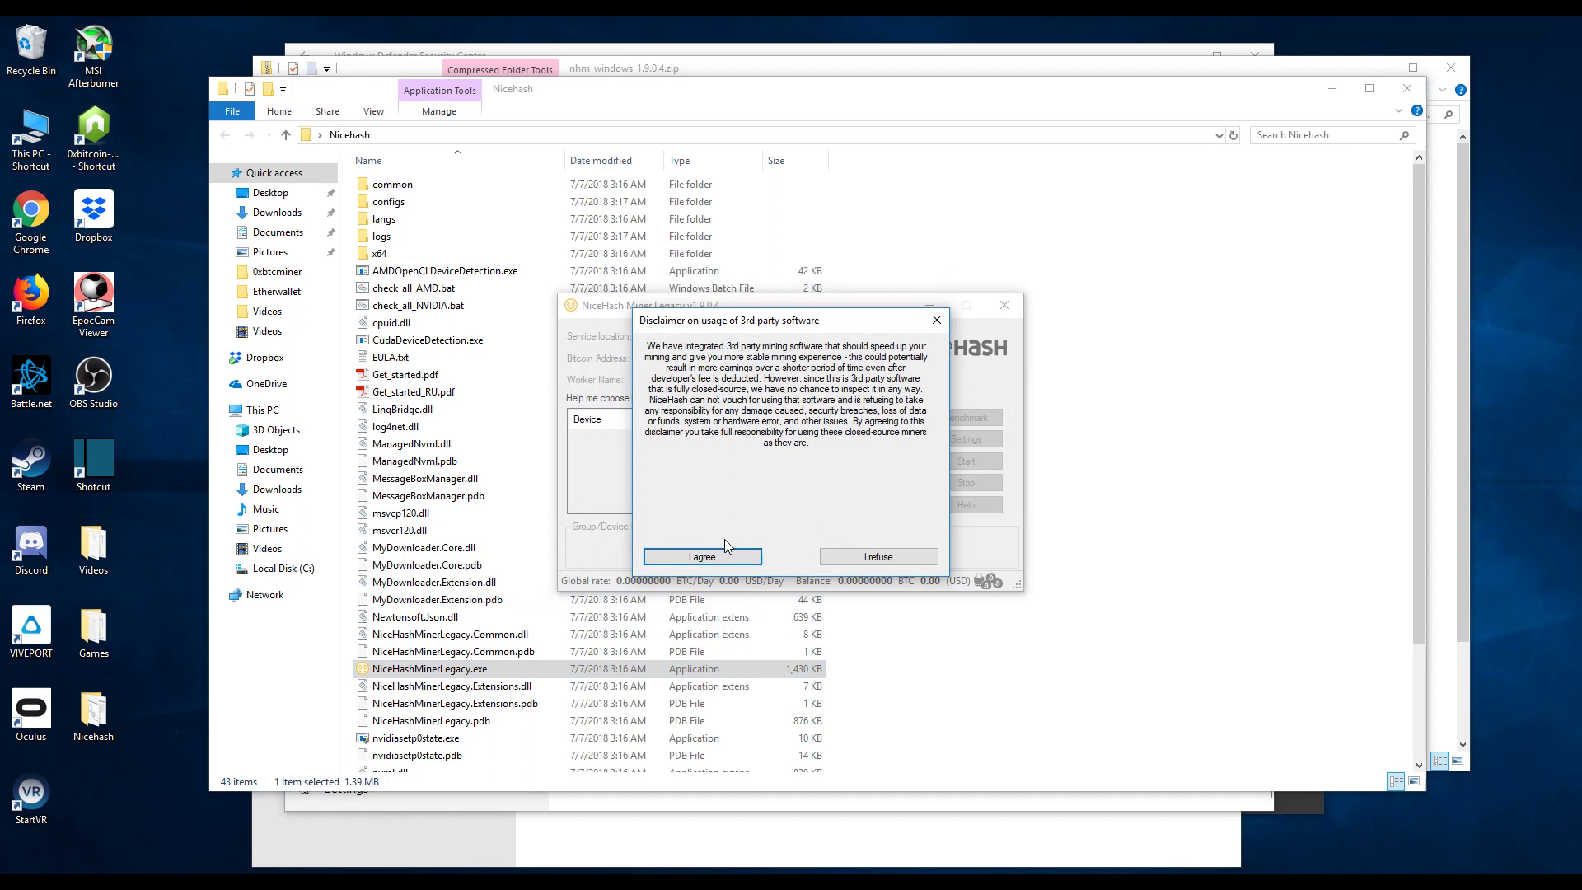
{"action": "left_click", "coordinate": [701, 556]}
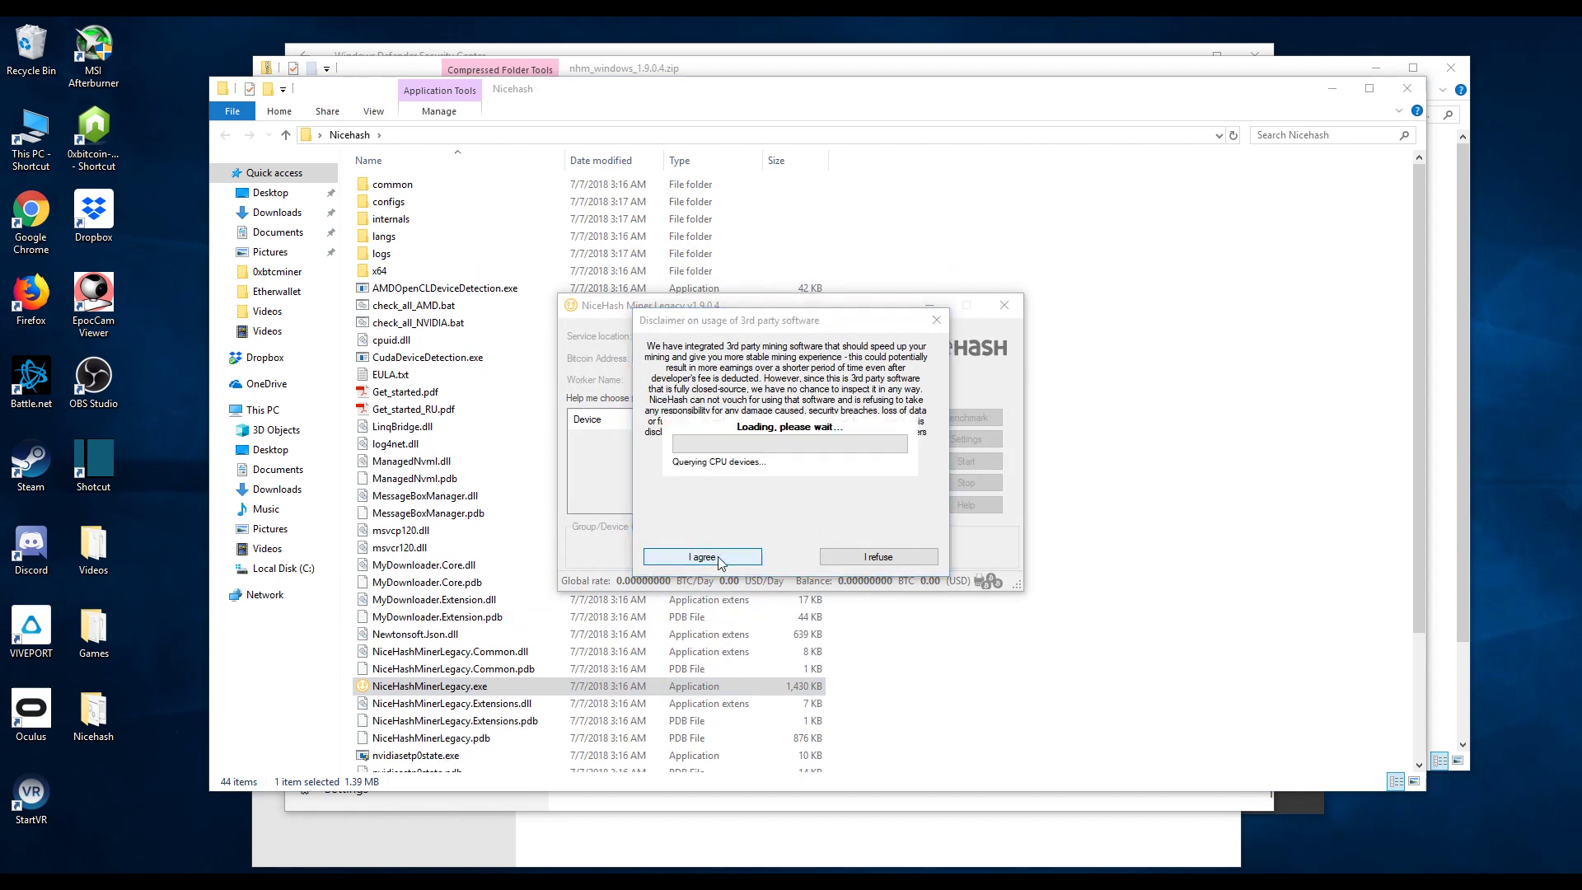
{"action": "left_click", "coordinate": [701, 557]}
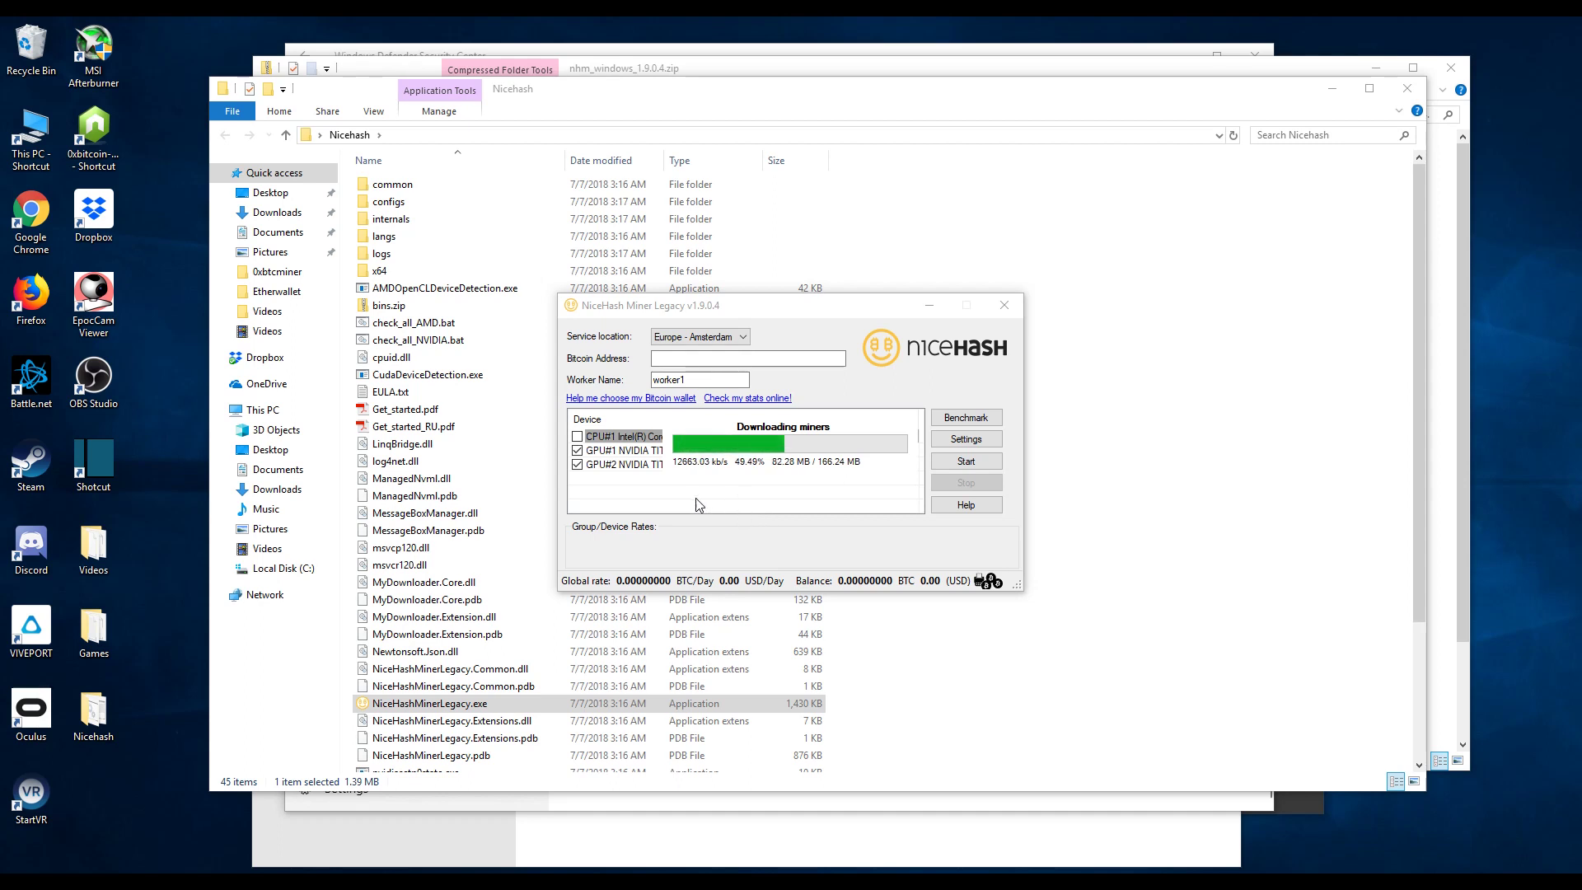
{"action": "mouse_move", "coordinate": [674, 510]}
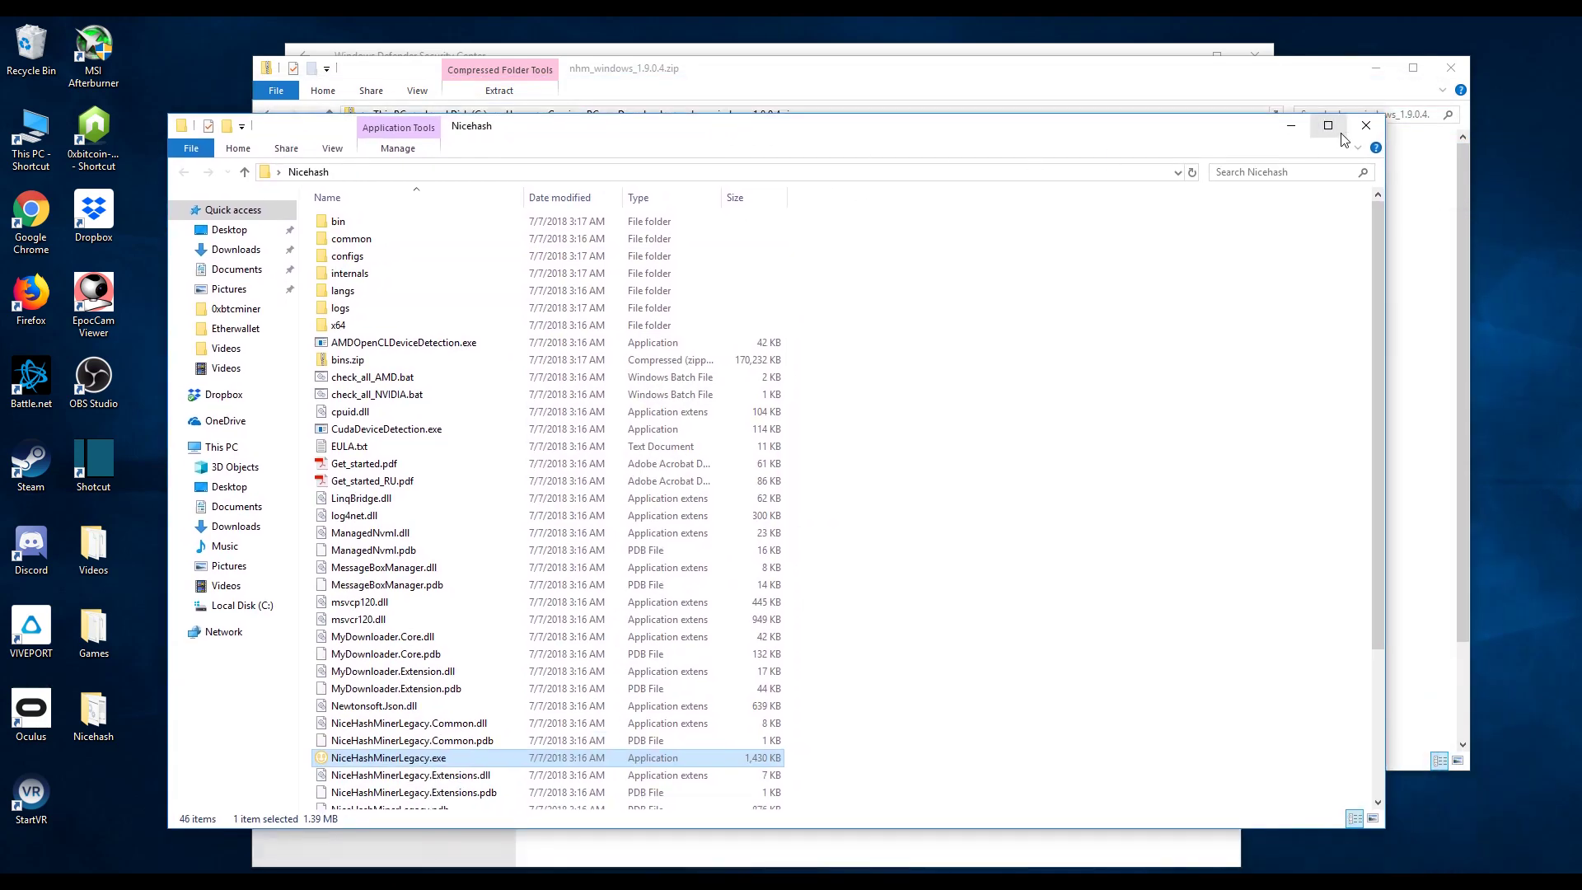
Step: Choose USA - San Jose from the Service location list once miner downloads finish
{"action": "double_click", "coordinate": [387, 758]}
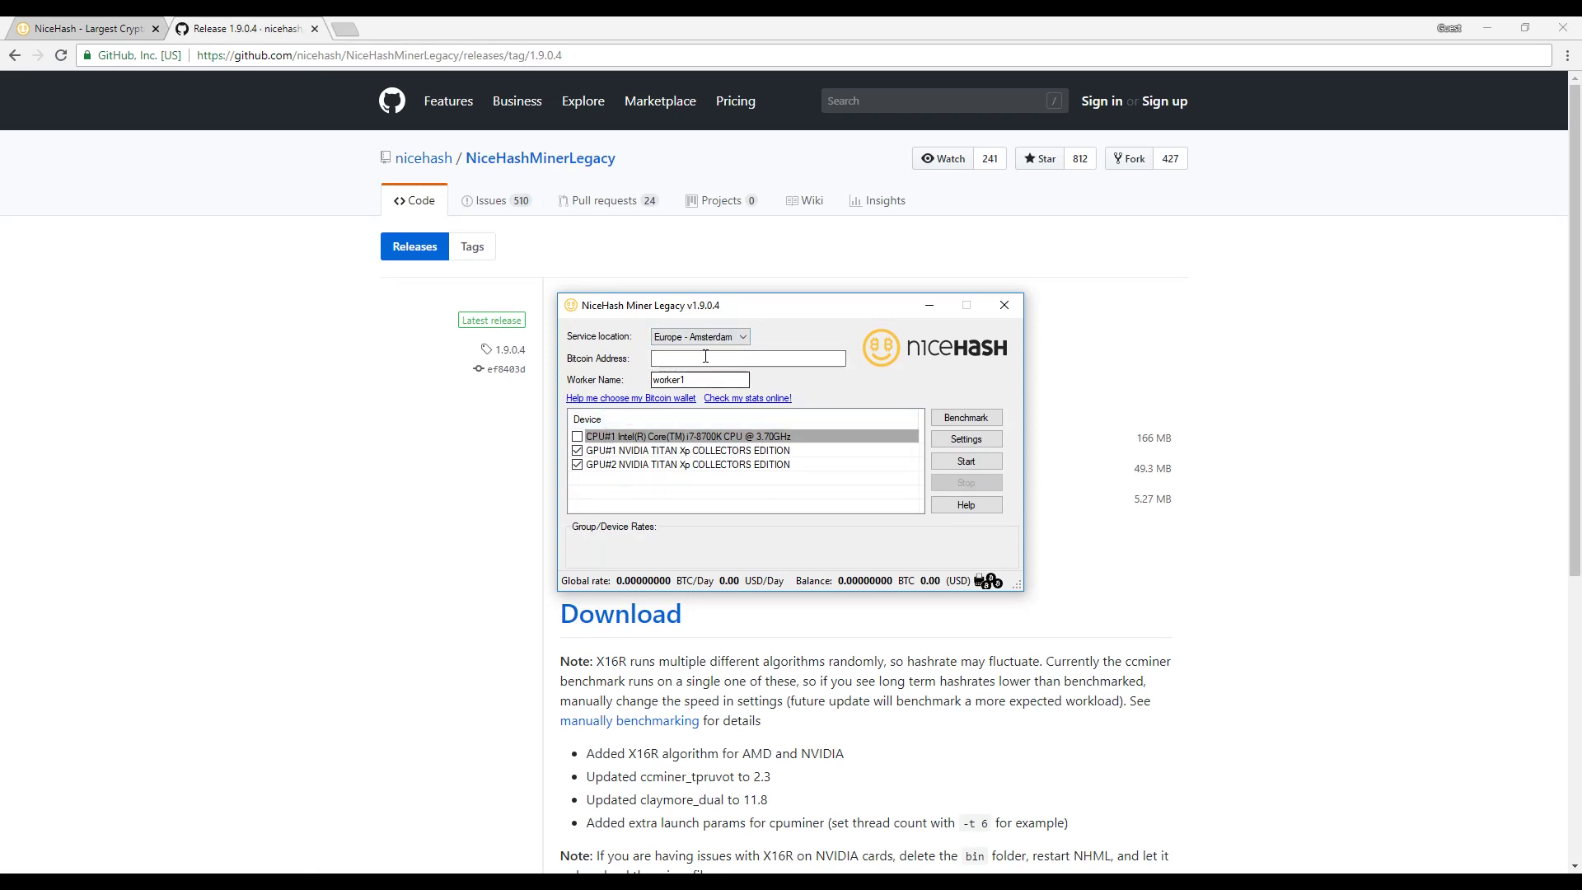
{"action": "left_click", "coordinate": [697, 336]}
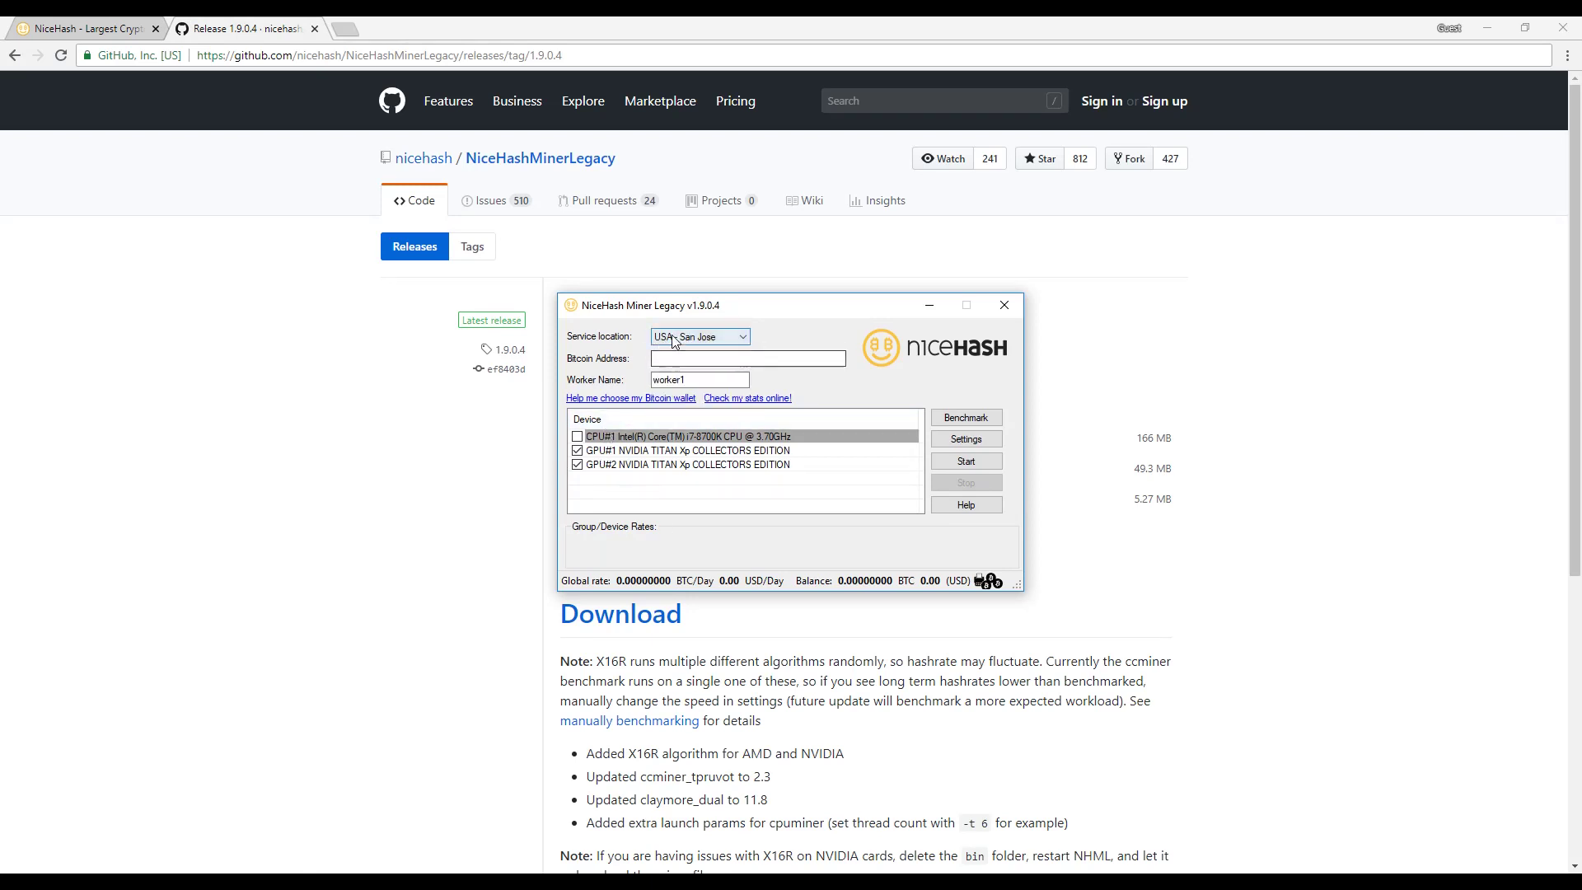
{"action": "left_click", "coordinate": [747, 358]}
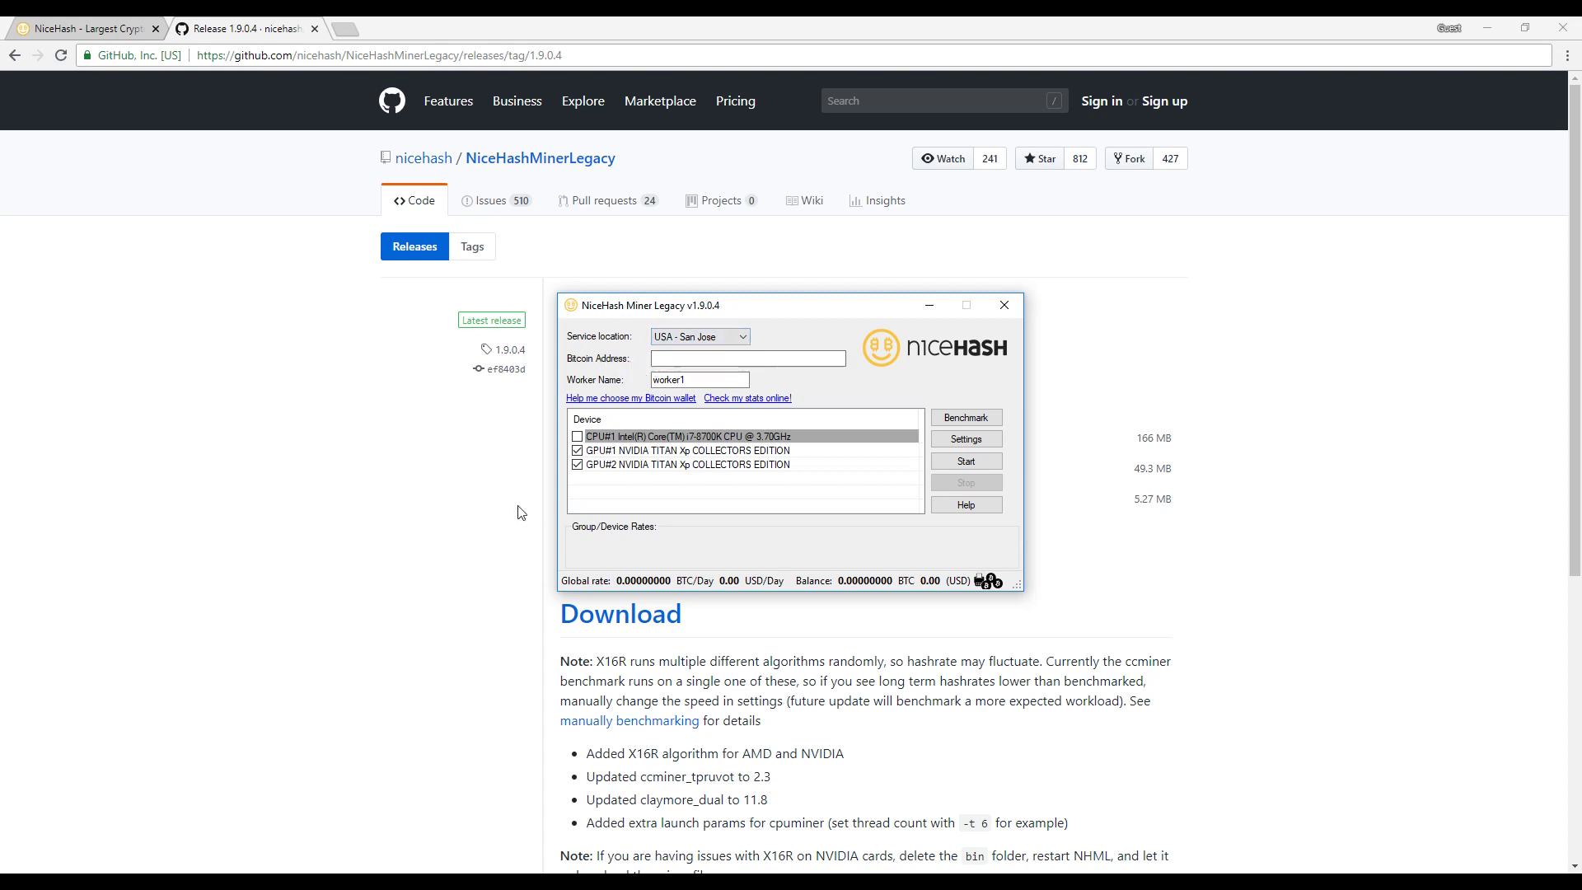
{"action": "mouse_move", "coordinate": [192, 812]}
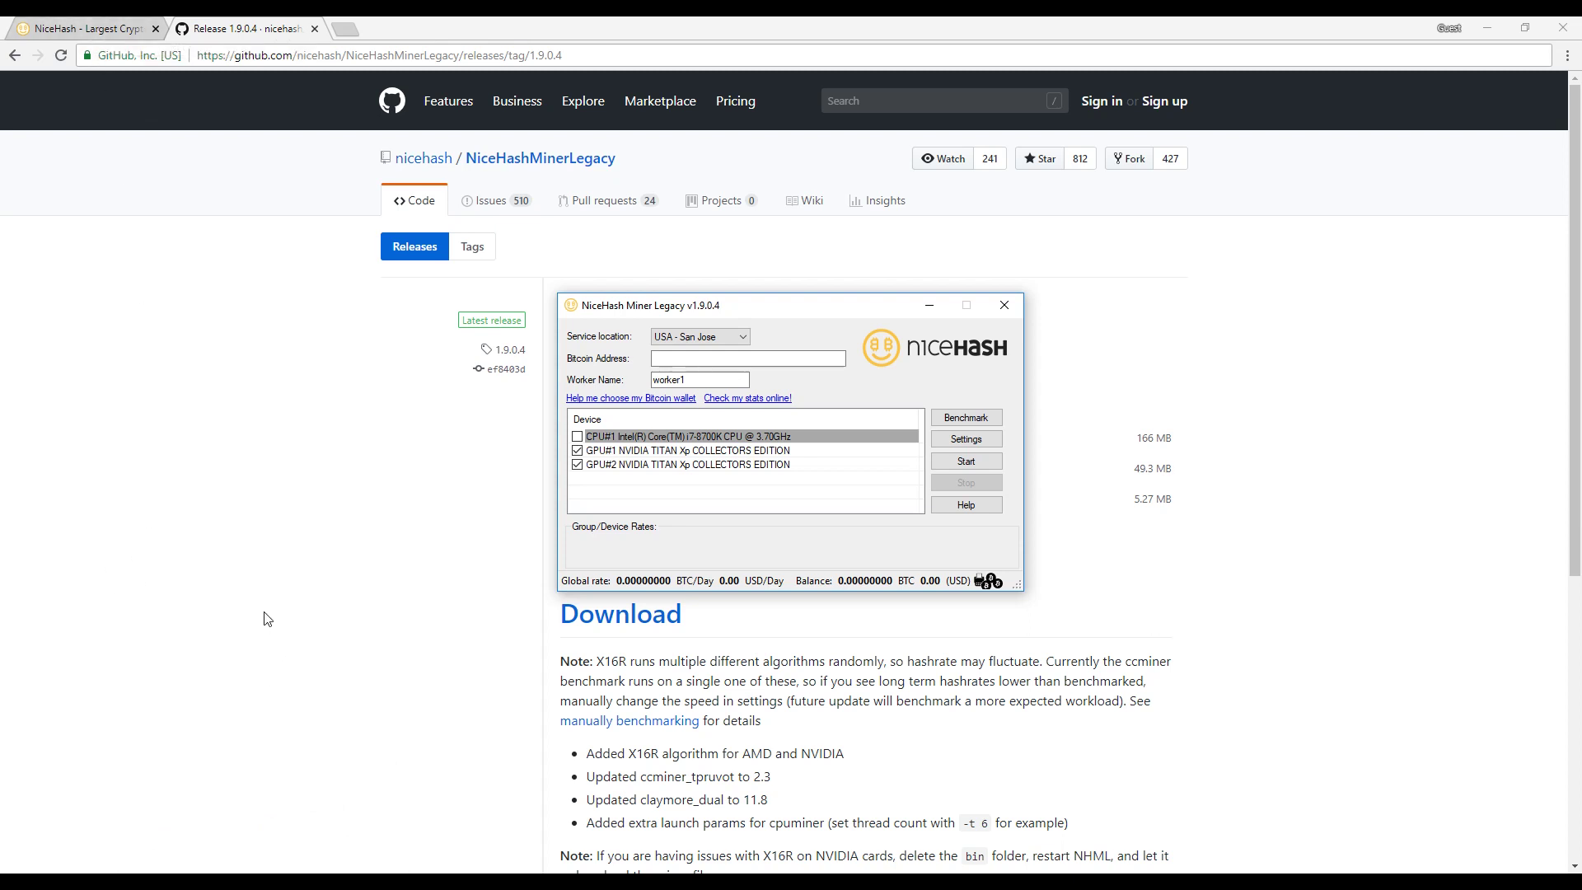
{"action": "mouse_move", "coordinate": [270, 623]}
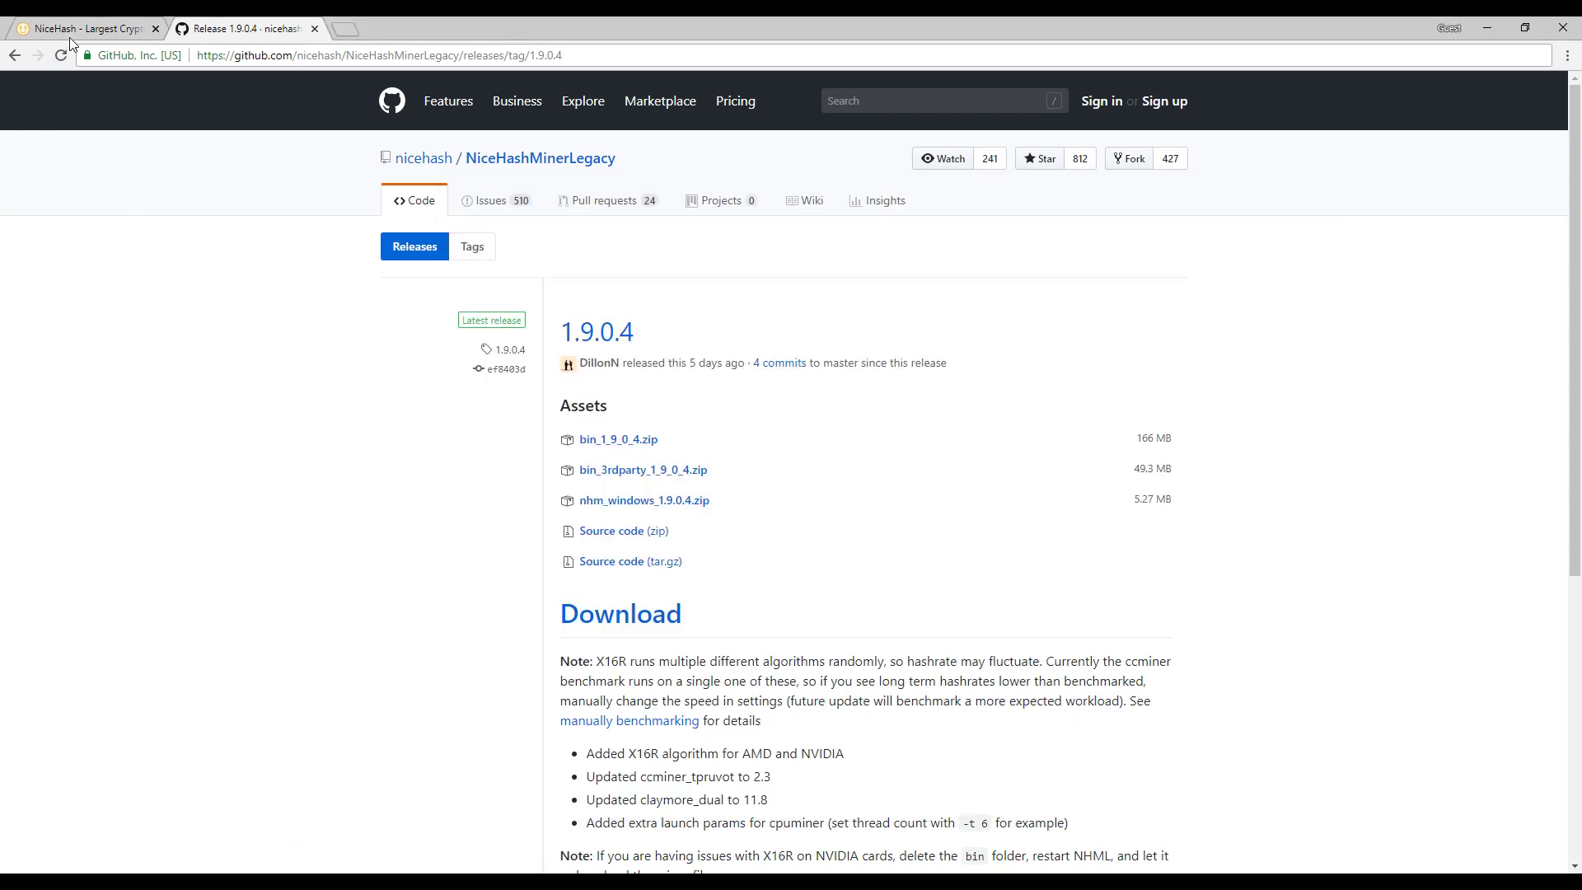
Step: On the NiceHash site, dismiss the notification prompt, select the BTC address, and open Register
{"action": "left_click", "coordinate": [85, 28]}
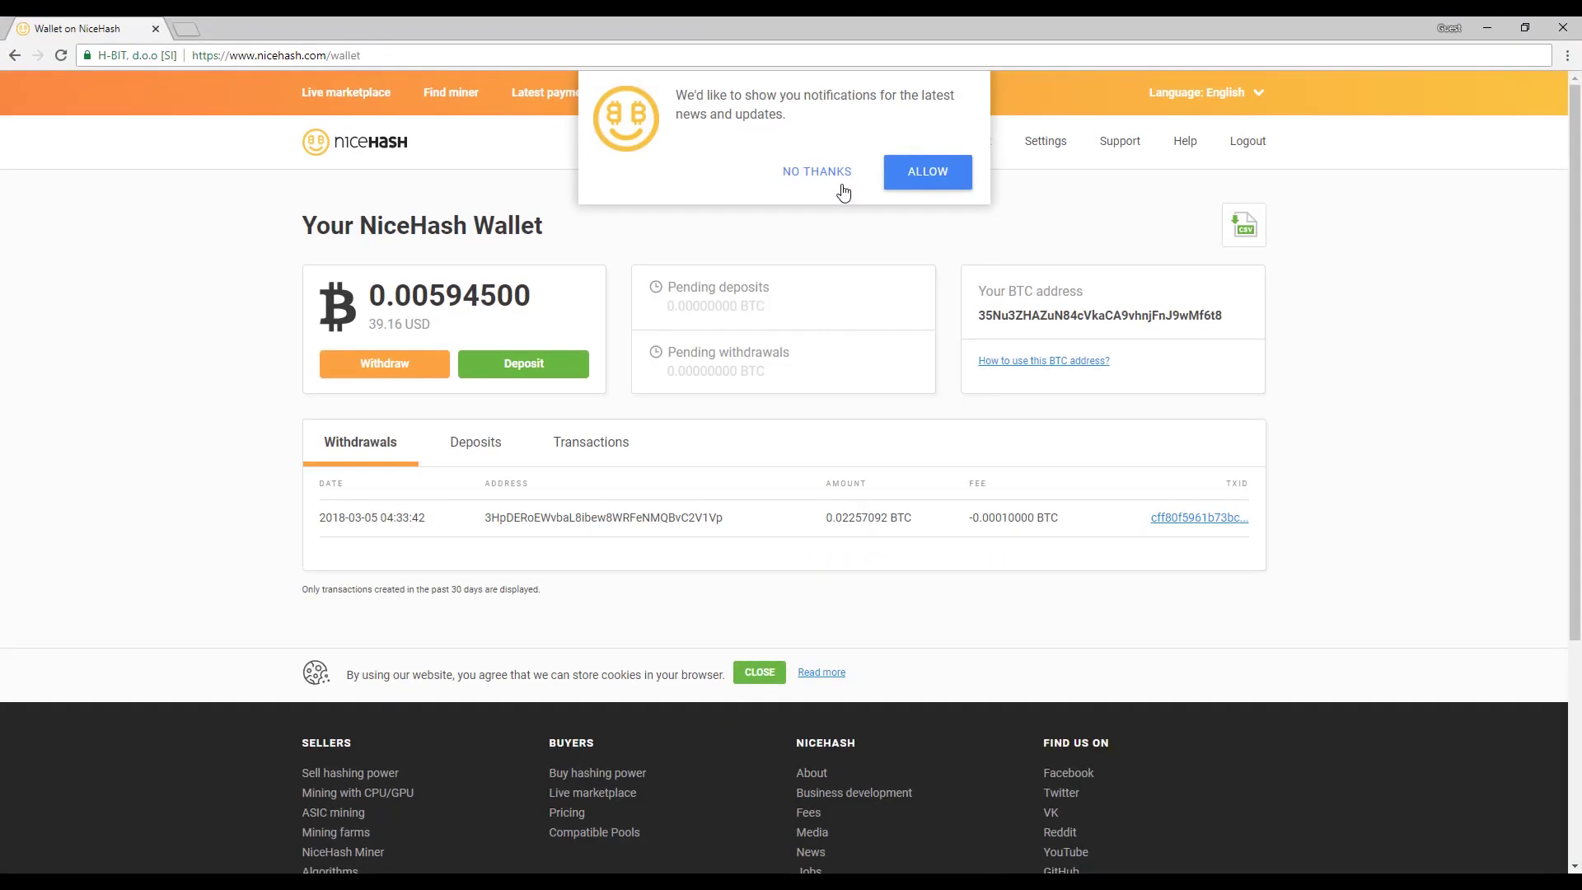
{"action": "left_click", "coordinate": [816, 171]}
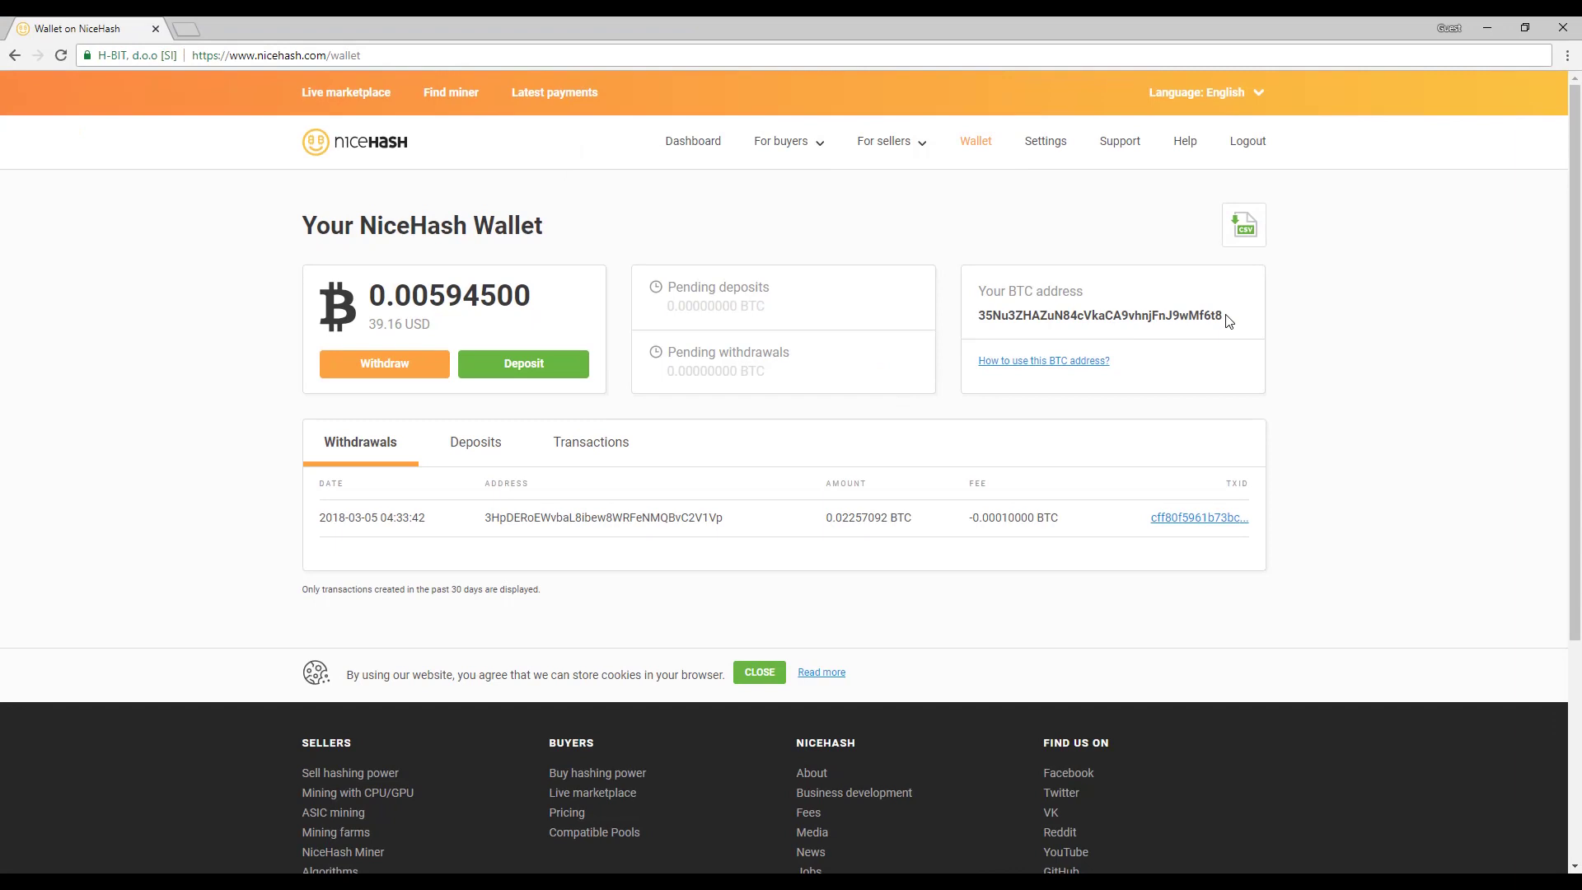
{"action": "double_click", "coordinate": [1097, 315]}
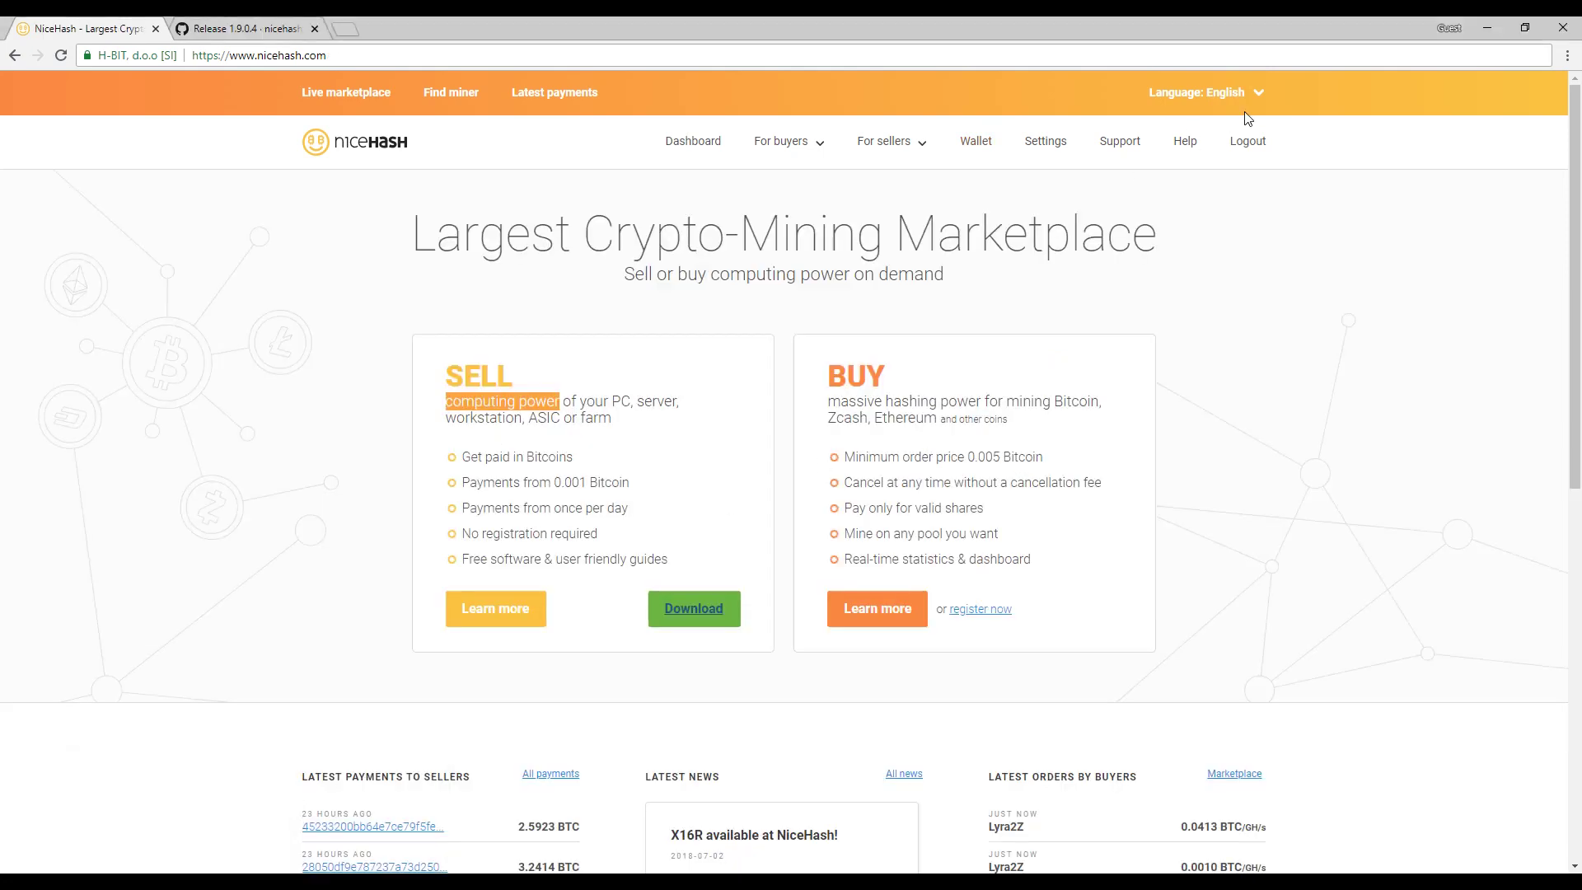
{"action": "mouse_move", "coordinate": [1156, 126]}
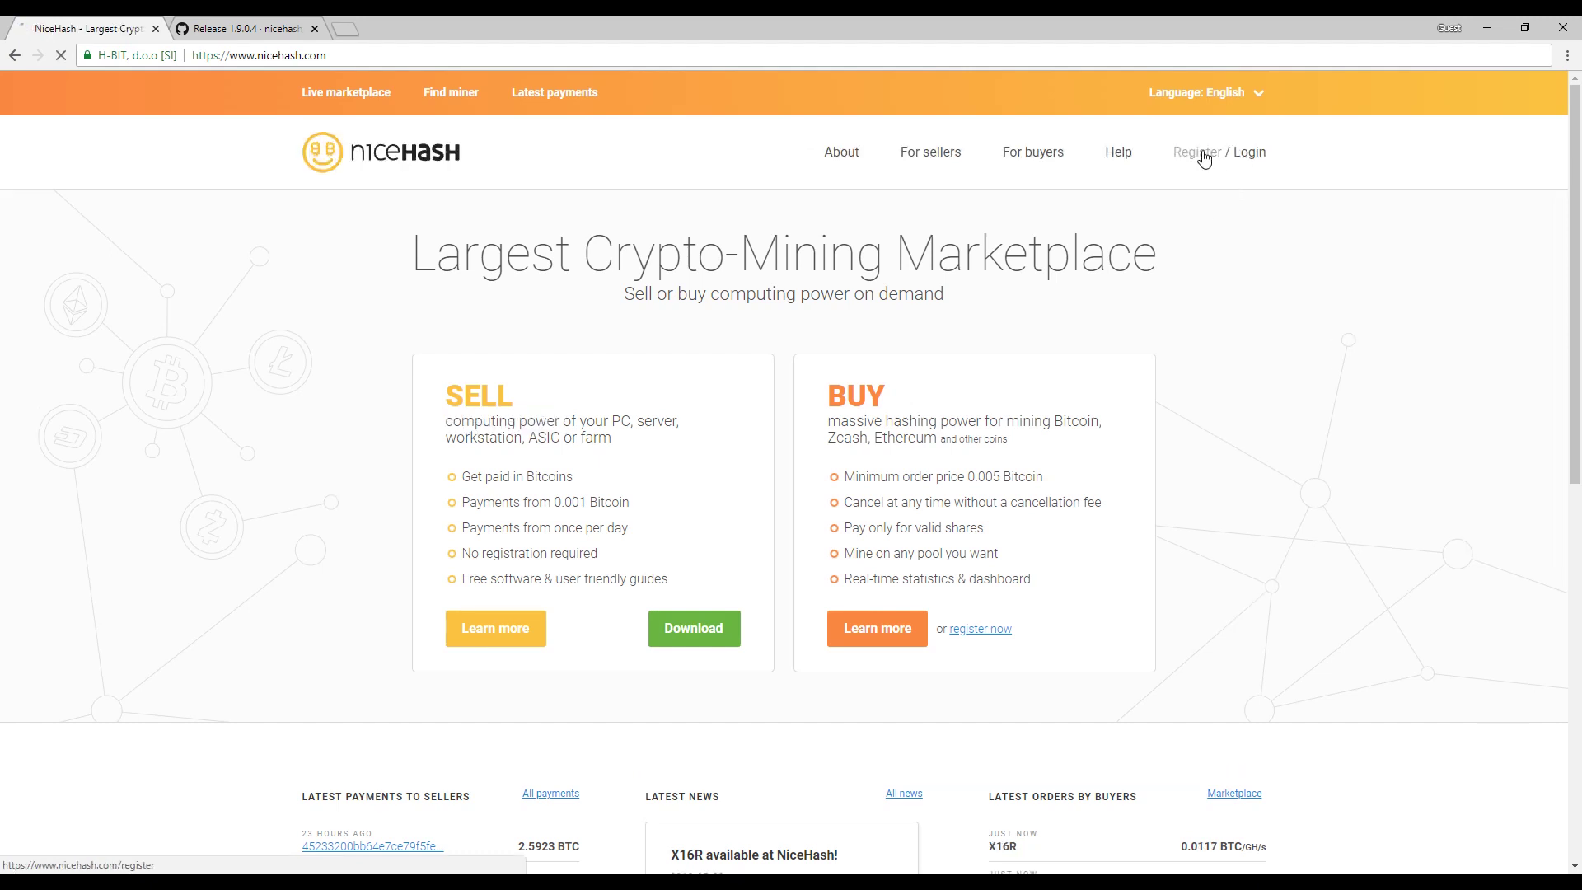
{"action": "left_click", "coordinate": [1197, 152]}
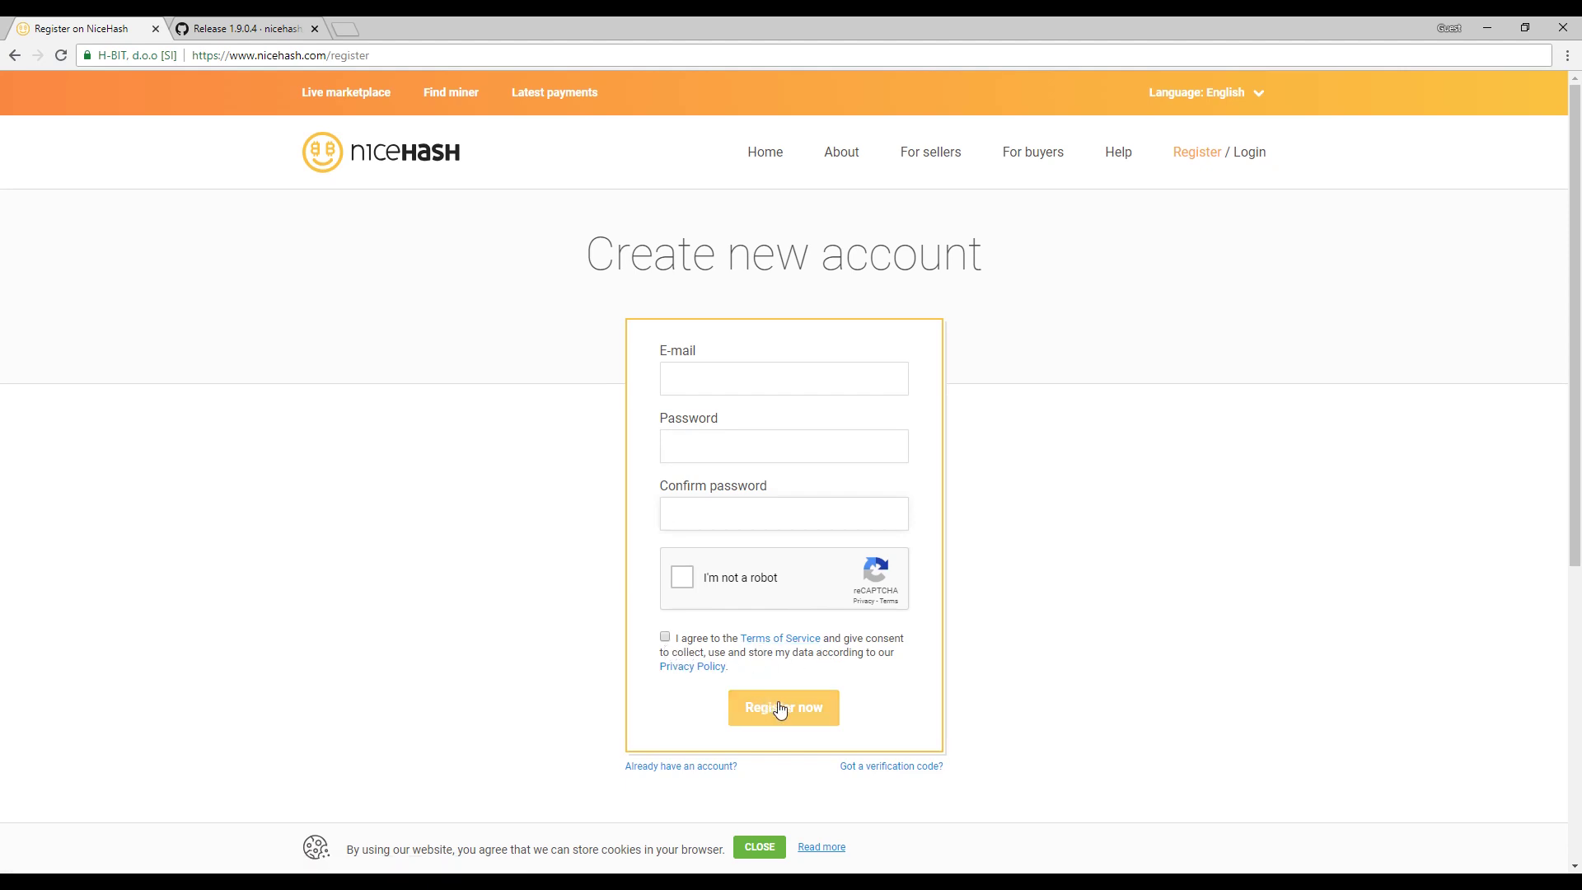
{"action": "mouse_move", "coordinate": [1388, 269]}
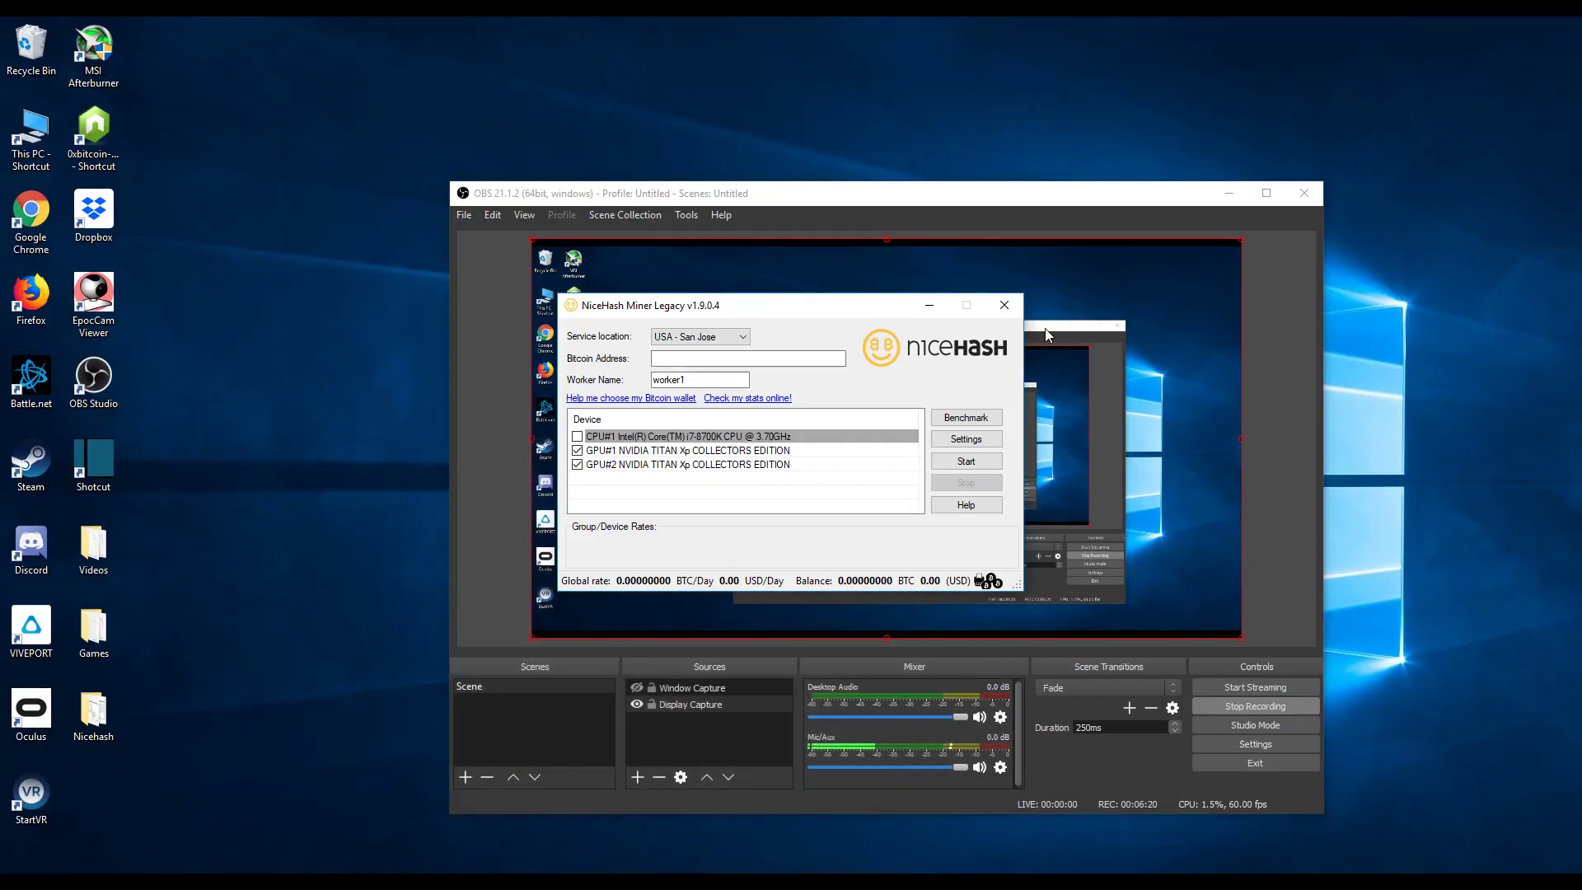
{"action": "type", "text": "35Nu3ZHAZuN84cVkaCA9vhnjFnJ9wMf6t8"}
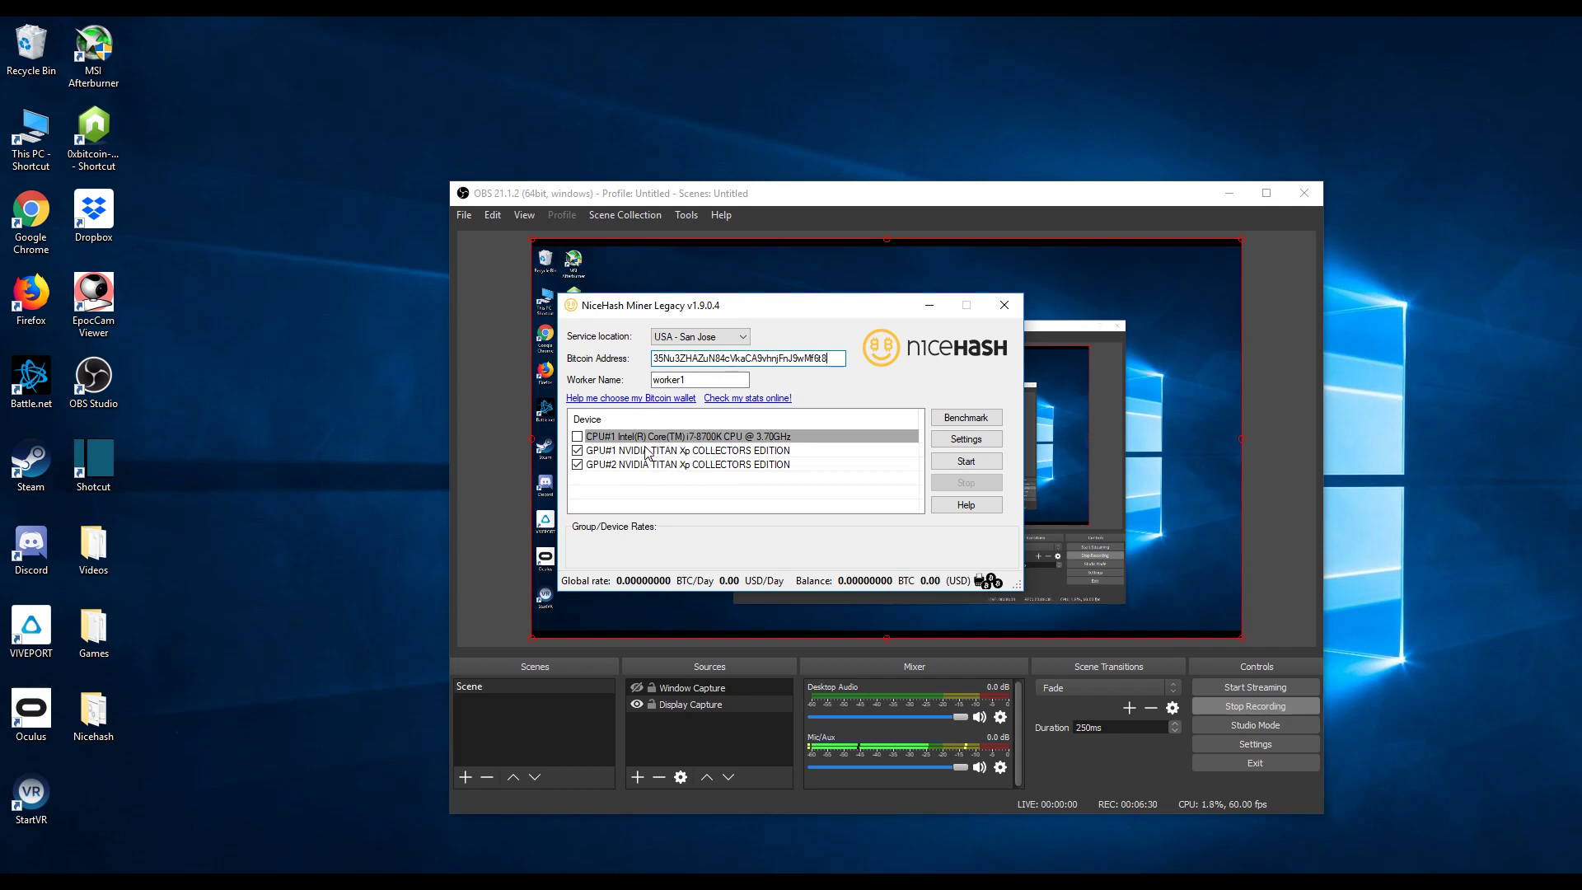
{"action": "mouse_move", "coordinate": [1033, 421]}
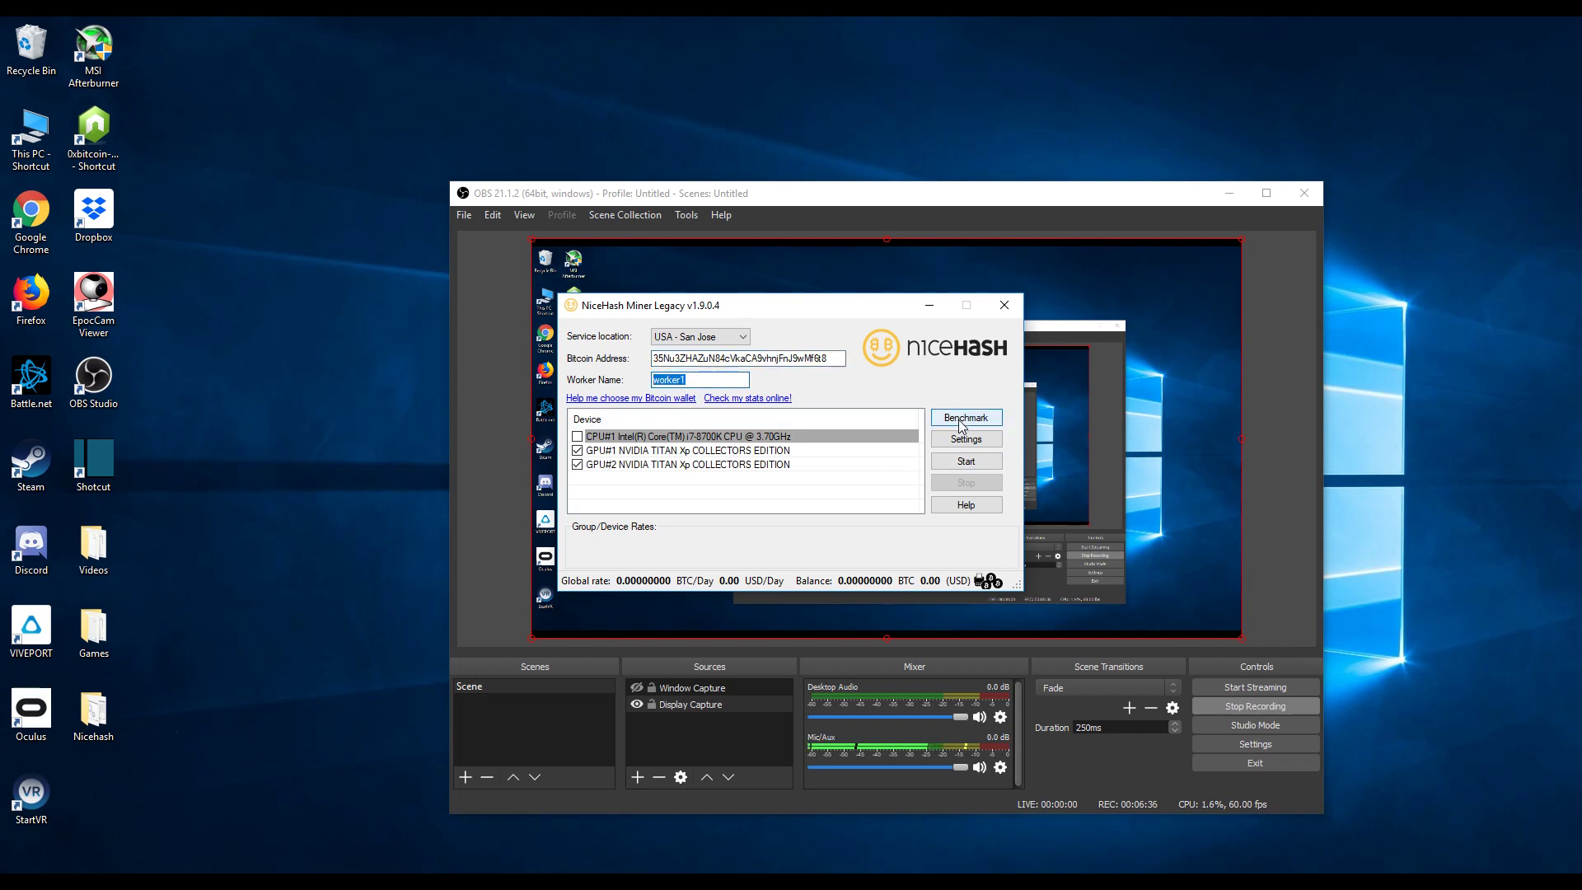
Step: Start a Standard benchmark of the unbenchmarked algorithms on both TITAN Xp GPUs
{"action": "left_click", "coordinate": [965, 417]}
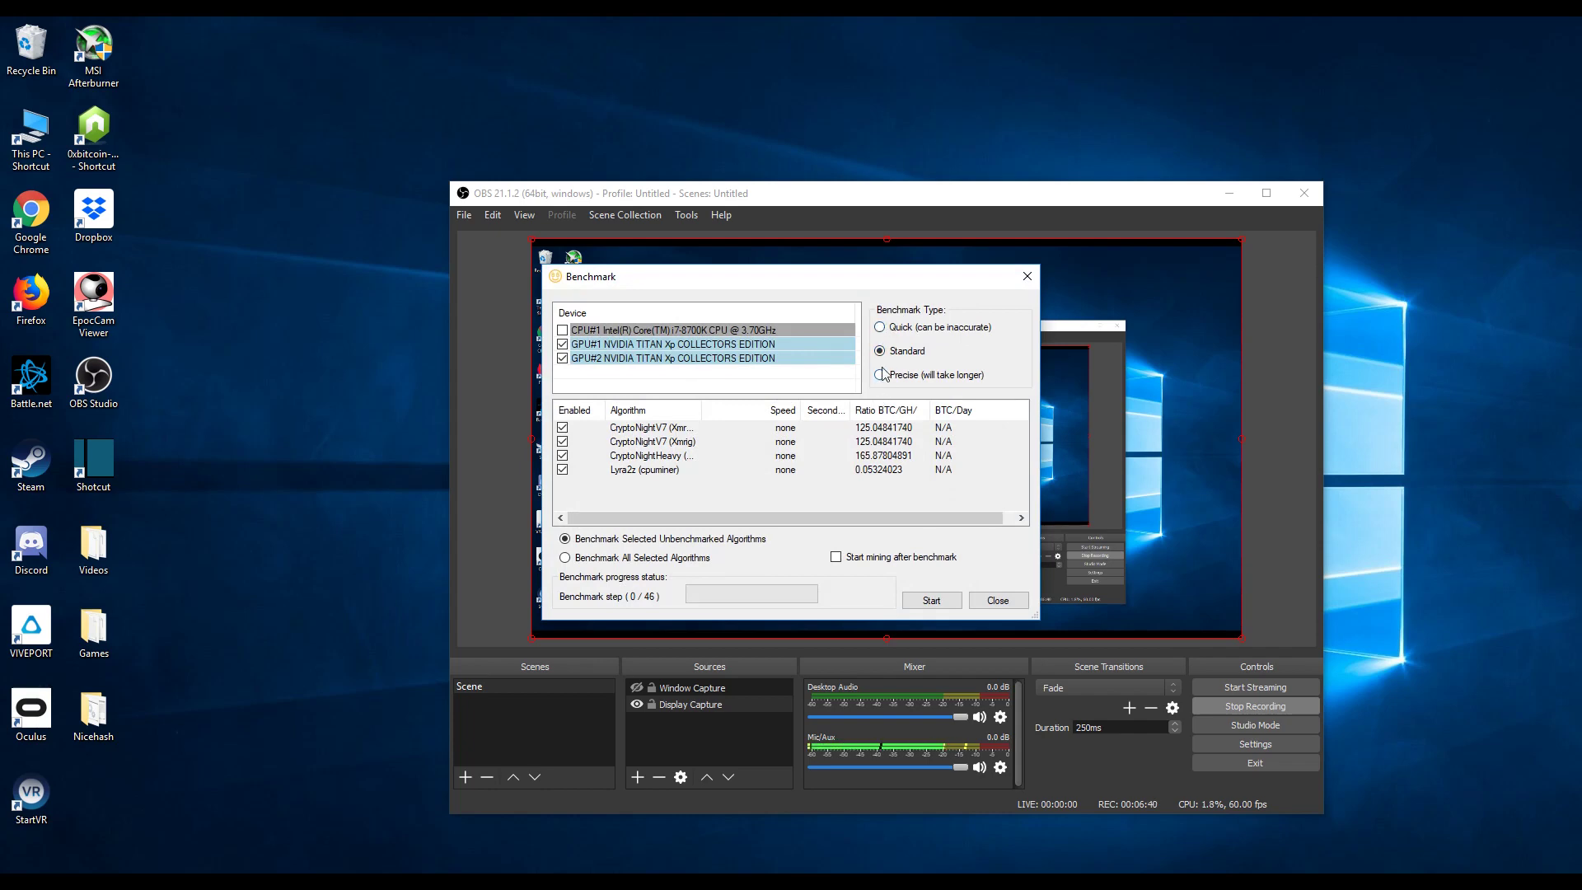
{"action": "left_click", "coordinate": [880, 350]}
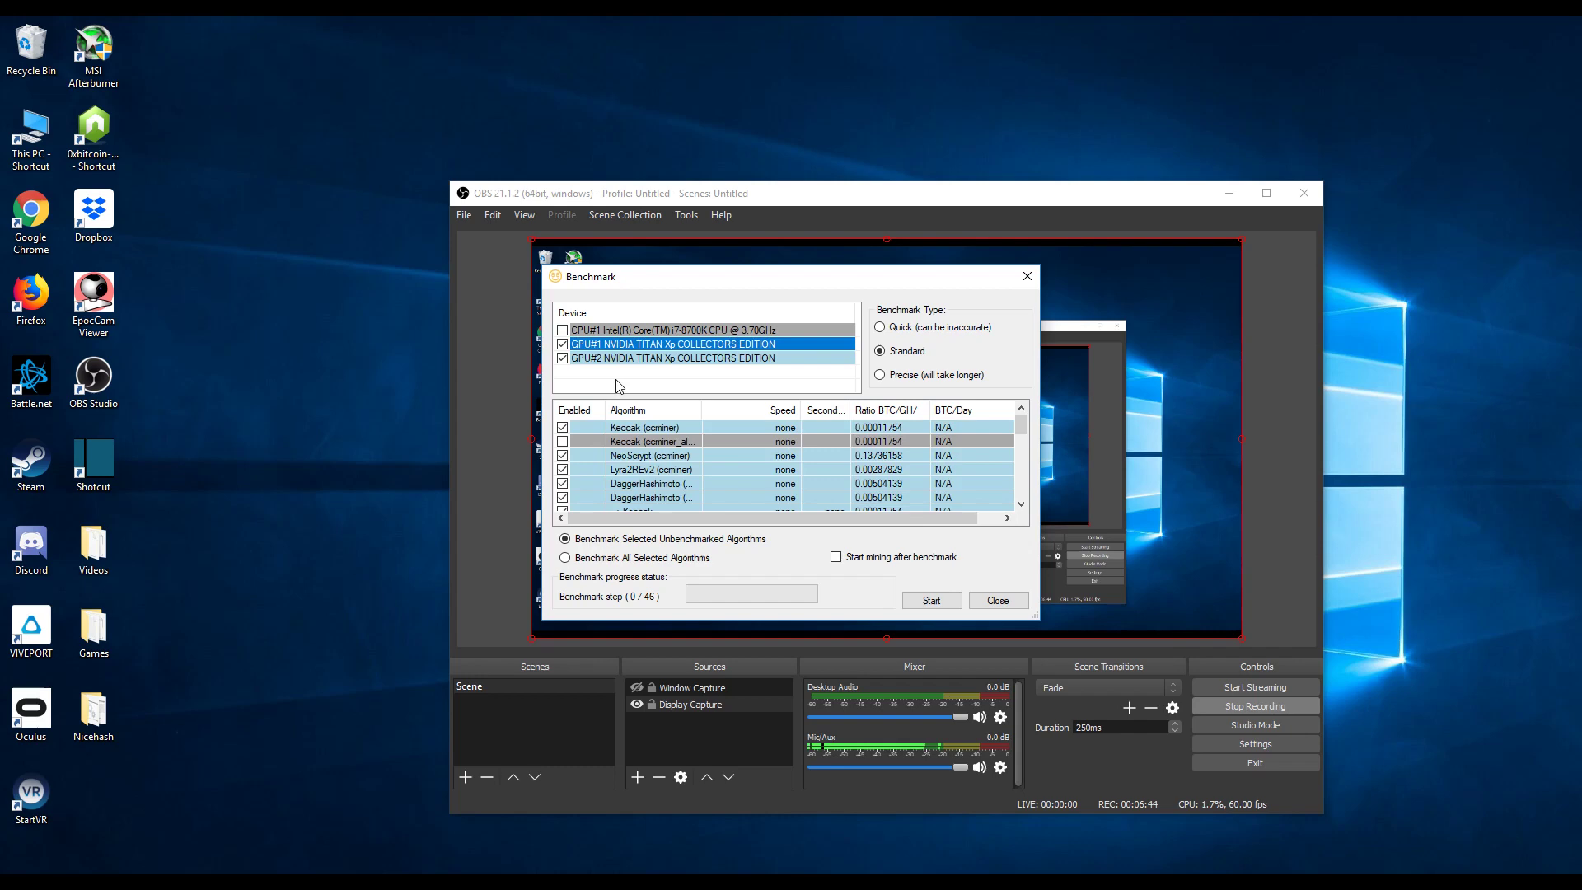
{"action": "left_click", "coordinate": [670, 330]}
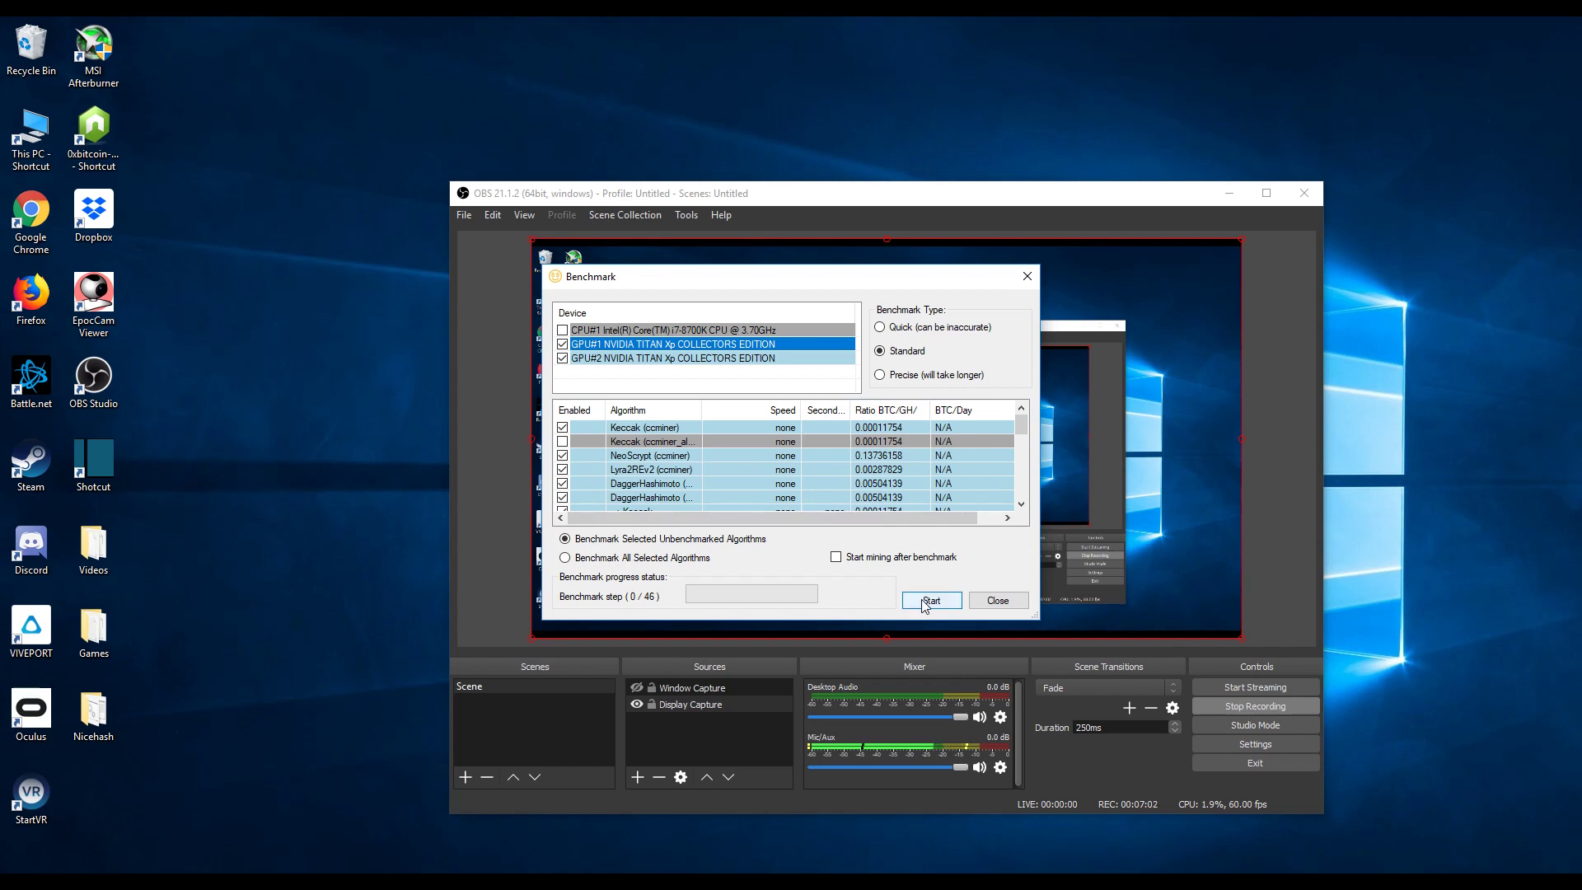
{"action": "left_click", "coordinate": [929, 601]}
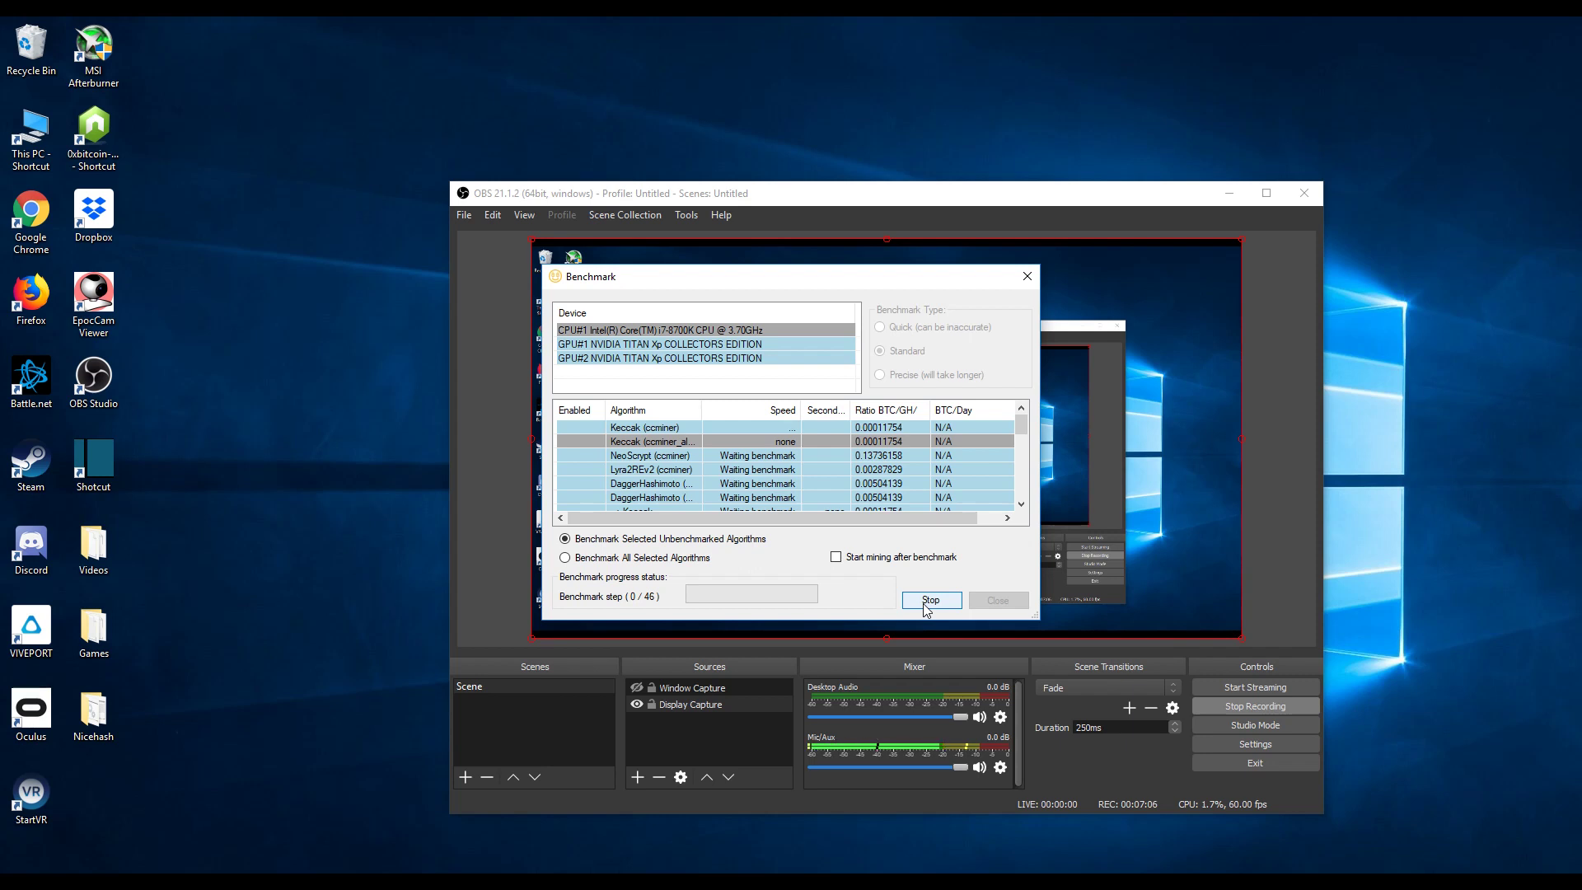
{"action": "mouse_move", "coordinate": [893, 517]}
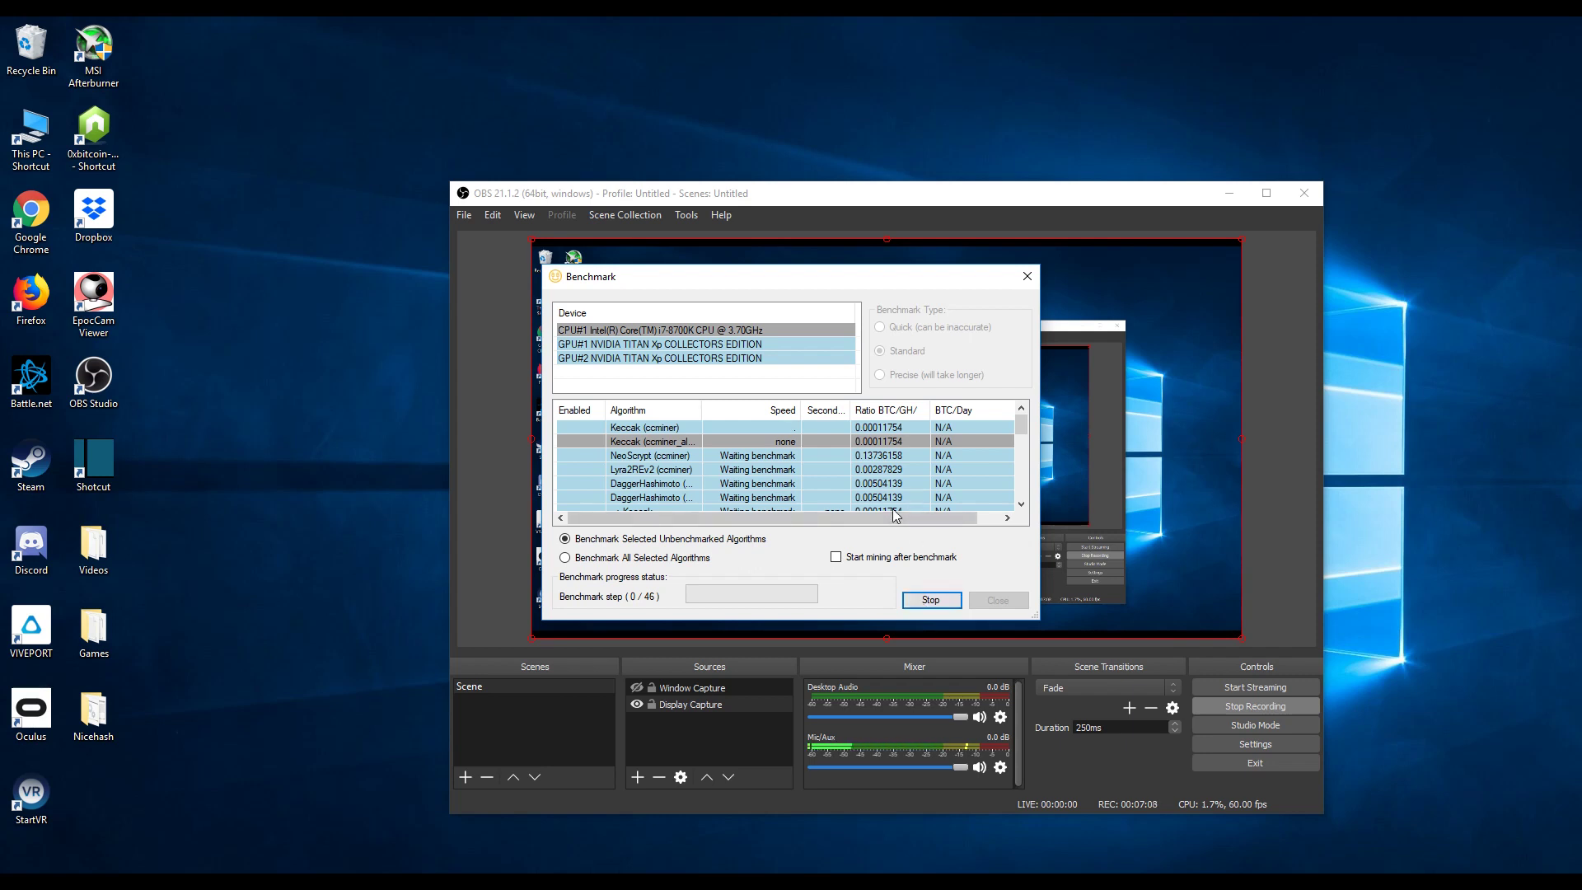
{"action": "mouse_move", "coordinate": [913, 503]}
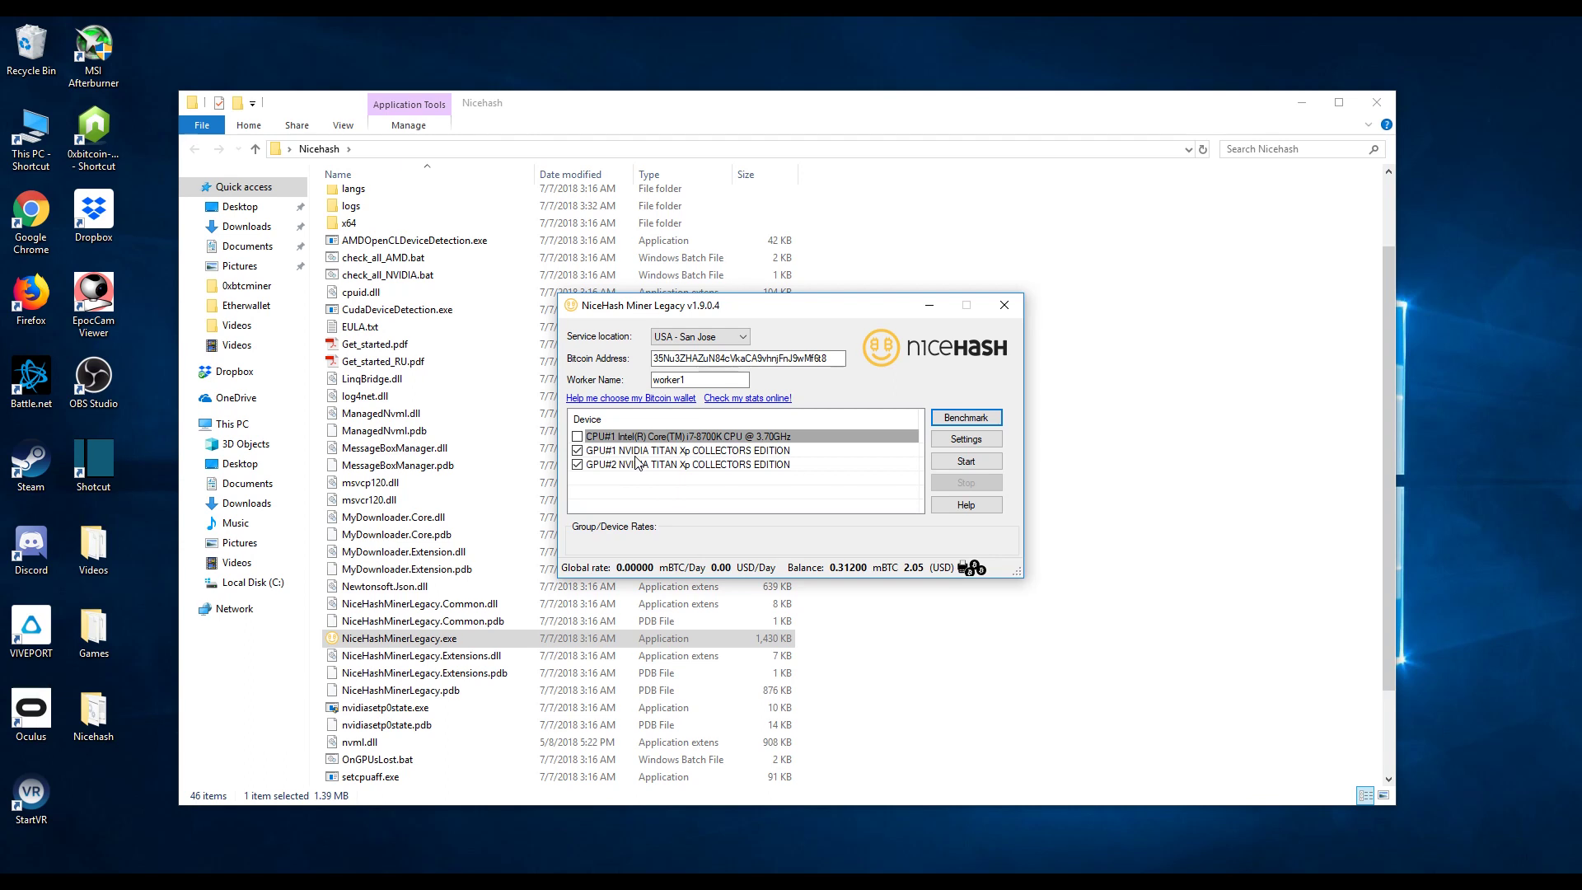
Step: Select the second GPU, start mining with Claymore's dual miner, then stop it
{"action": "left_click", "coordinate": [686, 464]}
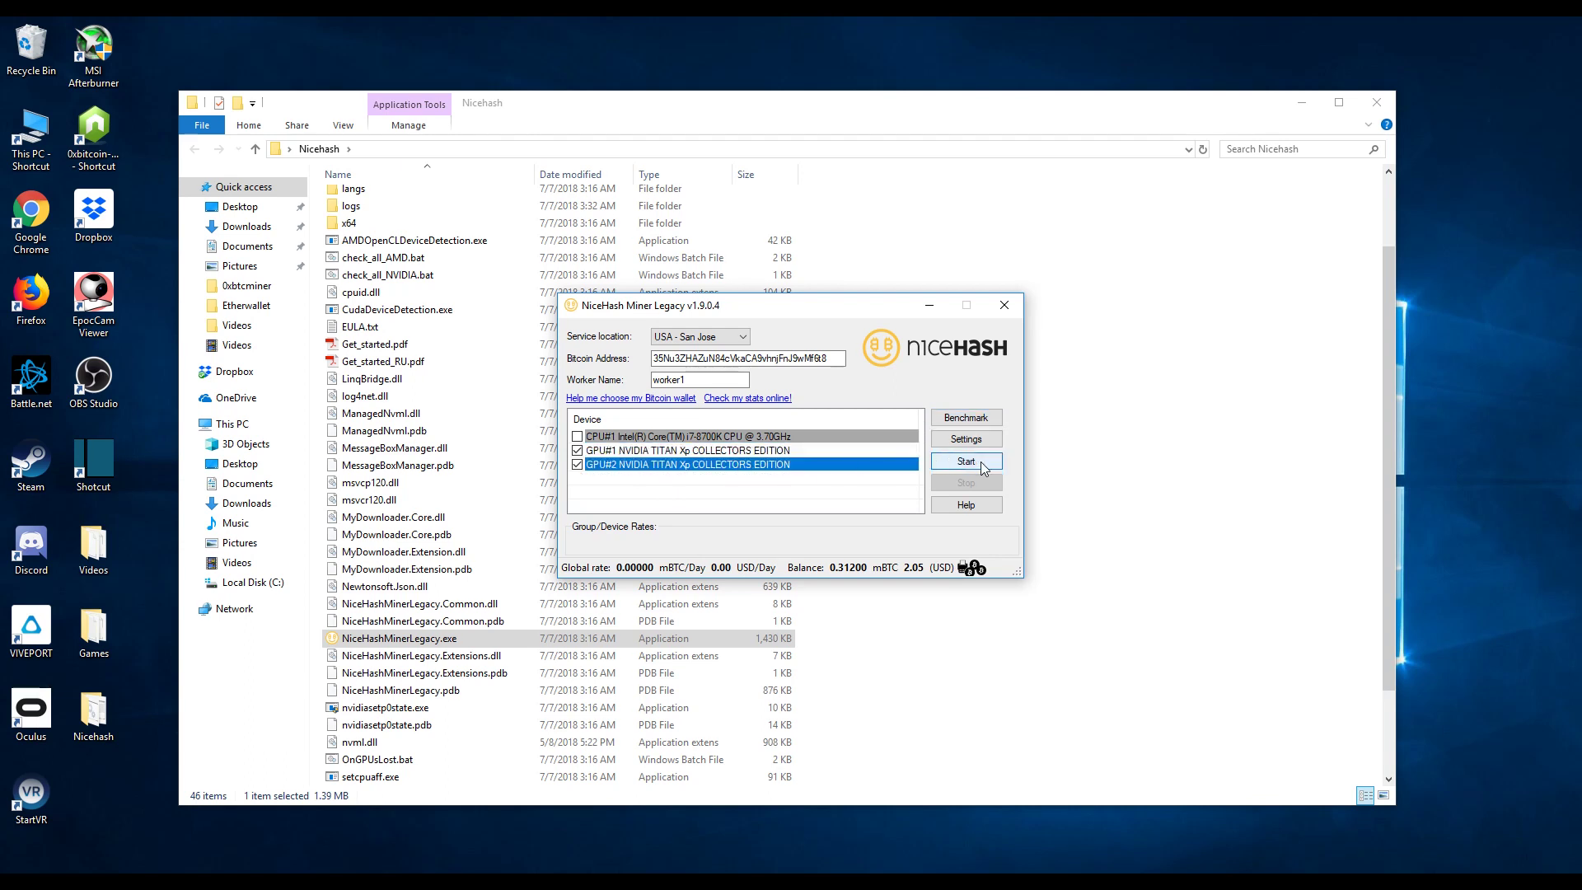
{"action": "left_click", "coordinate": [965, 461]}
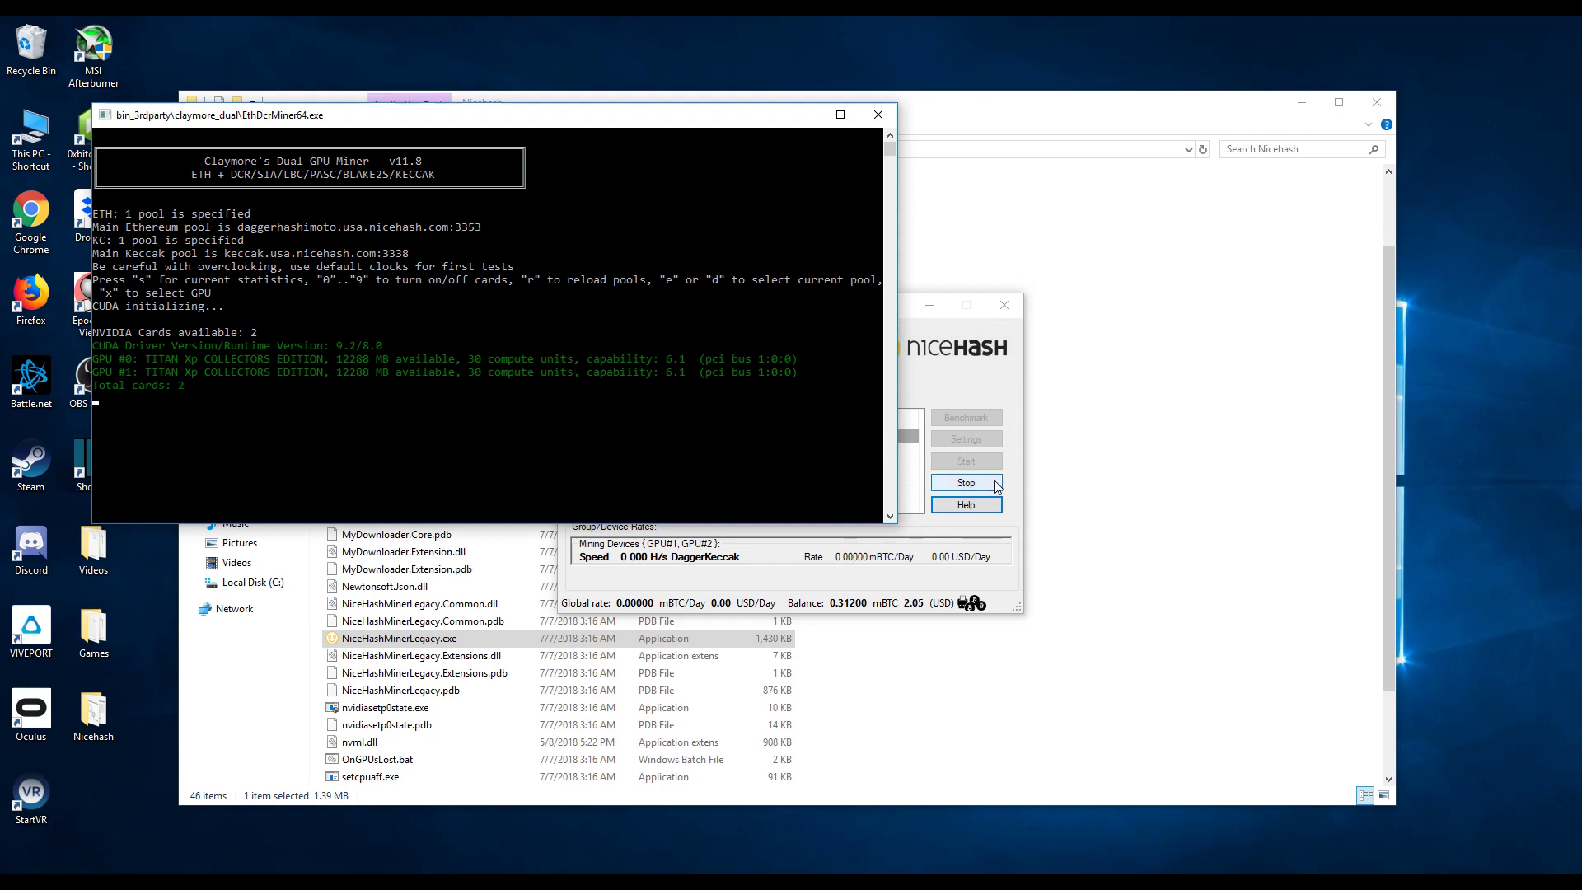
{"action": "left_click", "coordinate": [965, 482]}
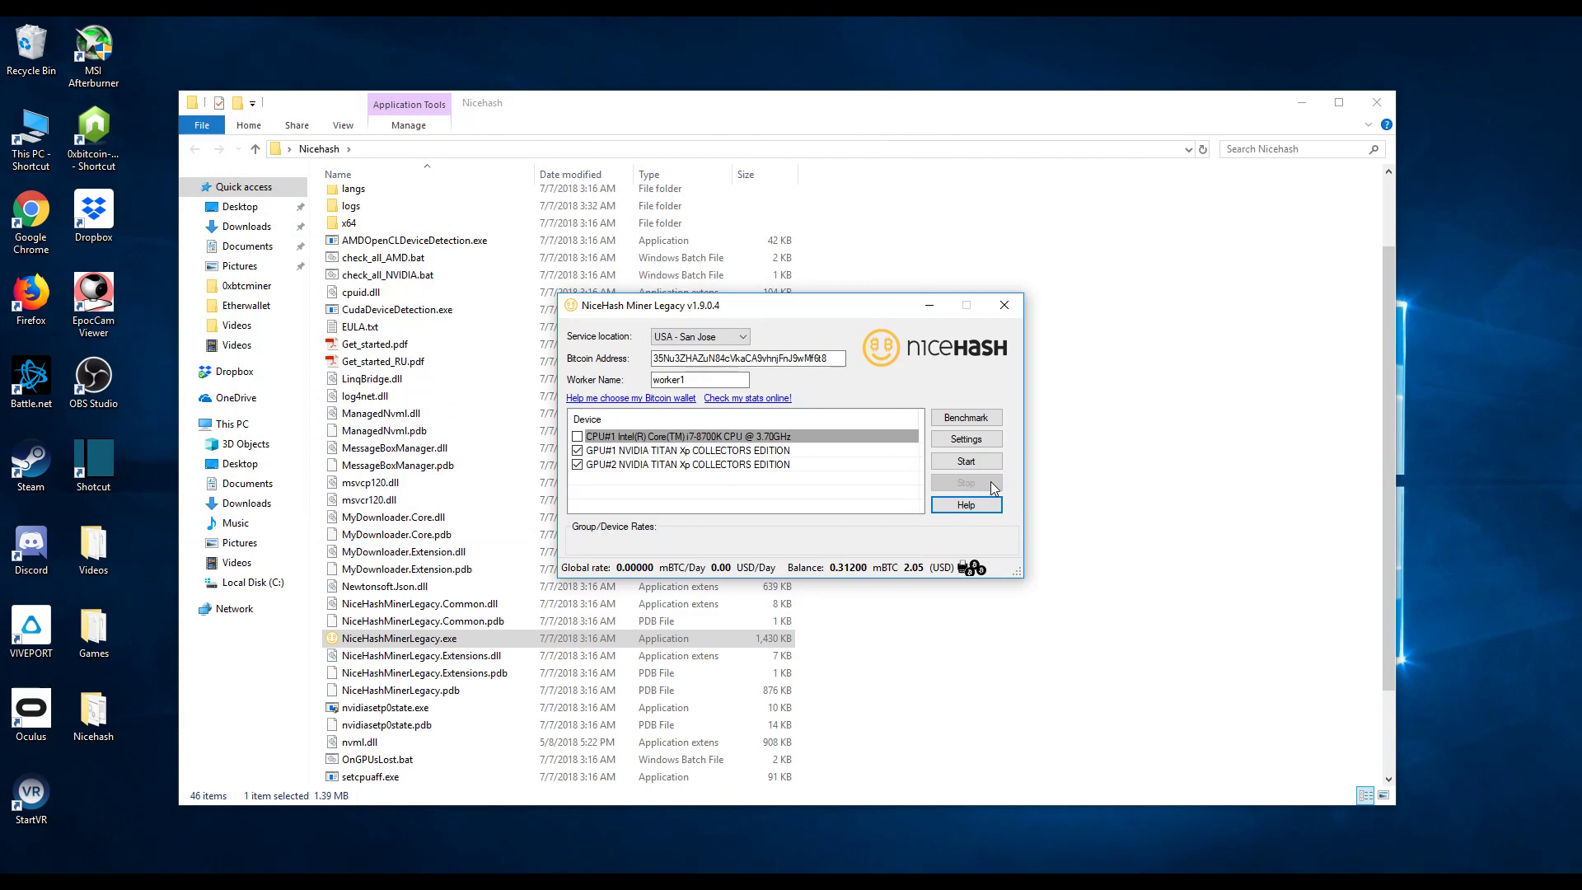
{"action": "mouse_move", "coordinate": [994, 487]}
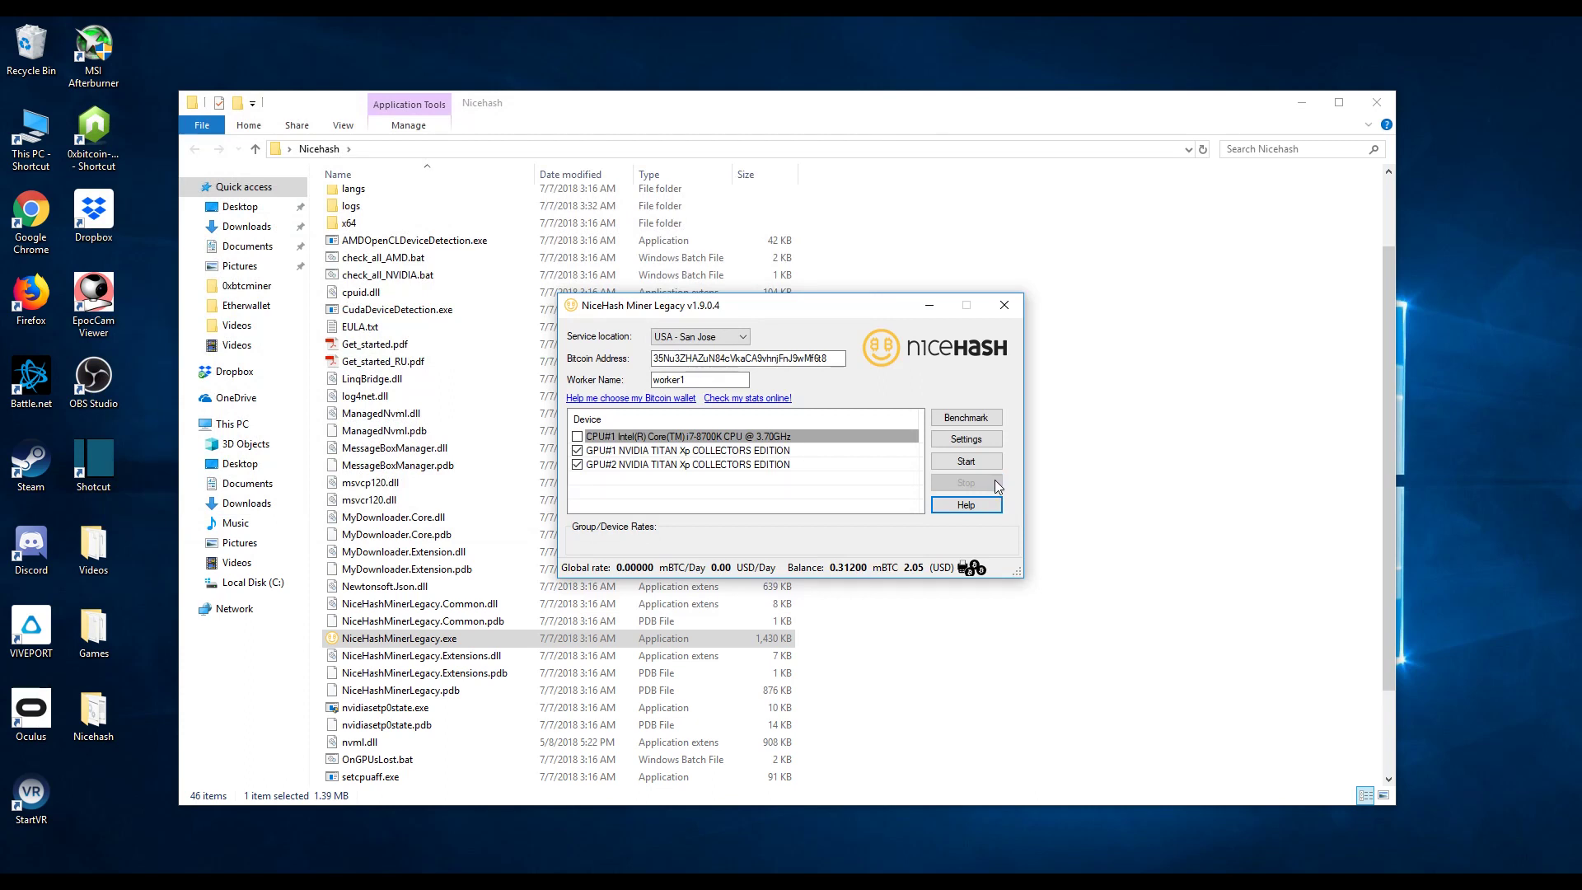
{"action": "mouse_move", "coordinate": [1001, 487]}
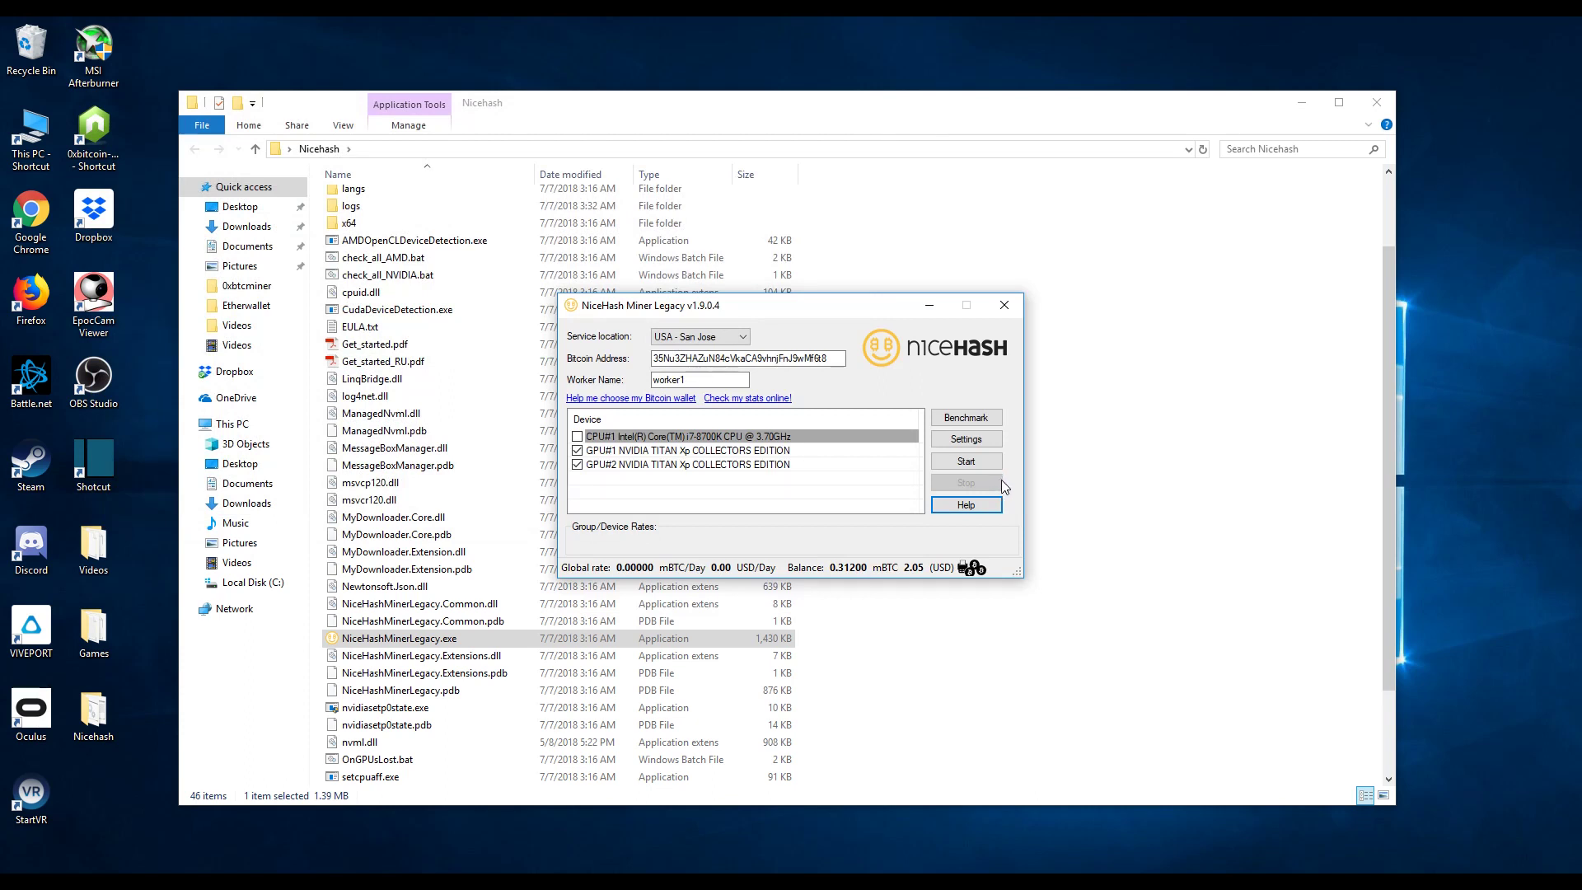
{"action": "mouse_move", "coordinate": [1011, 500]}
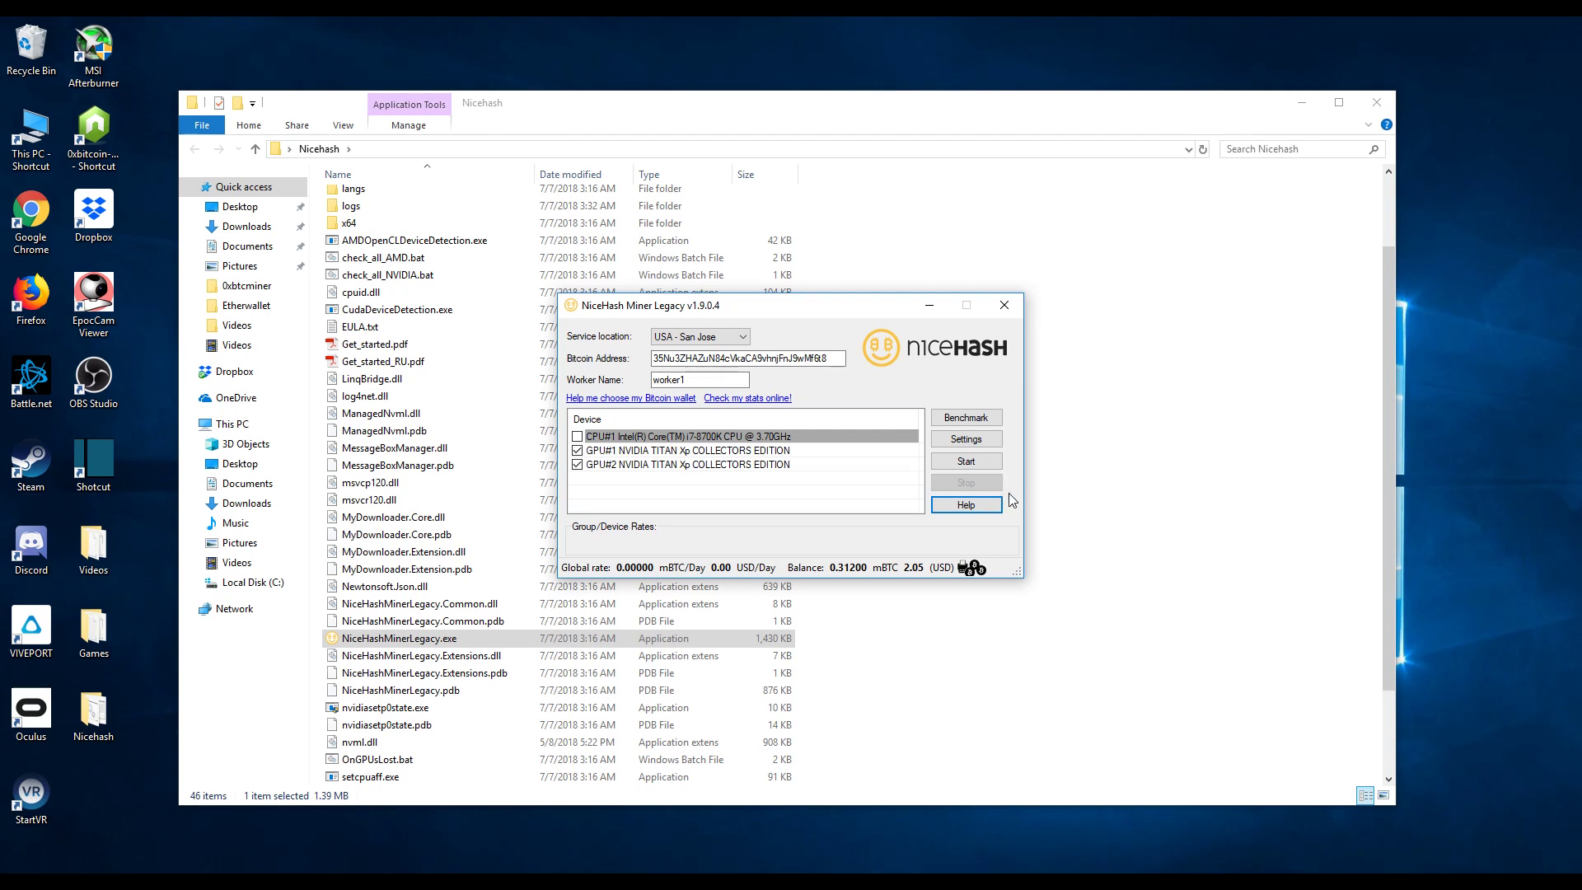
{"action": "mouse_move", "coordinate": [1012, 494]}
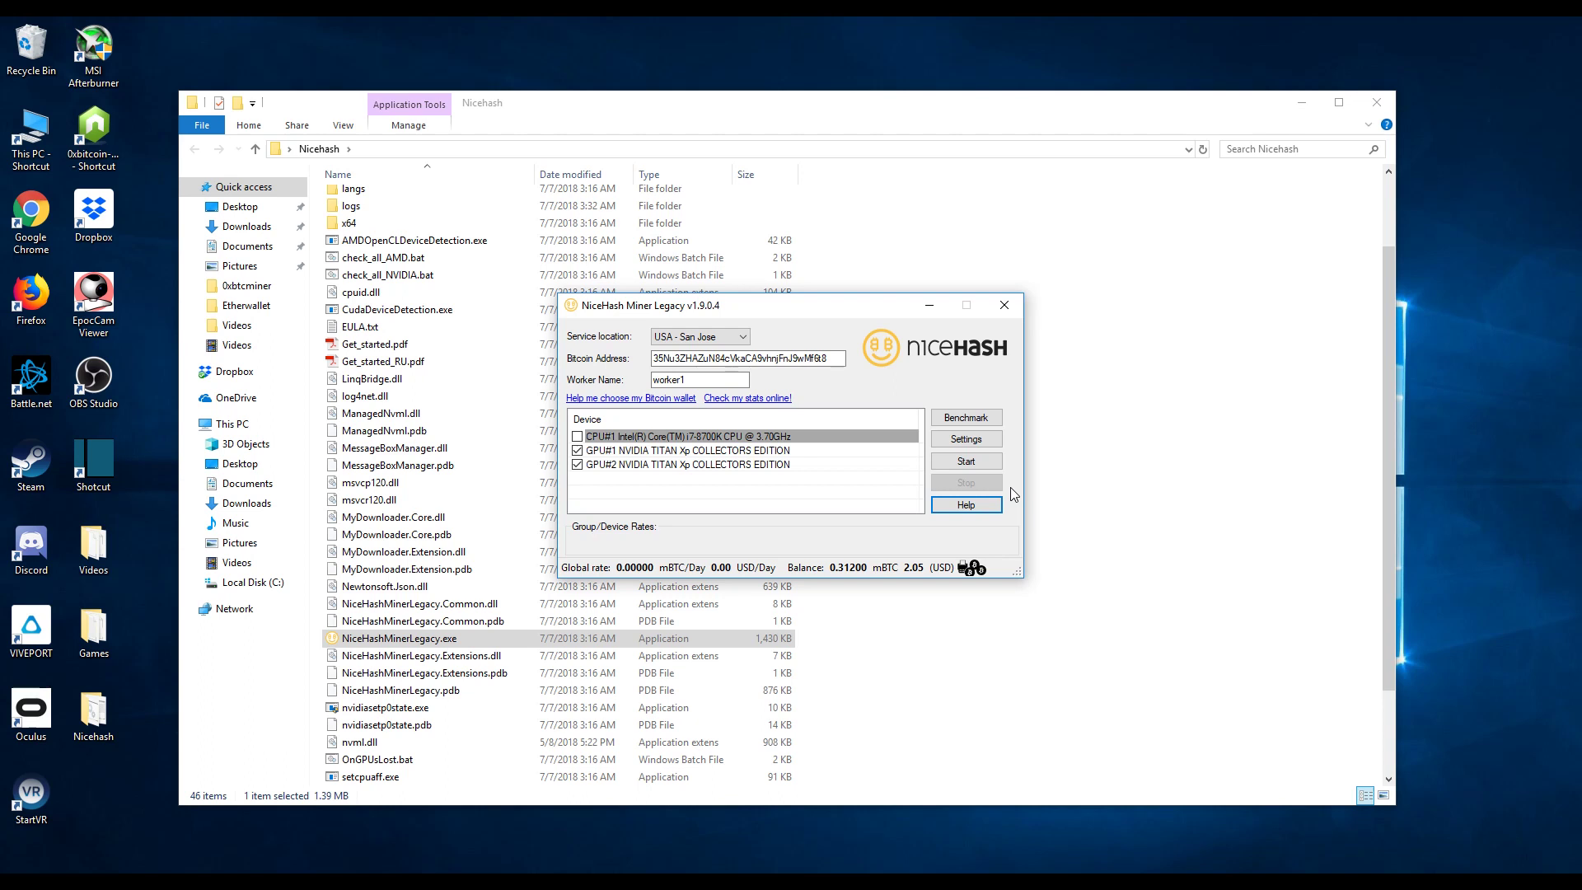